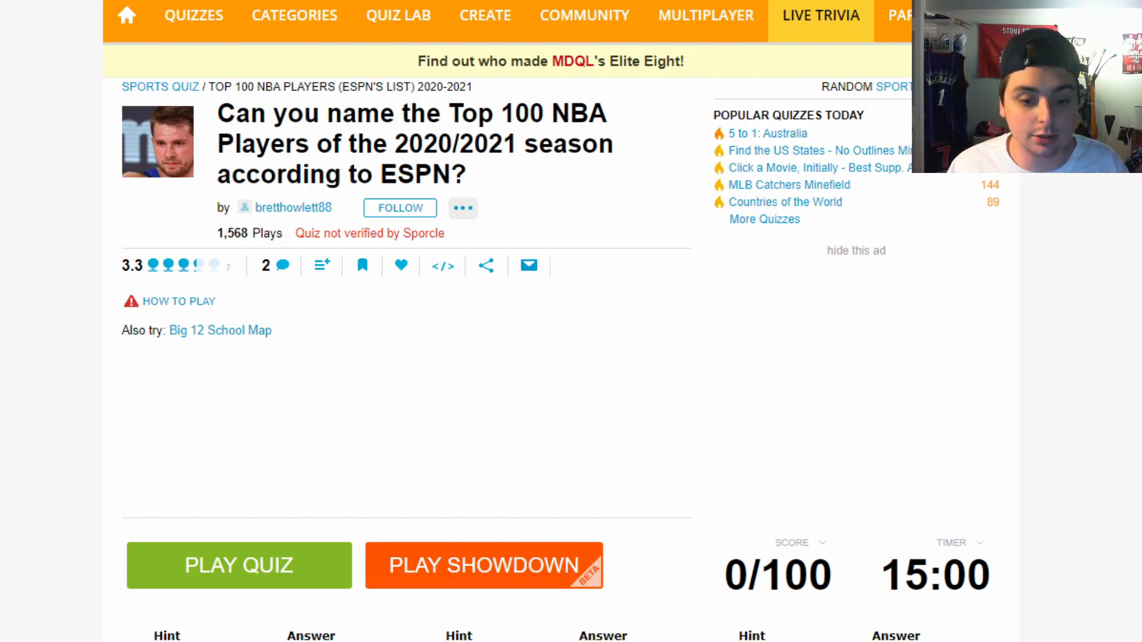
{"action": "mouse_move", "coordinate": [135, 587]}
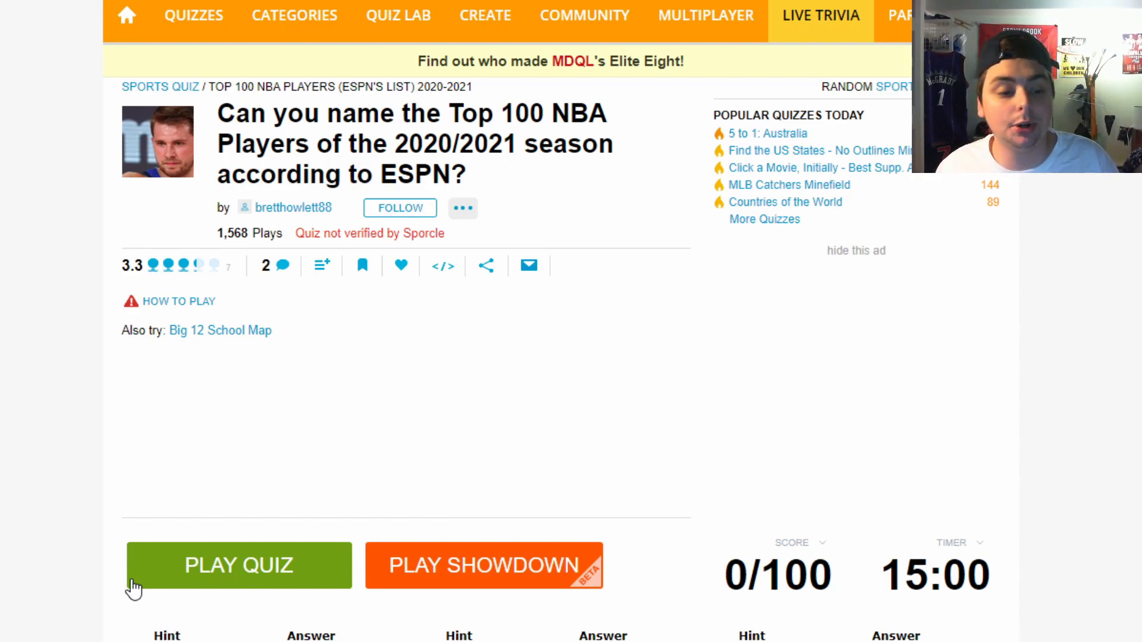
{"action": "mouse_move", "coordinate": [121, 557]}
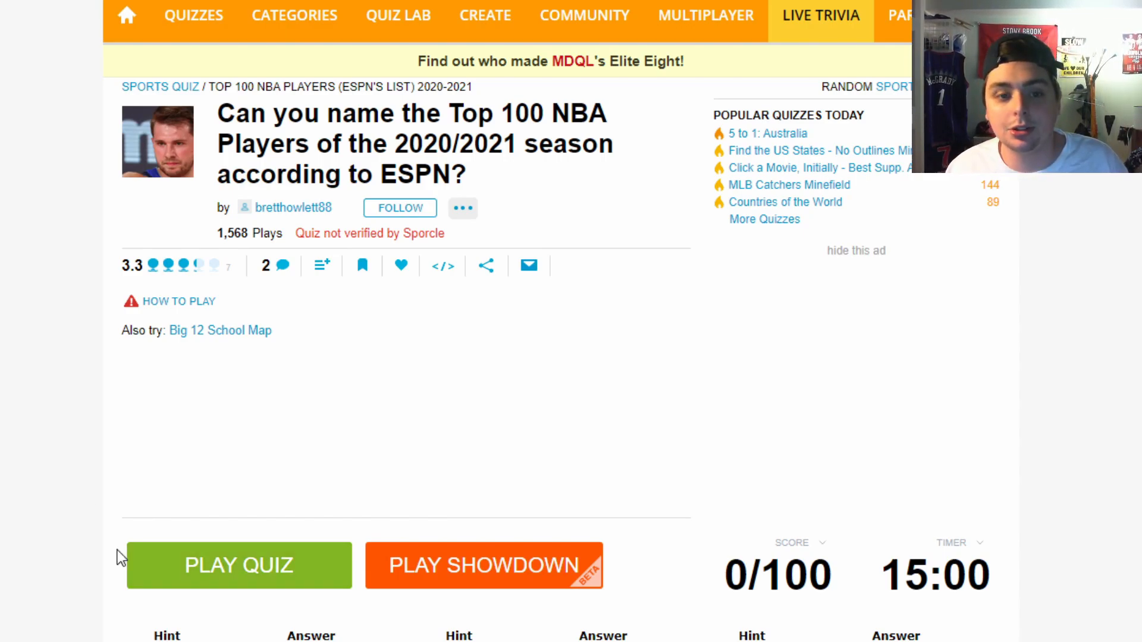
{"action": "mouse_move", "coordinate": [954, 554]}
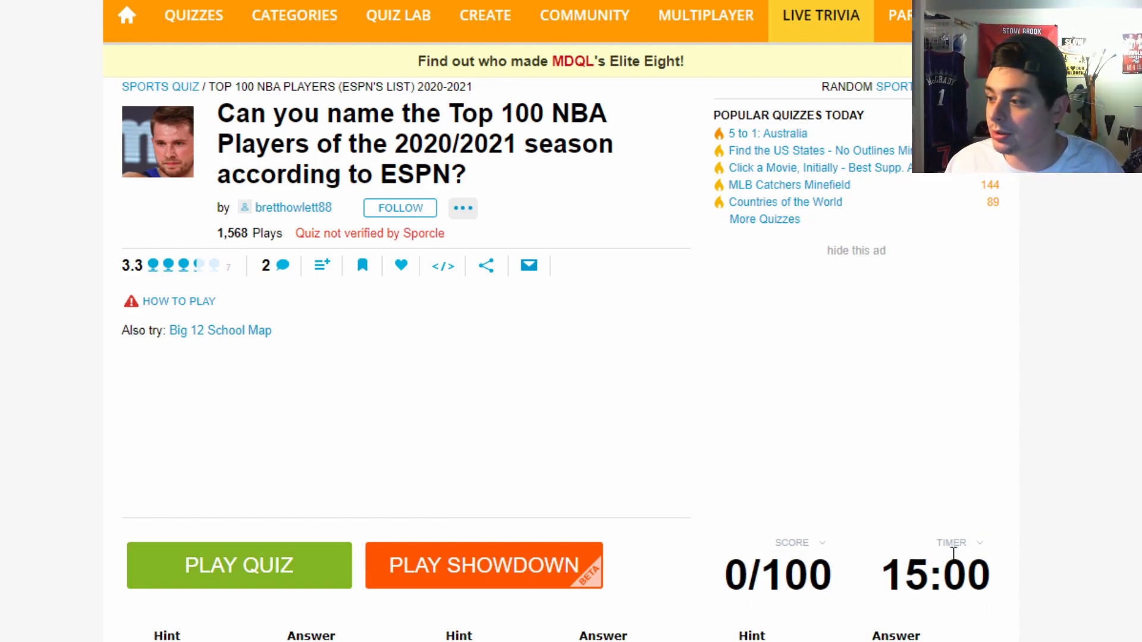
- Start the Top 100 NBA Players quiz and enter Anthony Davis
{"action": "scroll", "scroll_direction": "down", "scroll_amount": 3}
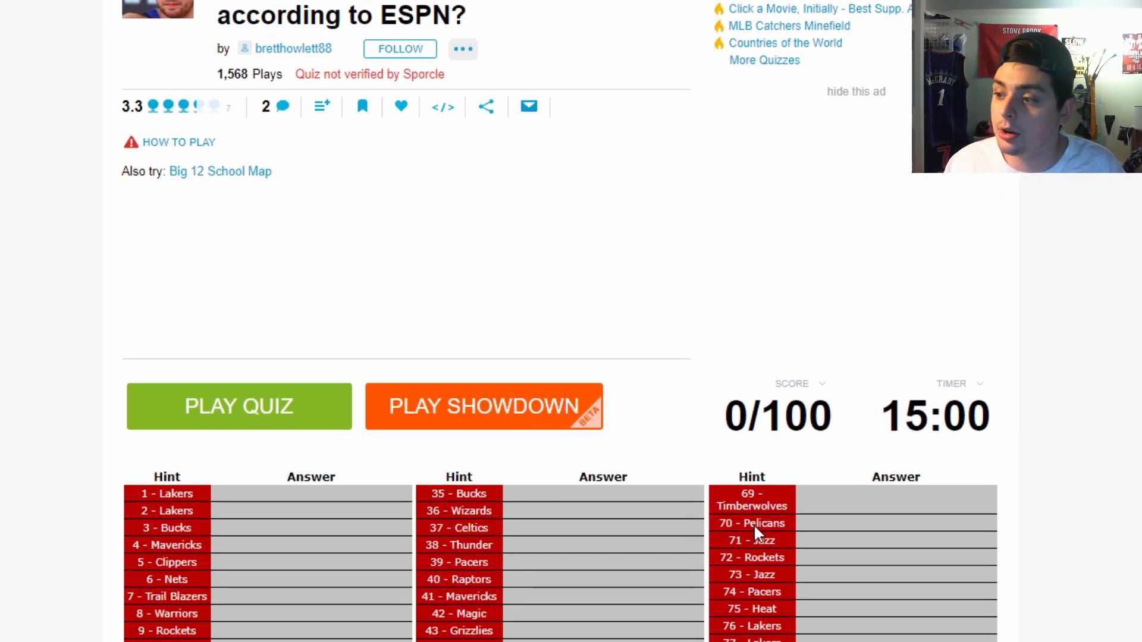
{"action": "scroll", "scroll_direction": "down", "scroll_amount": 3}
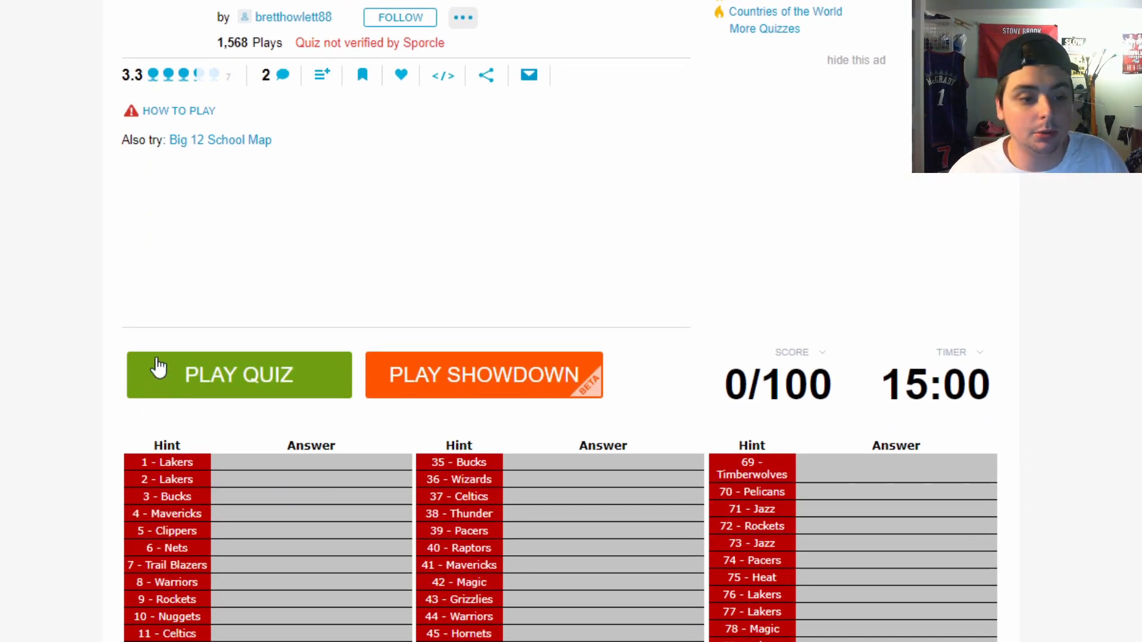
{"action": "left_click", "coordinate": [239, 375]}
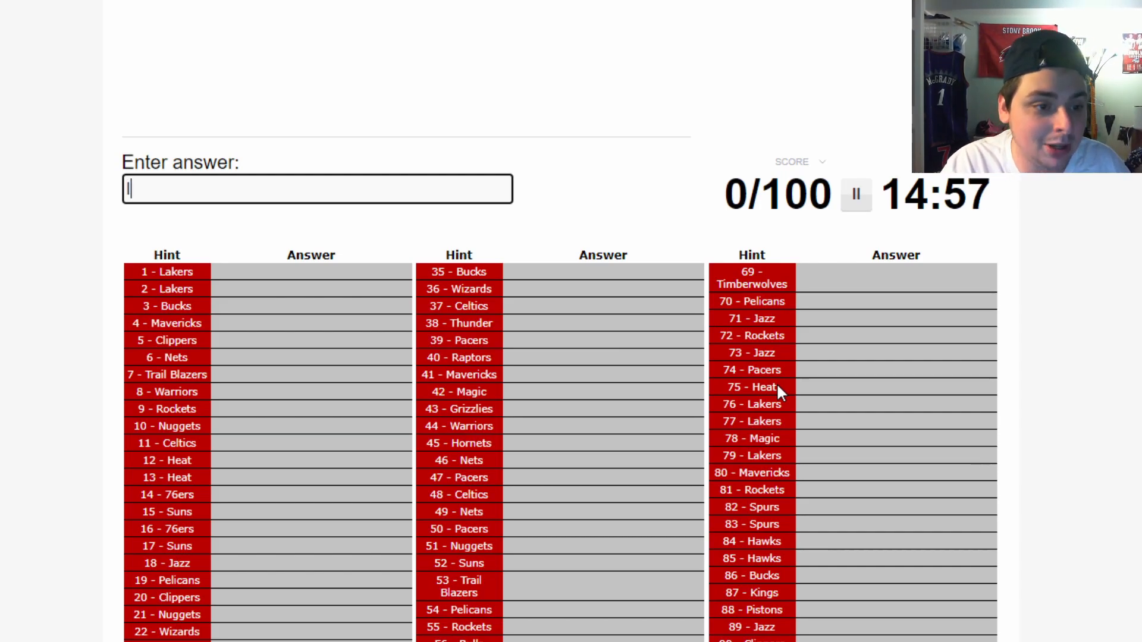
{"action": "type", "text": "da"}
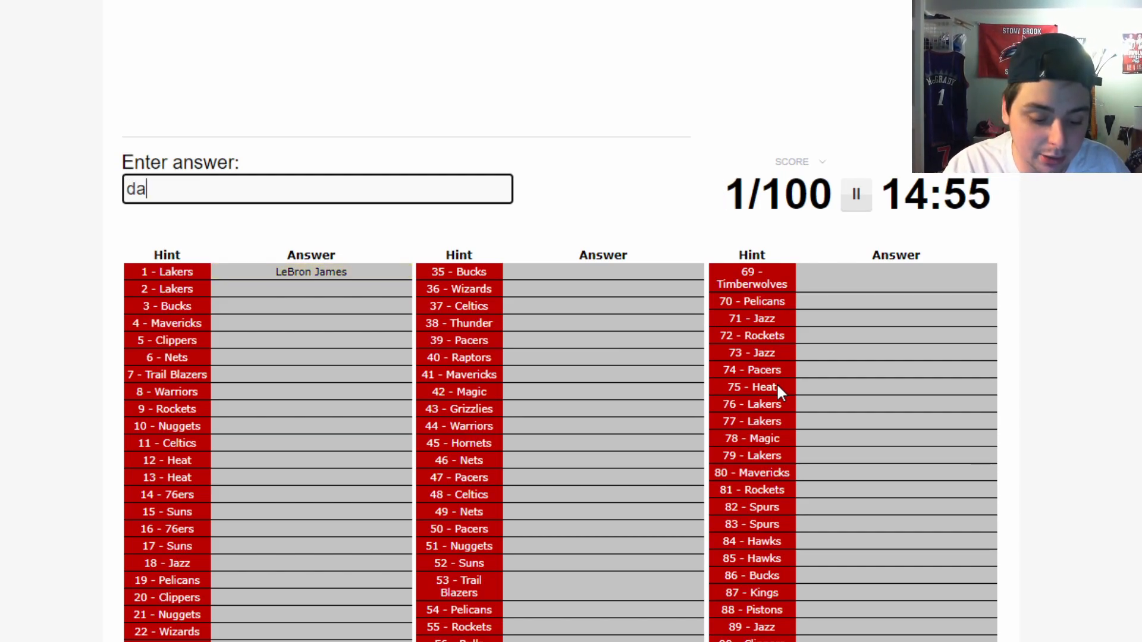
{"action": "key", "text": "Return"}
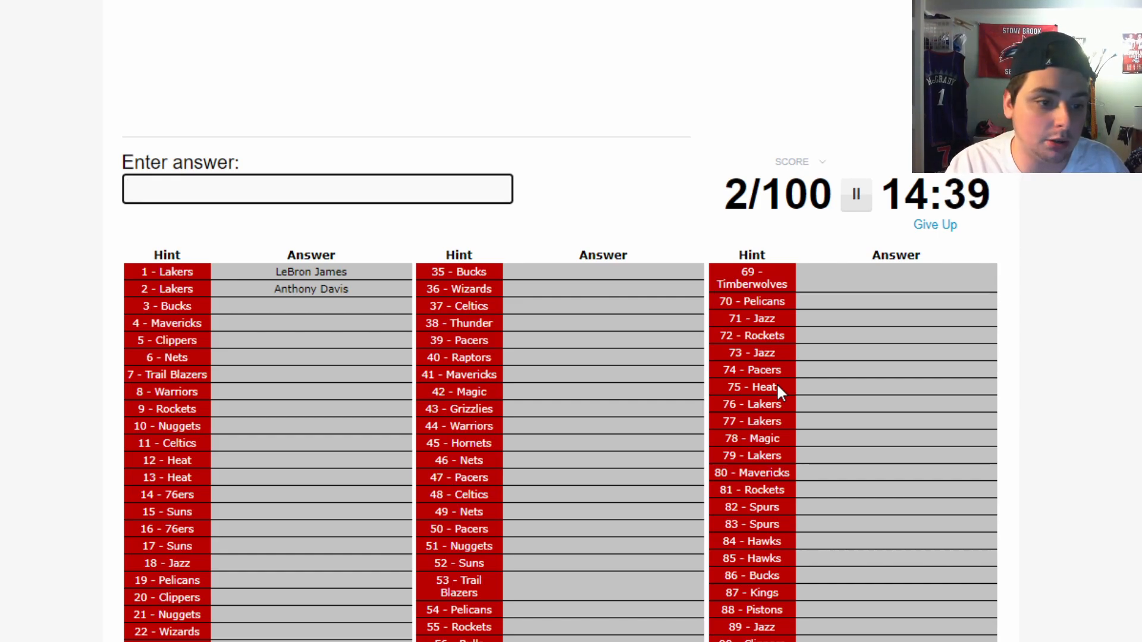
- Enter Giannis Antetokounmpo, Luka Doncic, Kawhi Leonard, Kevin Durant and a partial name ('ir')
{"action": "type", "text": "Giannis Antetokounmpo"}
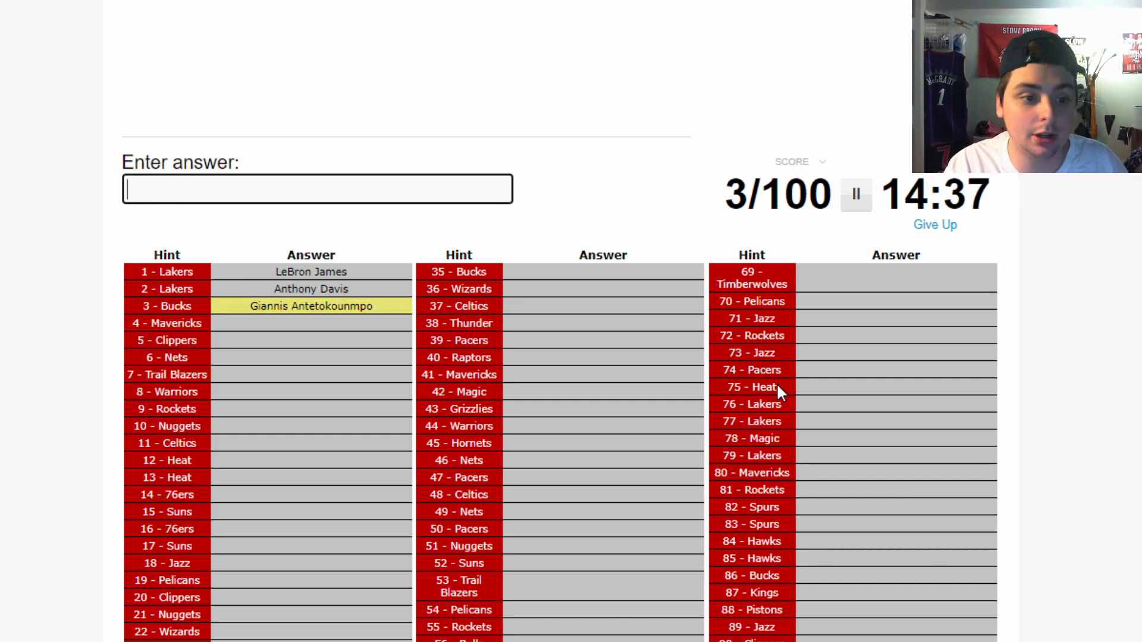
{"action": "type", "text": "Luka Doncic"}
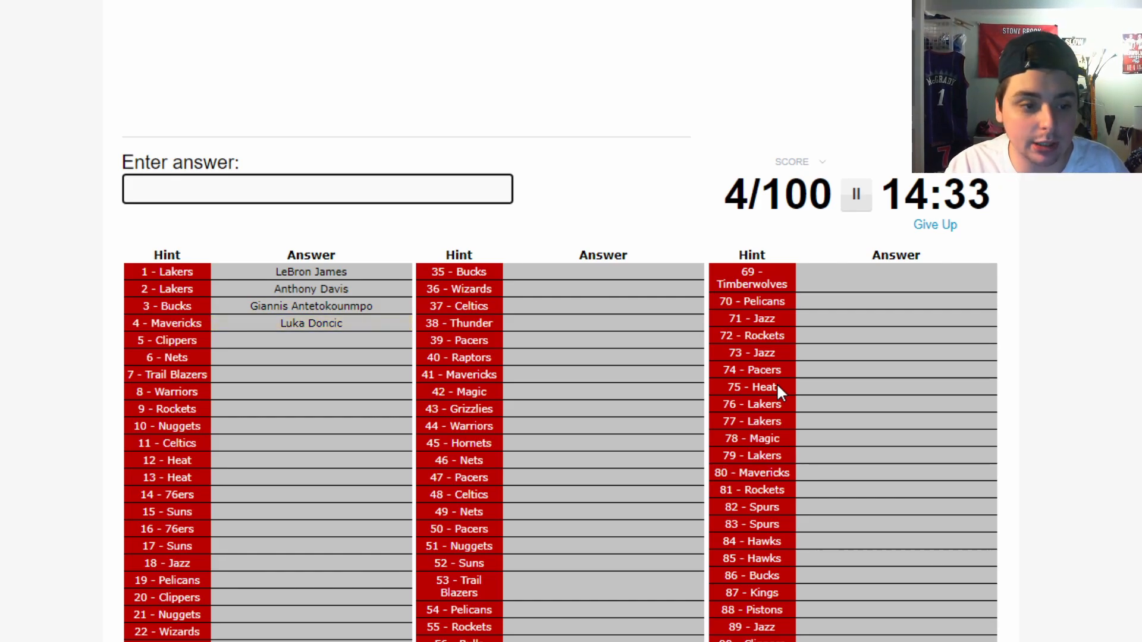
{"action": "type", "text": "leonar"}
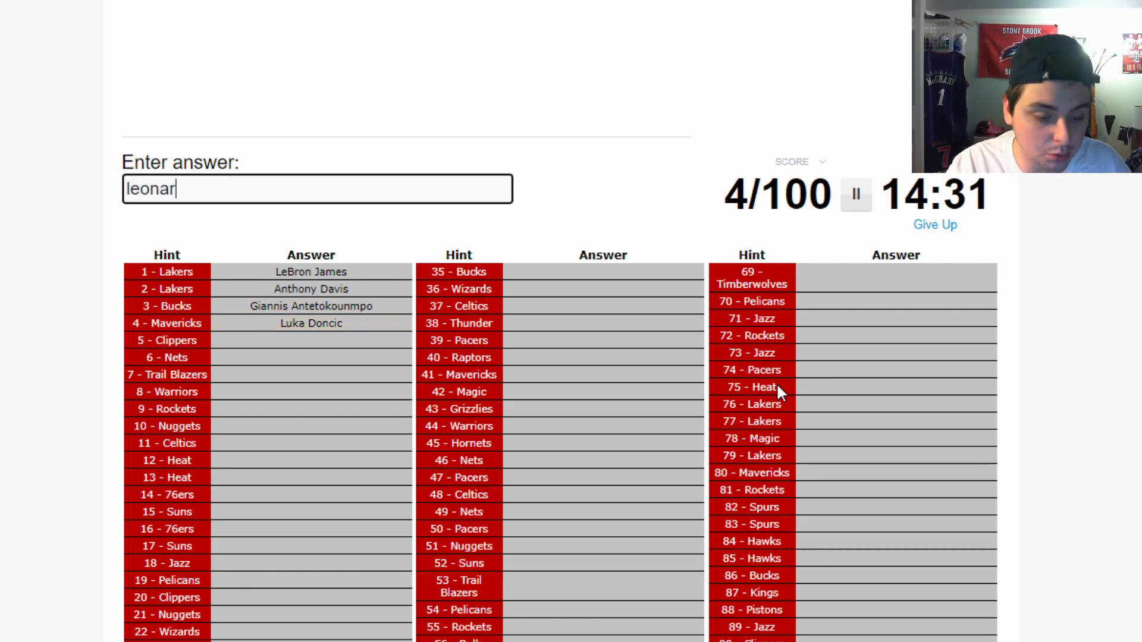
{"action": "key", "text": "Return"}
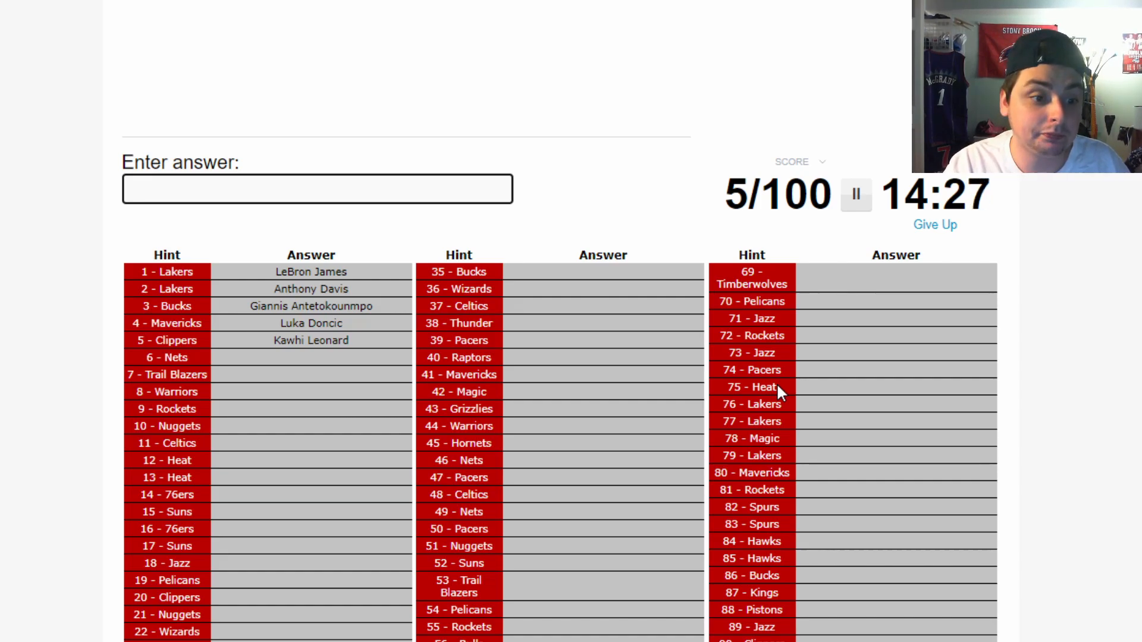
{"action": "type", "text": "Kevin Durant"}
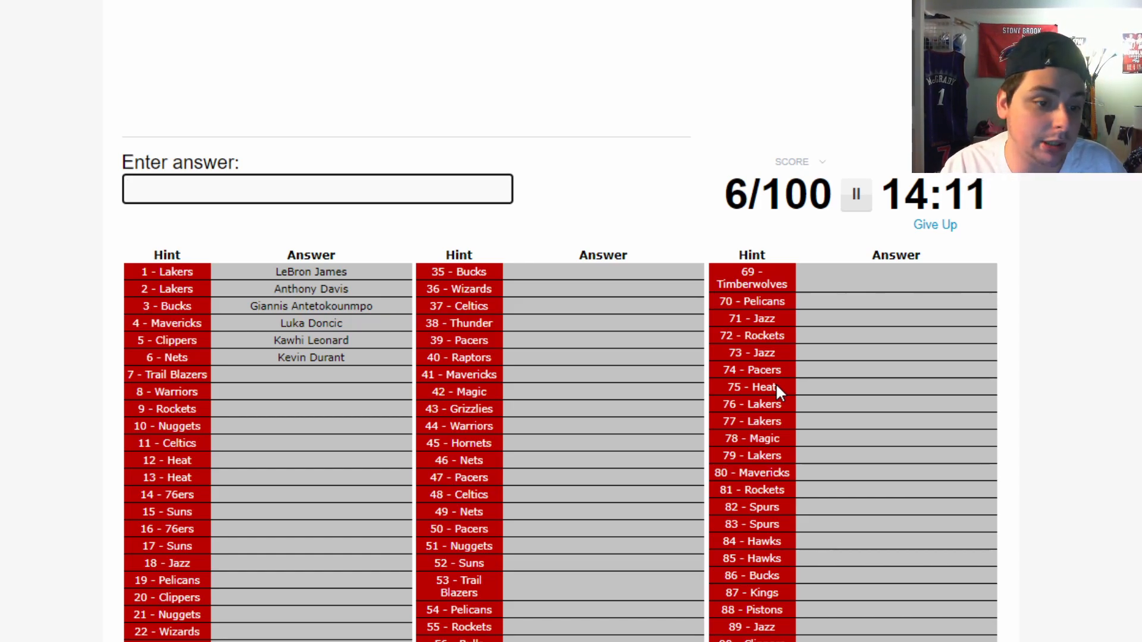
{"action": "type", "text": "ir"}
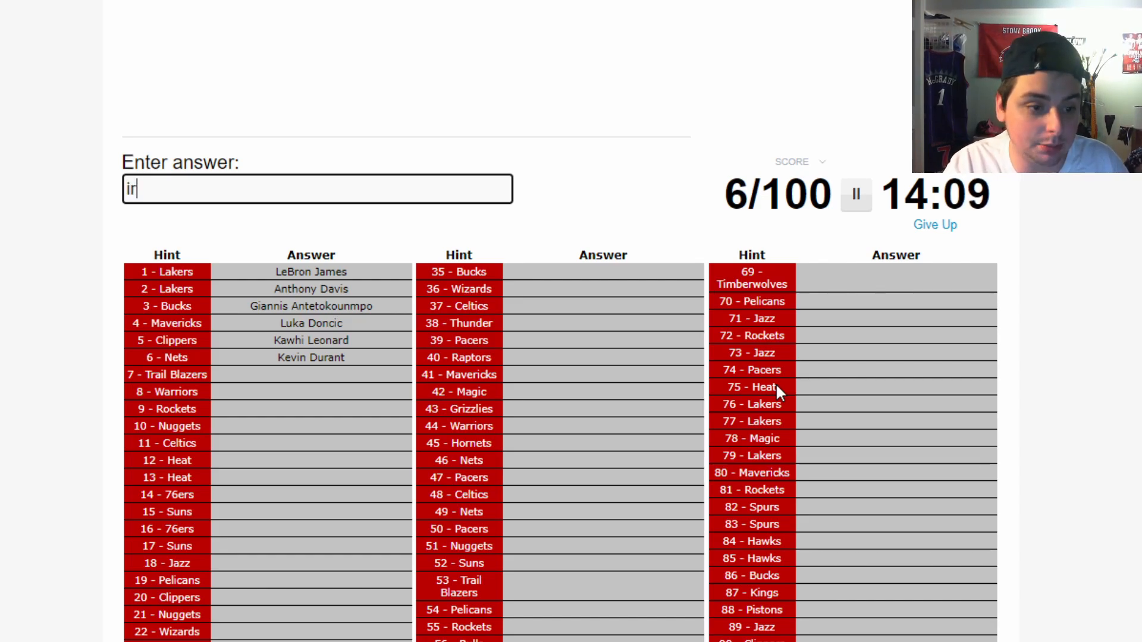
{"action": "key", "text": "Return"}
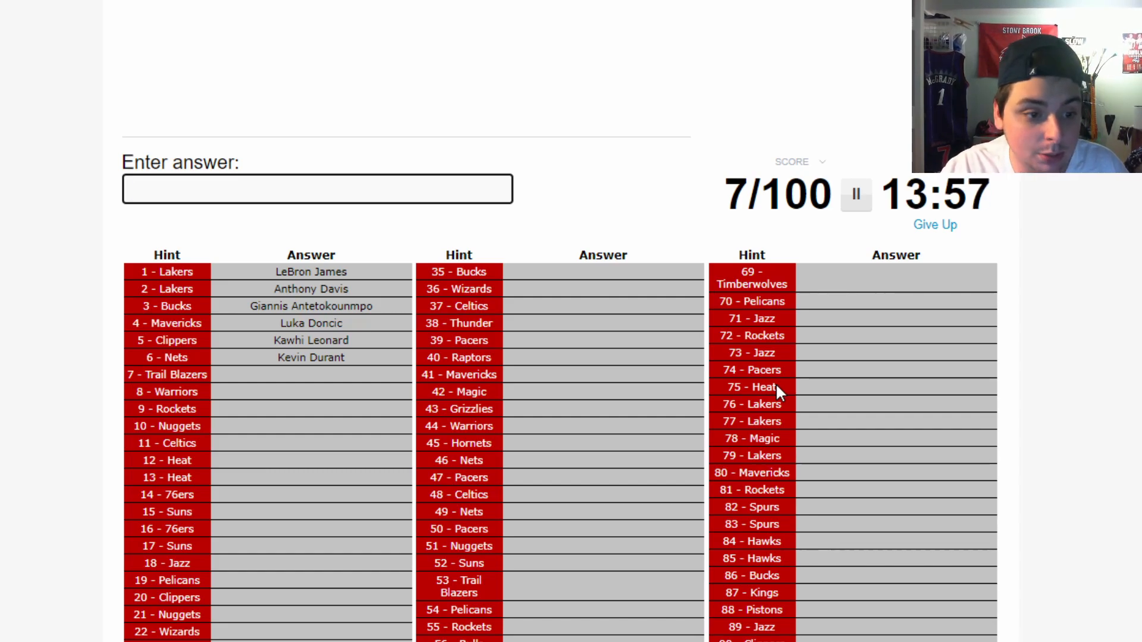
- Enter Damian Lillard, Stephen Curry, James Harden and Nikola Jokic
{"action": "type", "text": "Damian Lillard"}
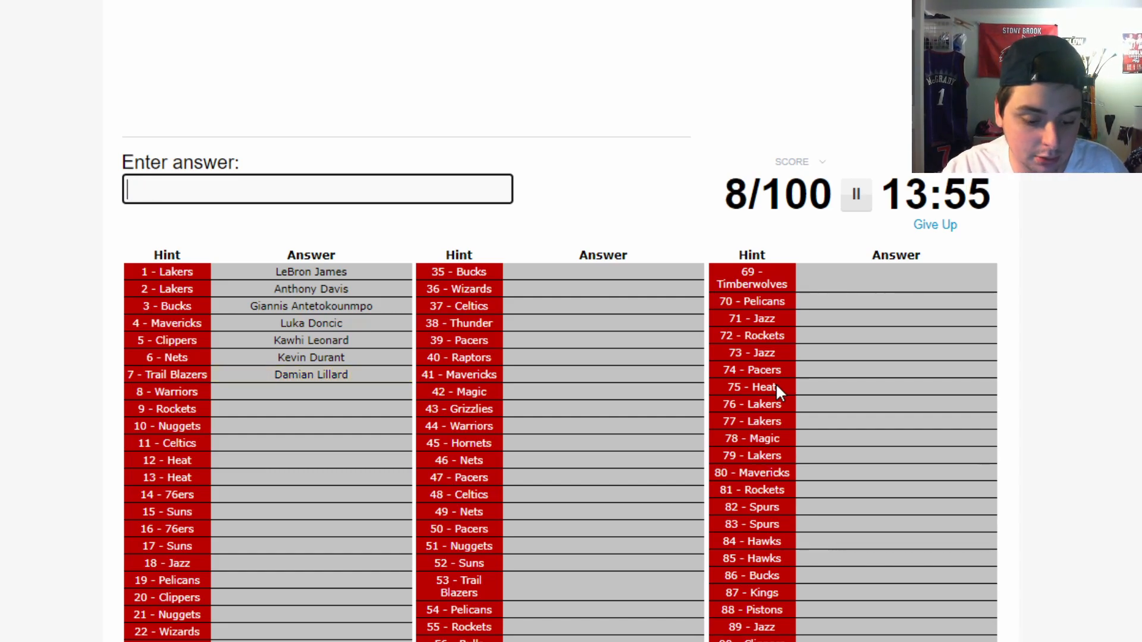
{"action": "type", "text": "Stephen Curry"}
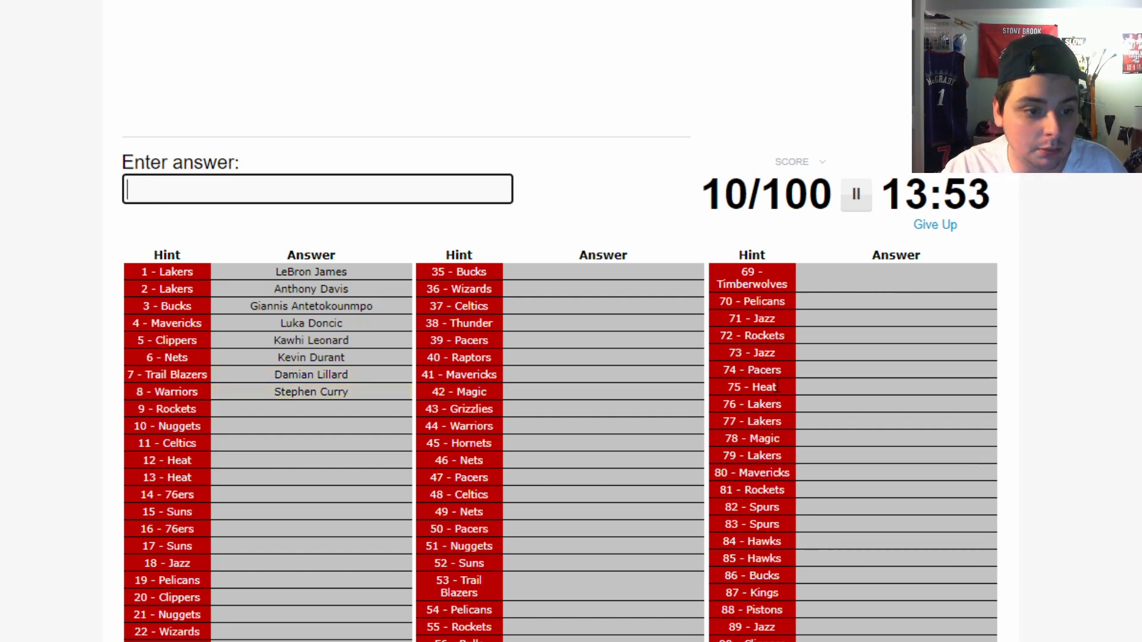
{"action": "type", "text": "ha"}
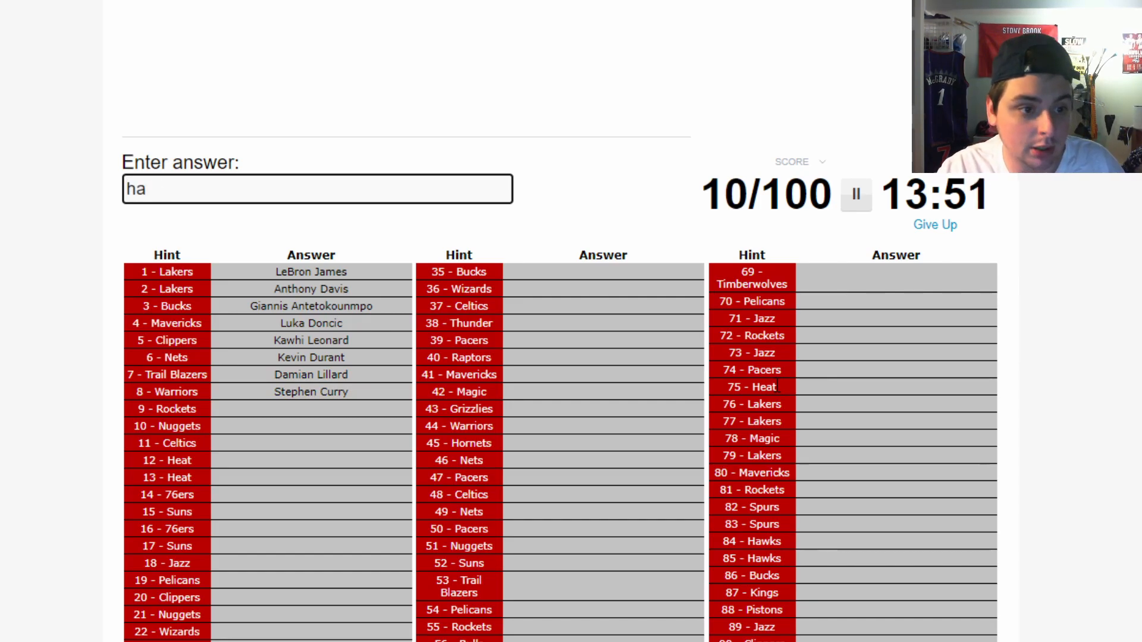
{"action": "type", "text": "joki"}
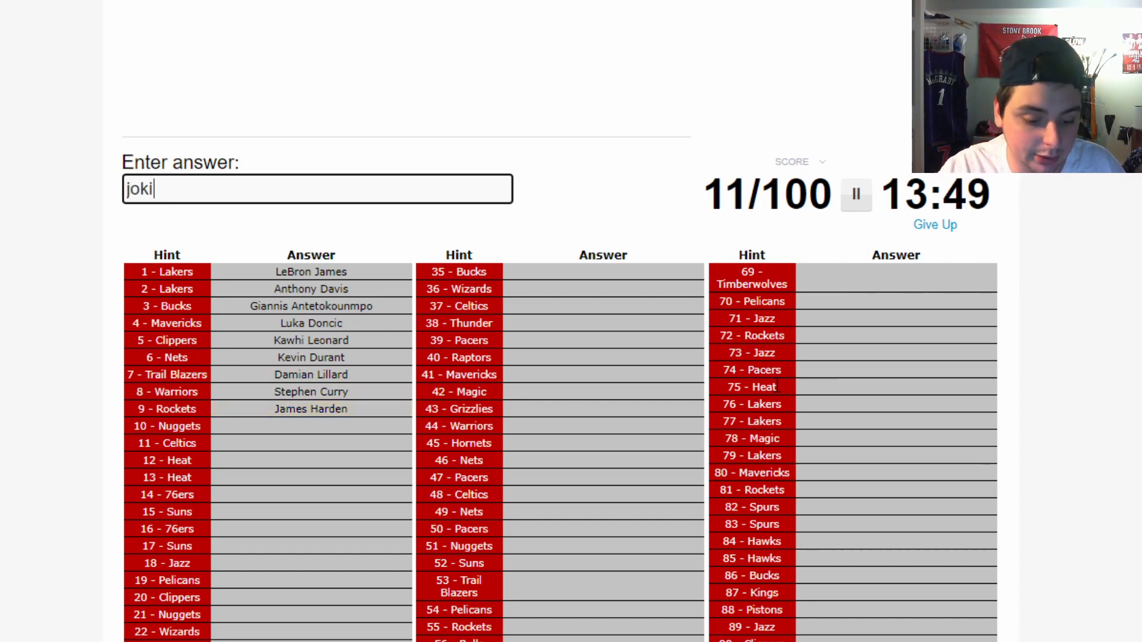
{"action": "key", "text": "Return"}
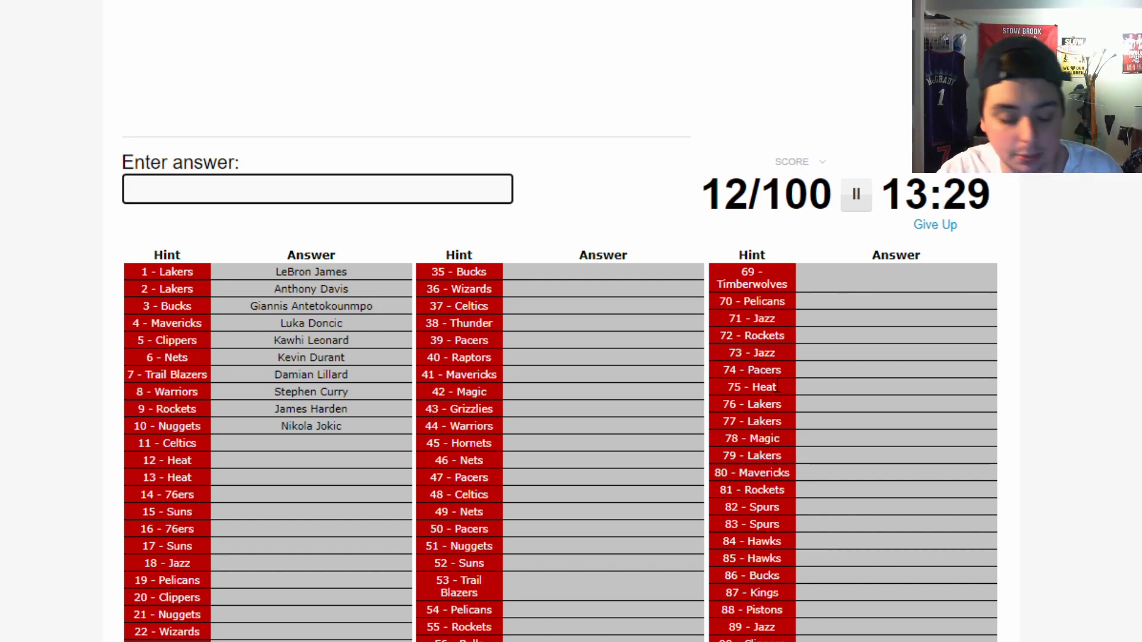
- Enter Jayson Tatum, Jimmy Butler, Bam Adebayo, Joel Embiid and Ben Simmons
{"action": "type", "text": "Jayson Tatum"}
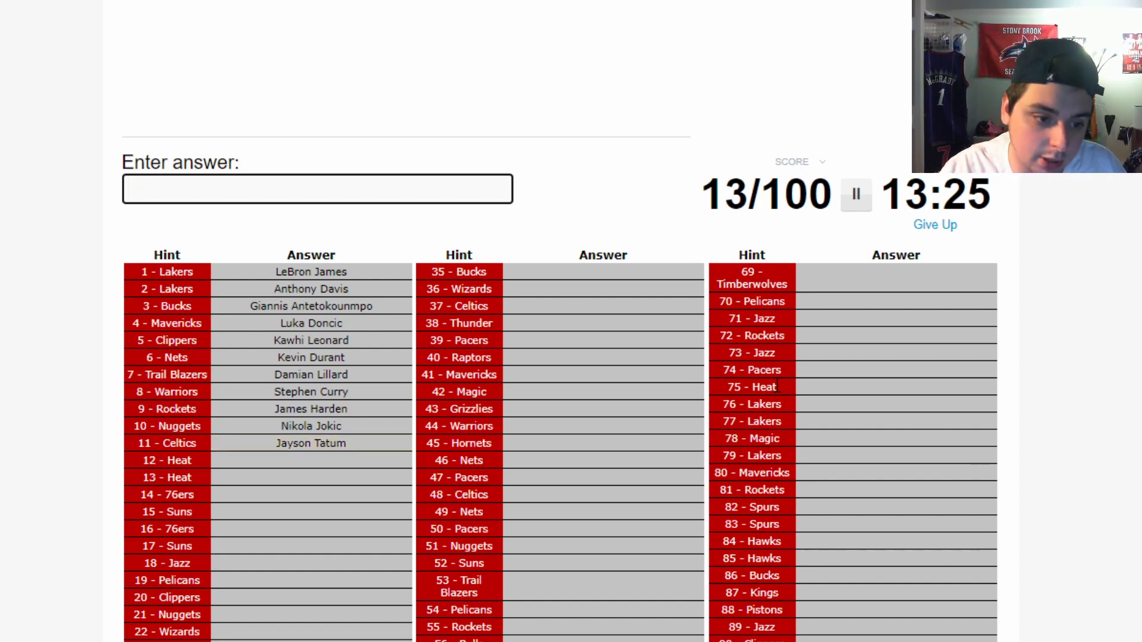
{"action": "type", "text": "Jimmy Butler"}
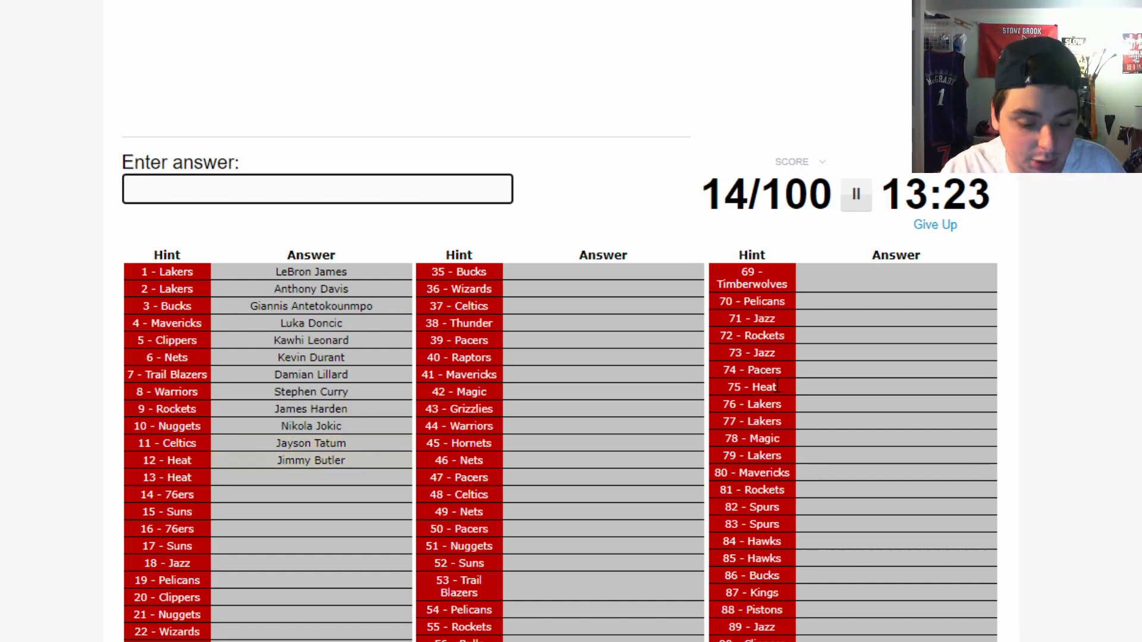
{"action": "type", "text": "Bam Adebayo"}
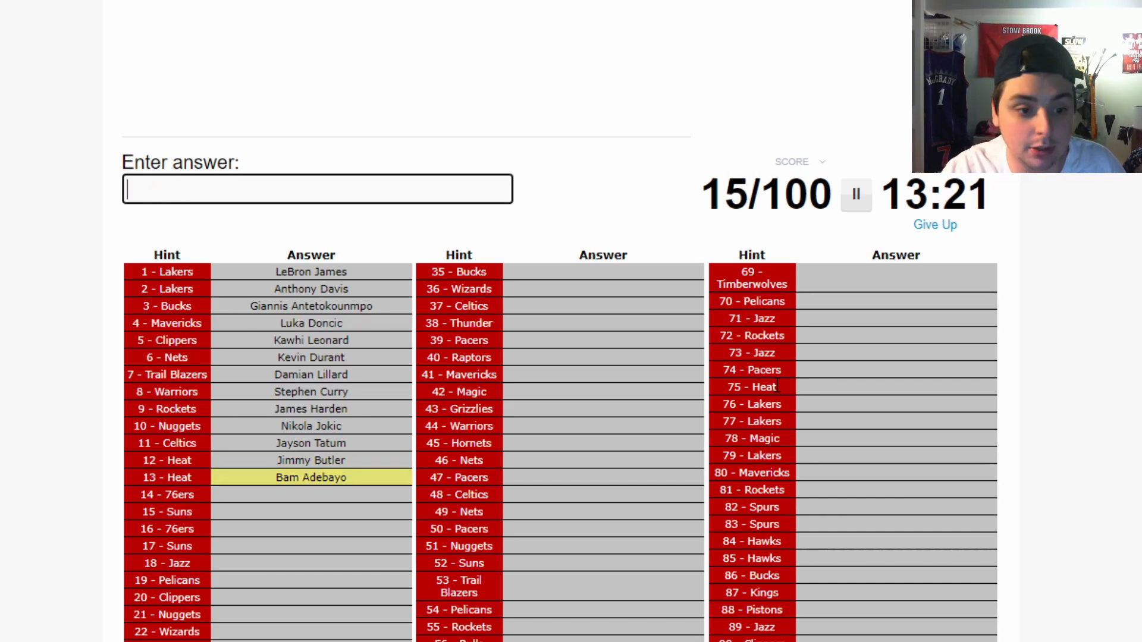
{"action": "type", "text": "Joel Embiid"}
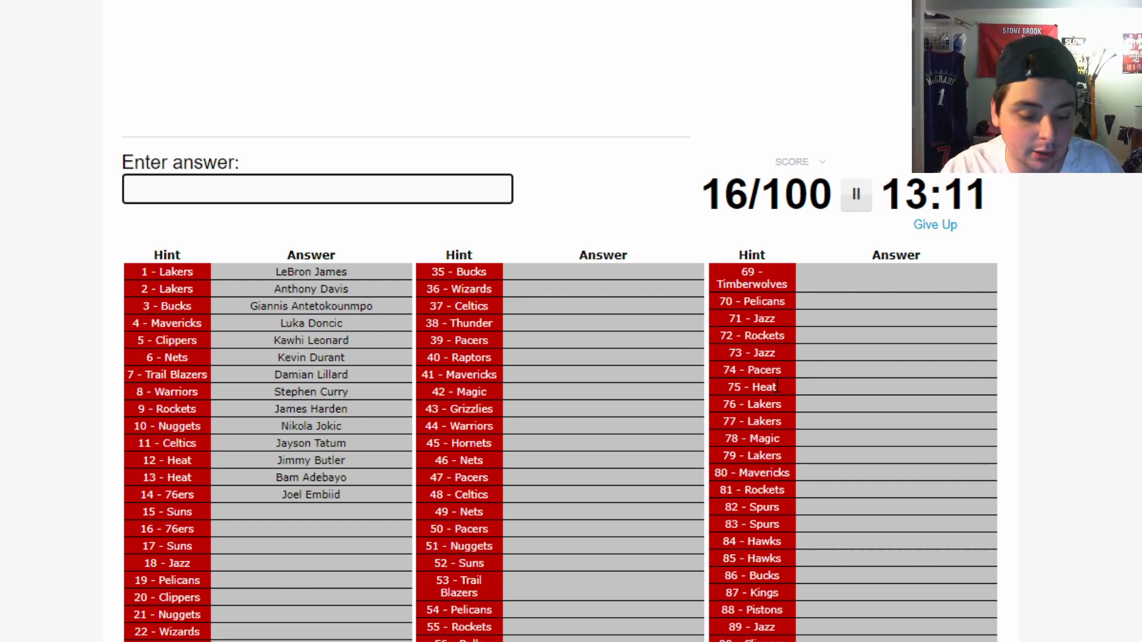
{"action": "type", "text": "Ben Simmons"}
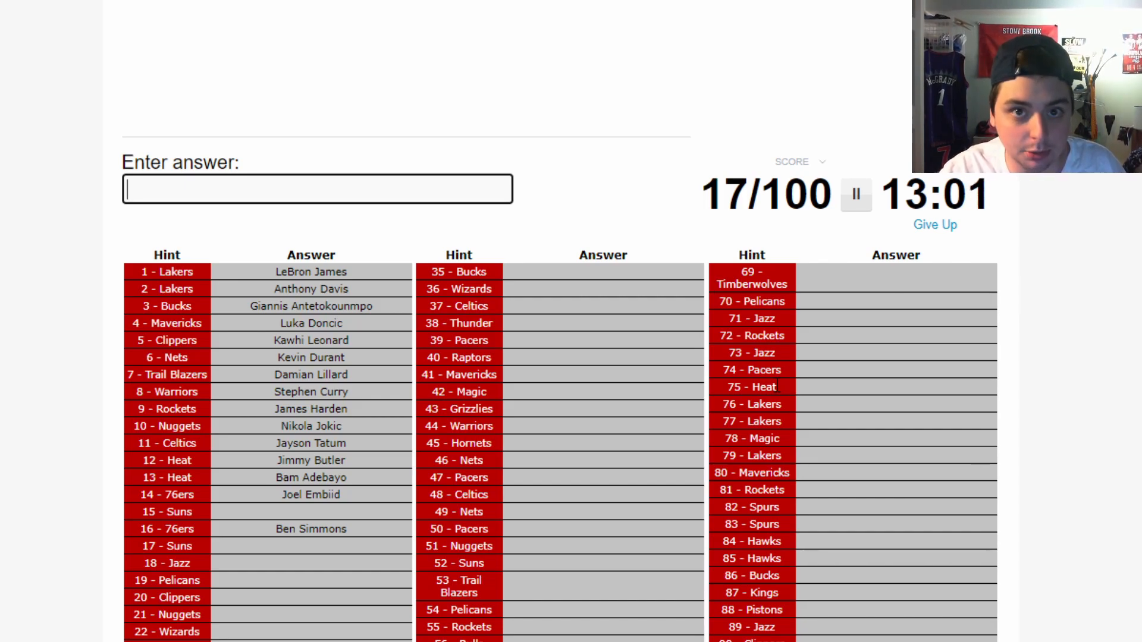
- Enter Devin Booker, Chris Paul, Donovan Mitchell, Zion Williamson, Paul George and Bradley Beal
{"action": "type", "text": "b"}
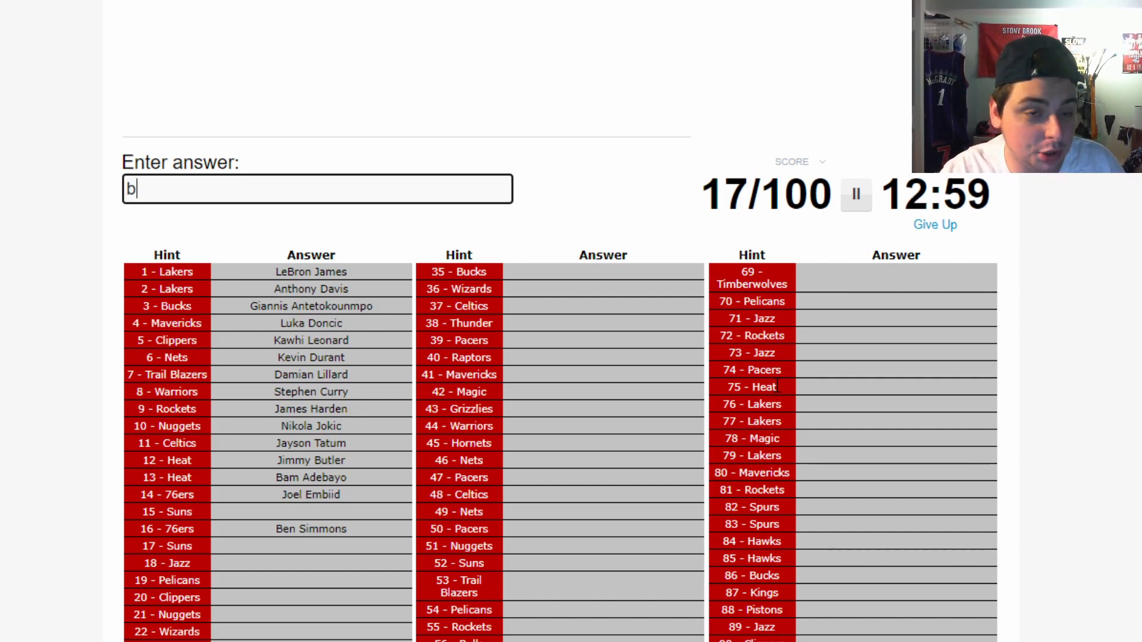
{"action": "type", "text": "Devin Booker"}
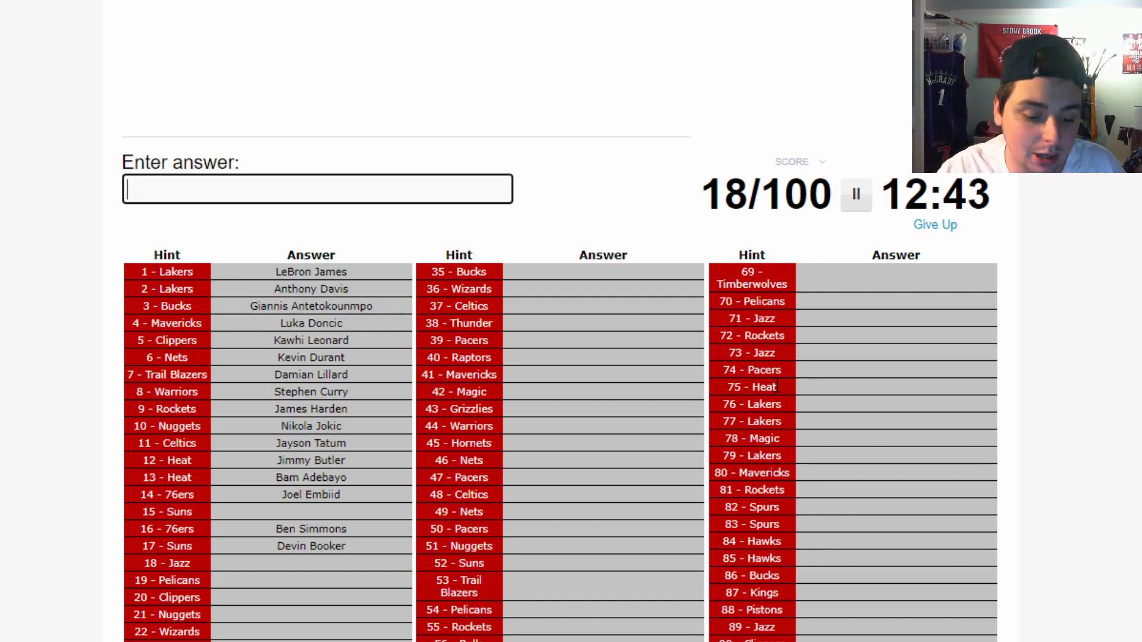
{"action": "type", "text": "Chris Paul"}
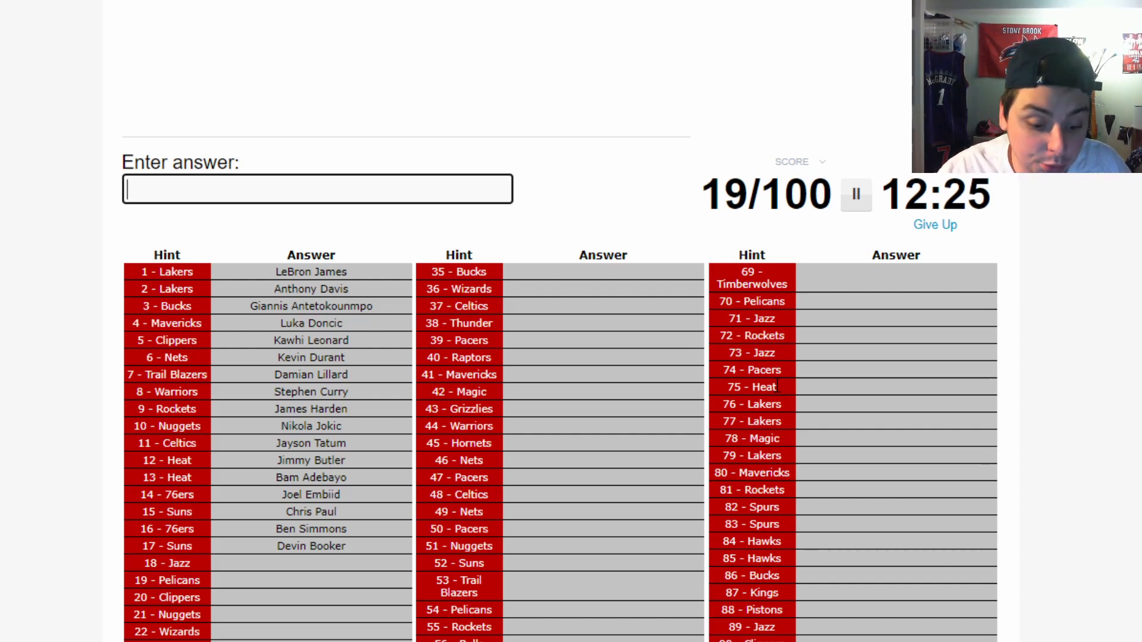
{"action": "type", "text": "Donovan Mitchell"}
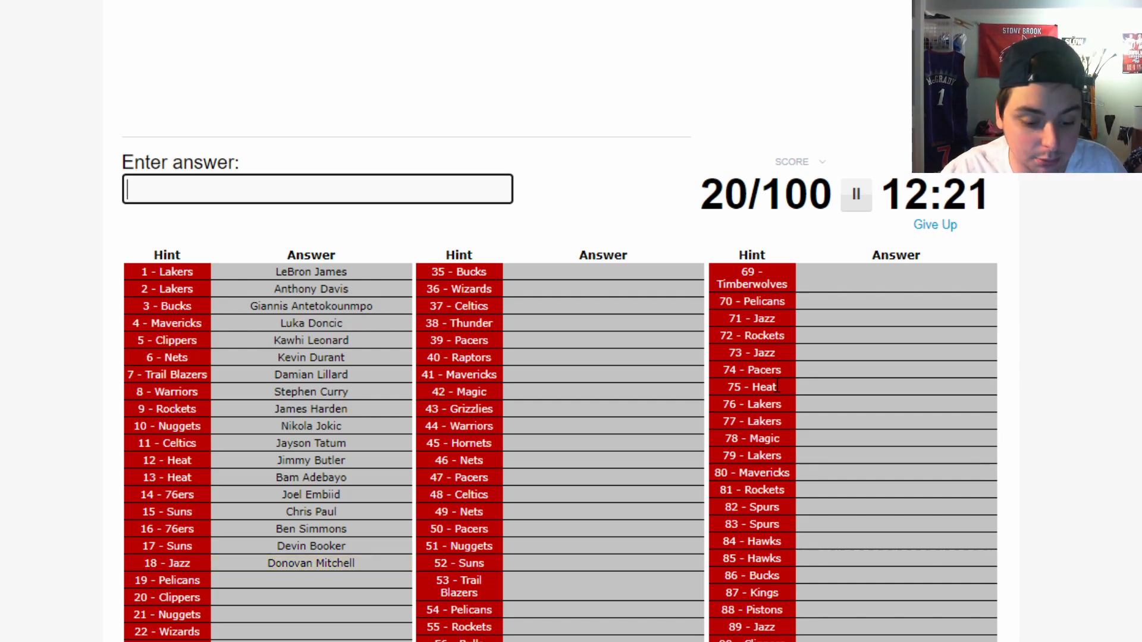
{"action": "type", "text": "Zion Williamson"}
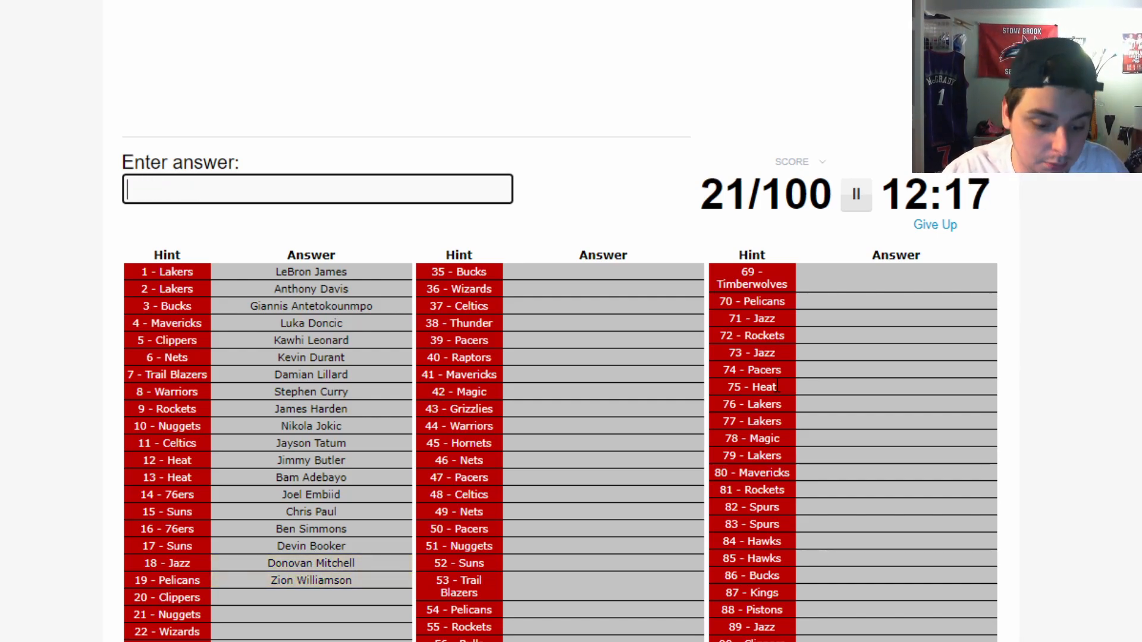
{"action": "type", "text": "Paul George"}
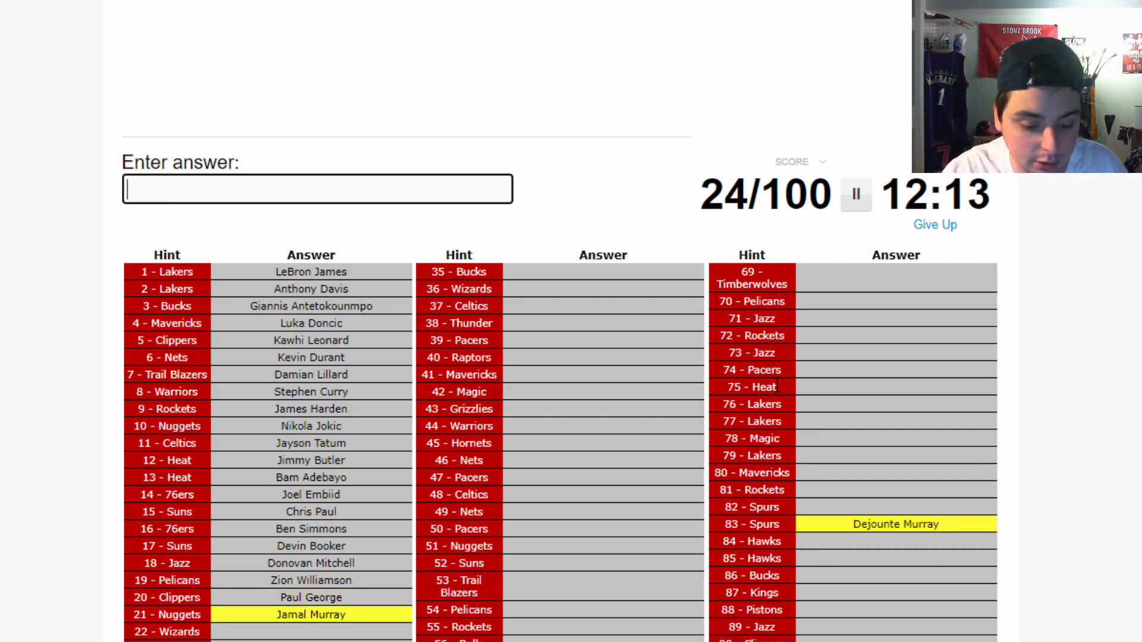
{"action": "type", "text": "Bradley Beal"}
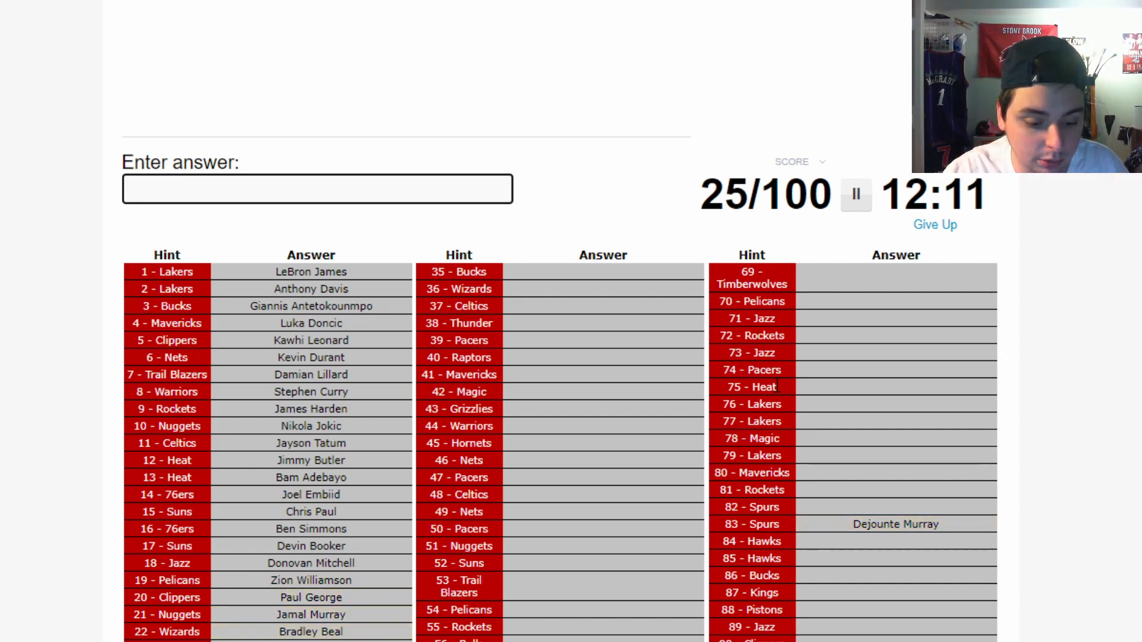
- Enter Kyle Lowry, Rudy Gobert and CJ McCollum by partial names
{"action": "type", "text": "lowr"}
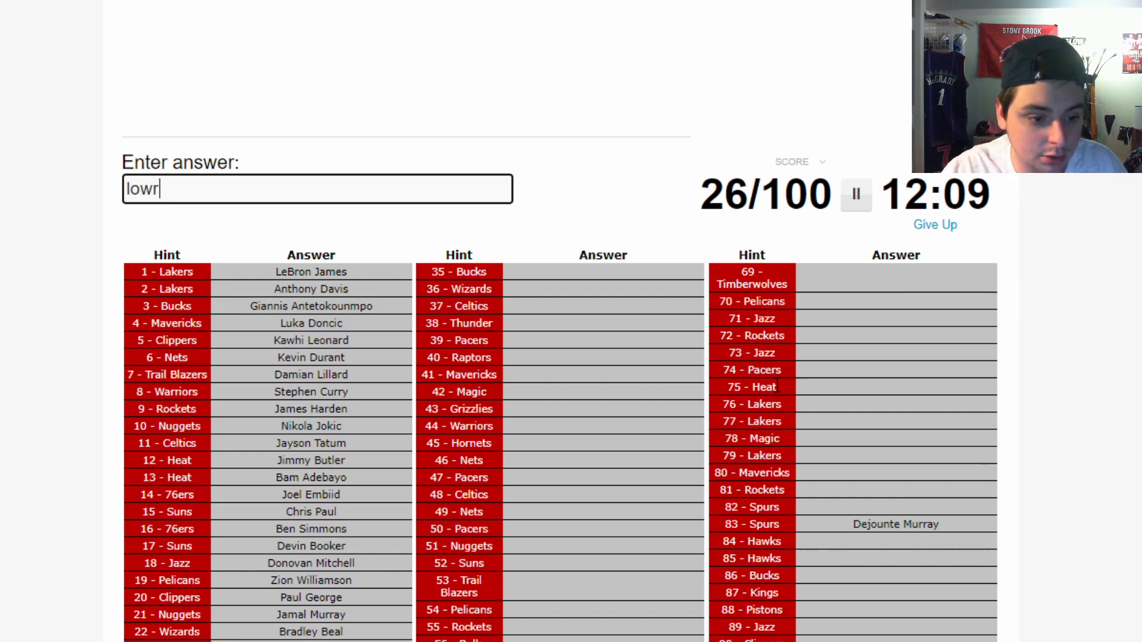
{"action": "key", "text": "Return"}
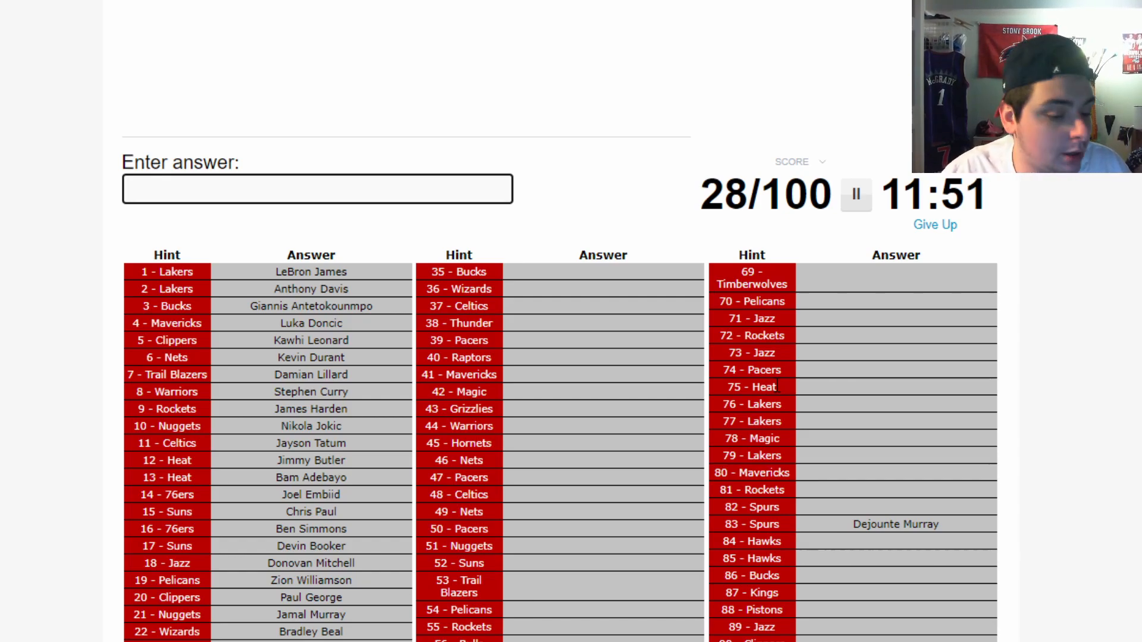
{"action": "type", "text": "go"}
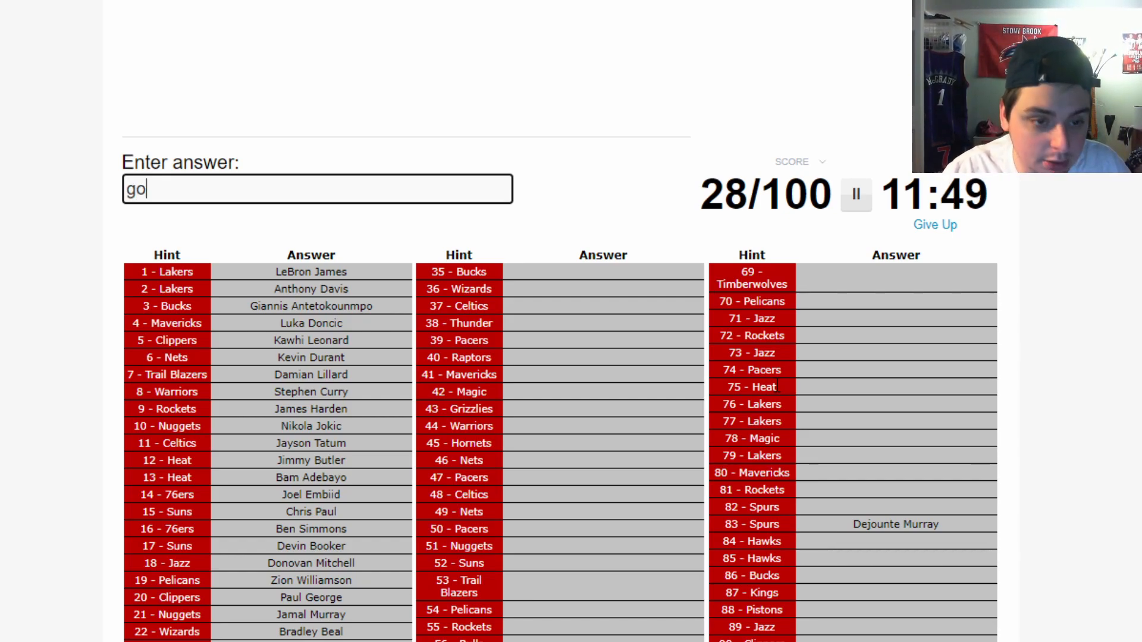
{"action": "type", "text": "ber"}
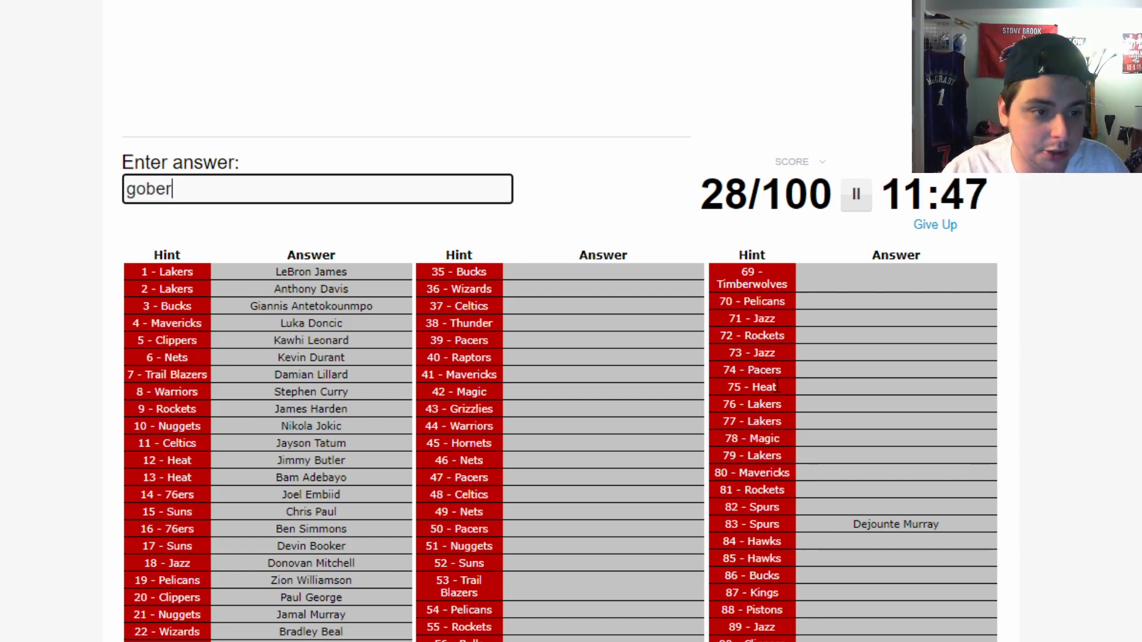
{"action": "key", "text": "Return"}
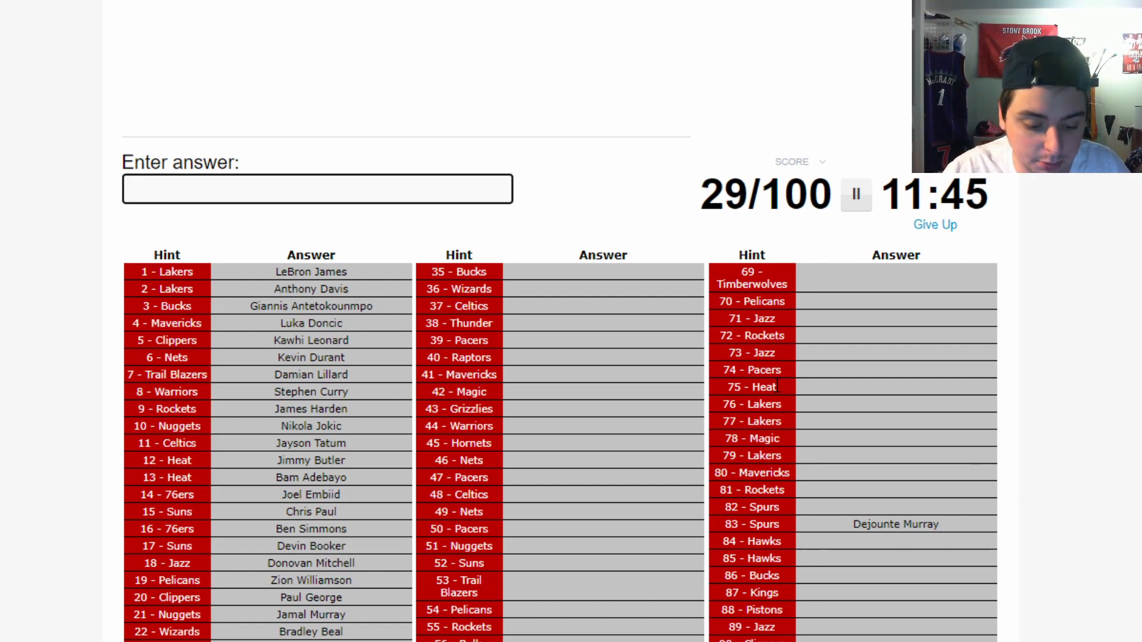
{"action": "type", "text": "mc"}
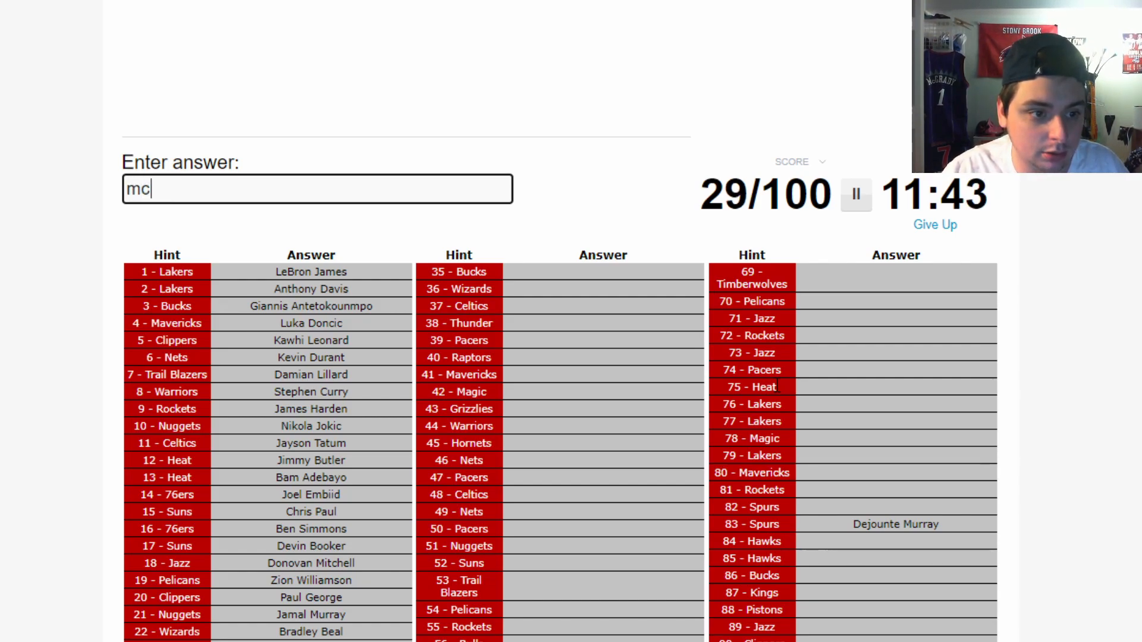
{"action": "key", "text": "Return"}
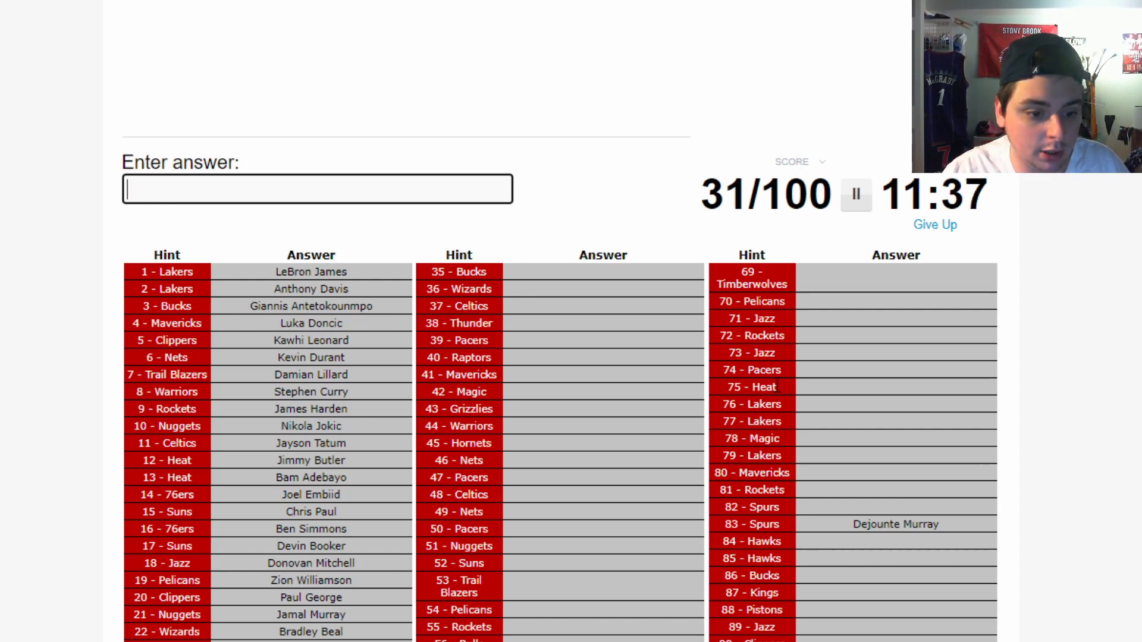
- Enter Trae Young, Ja Morant, Jaylen Brown and Jrue Holiday while scrolling the grid
{"action": "type", "text": "tr"}
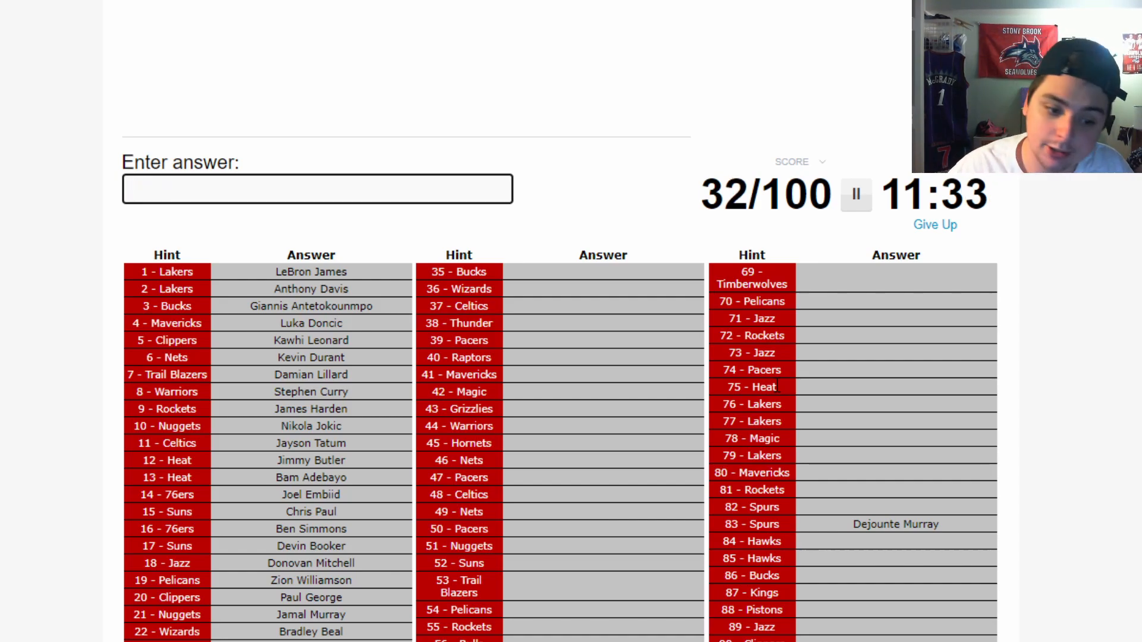
{"action": "scroll", "scroll_direction": "down", "scroll_amount": 3}
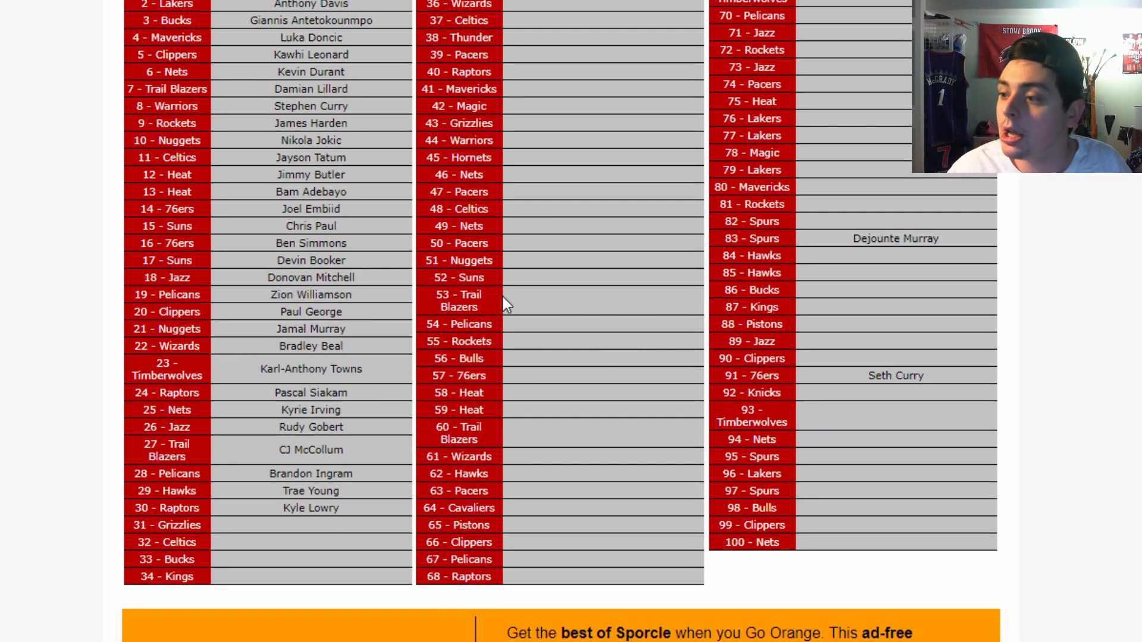
{"action": "mouse_move", "coordinate": [659, 273]}
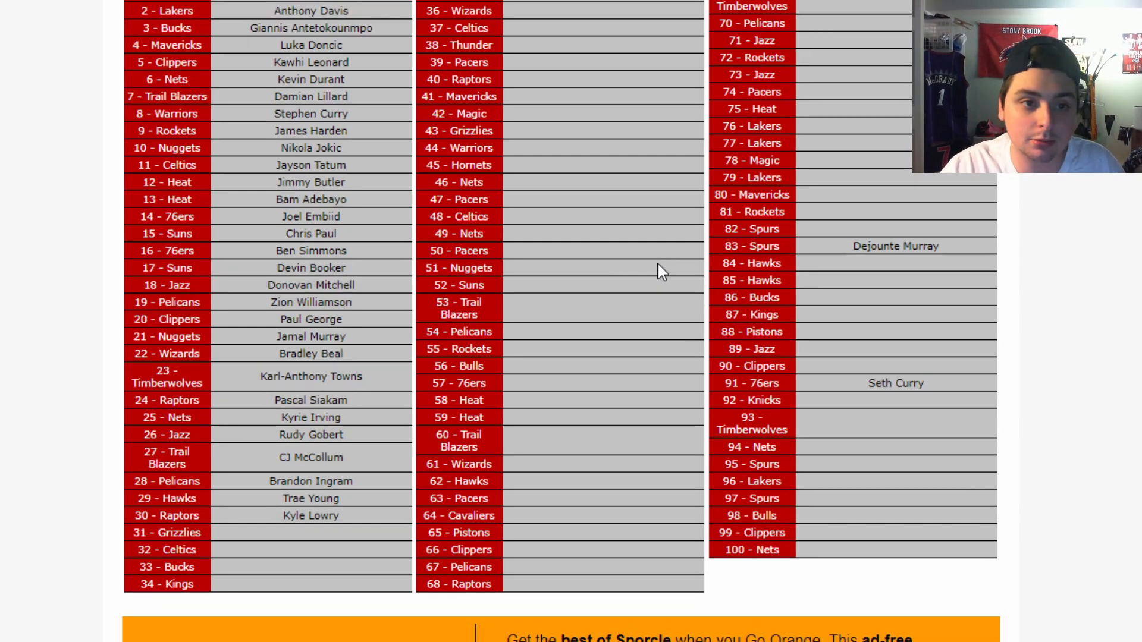
{"action": "type", "text": "Ja Morant"}
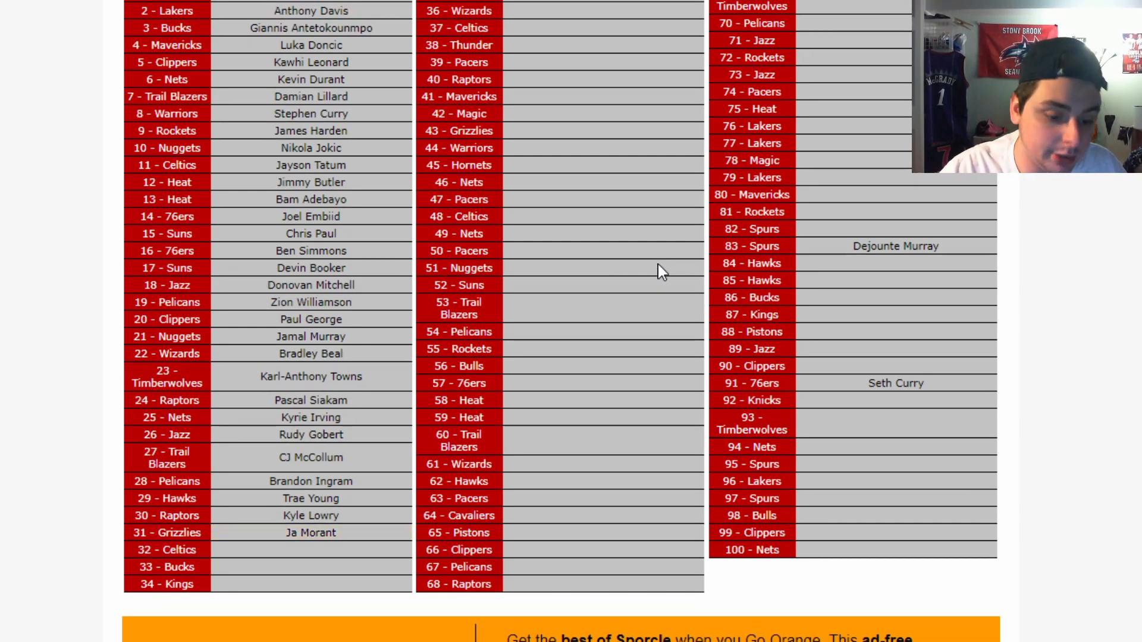
{"action": "type", "text": "Jaylen Brown"}
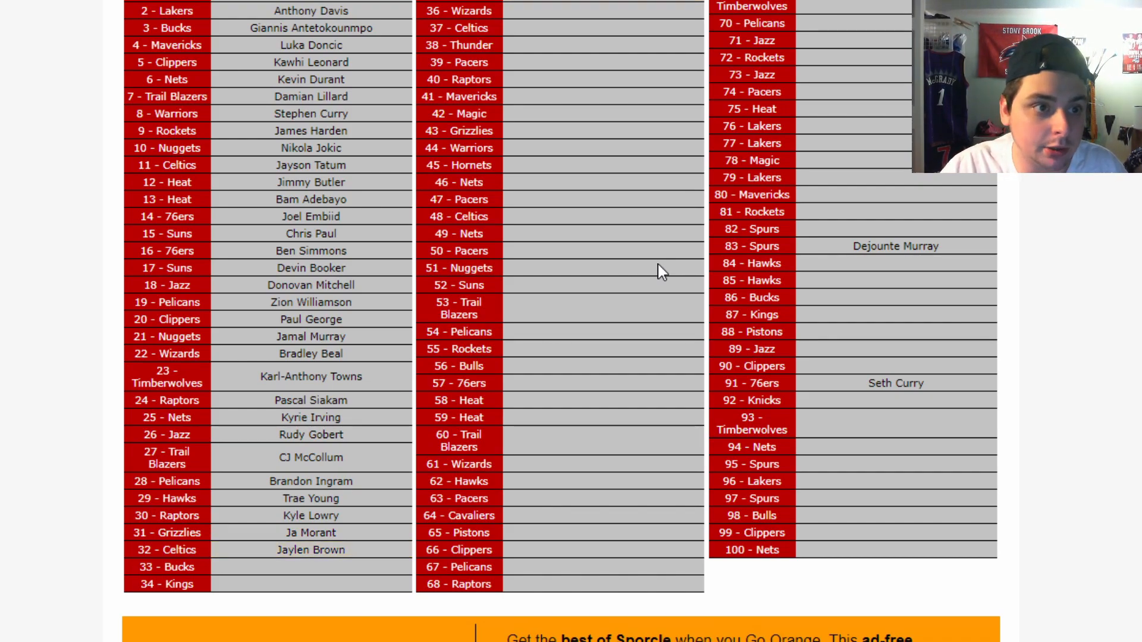
{"action": "type", "text": "Jrue Holiday"}
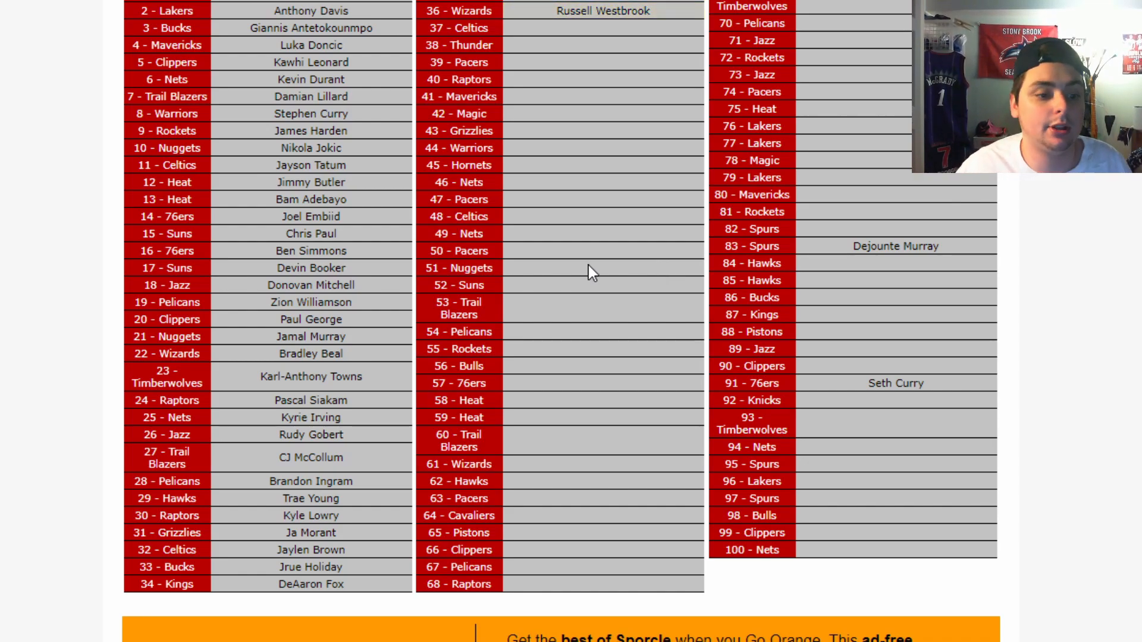
{"action": "mouse_move", "coordinate": [313, 572]}
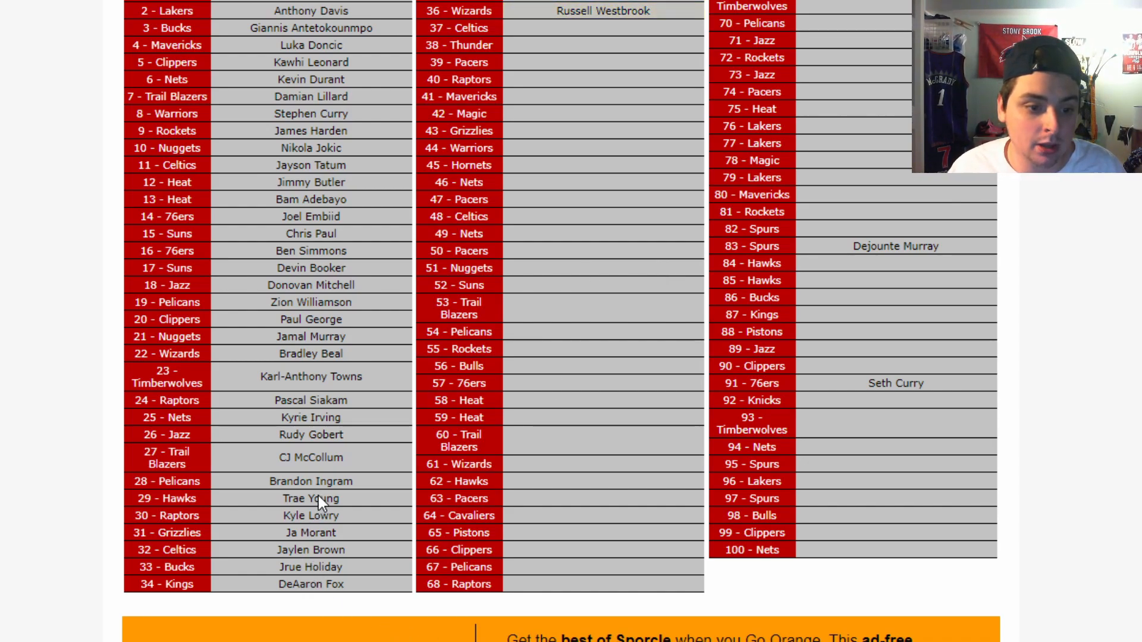
{"action": "mouse_move", "coordinate": [343, 532]}
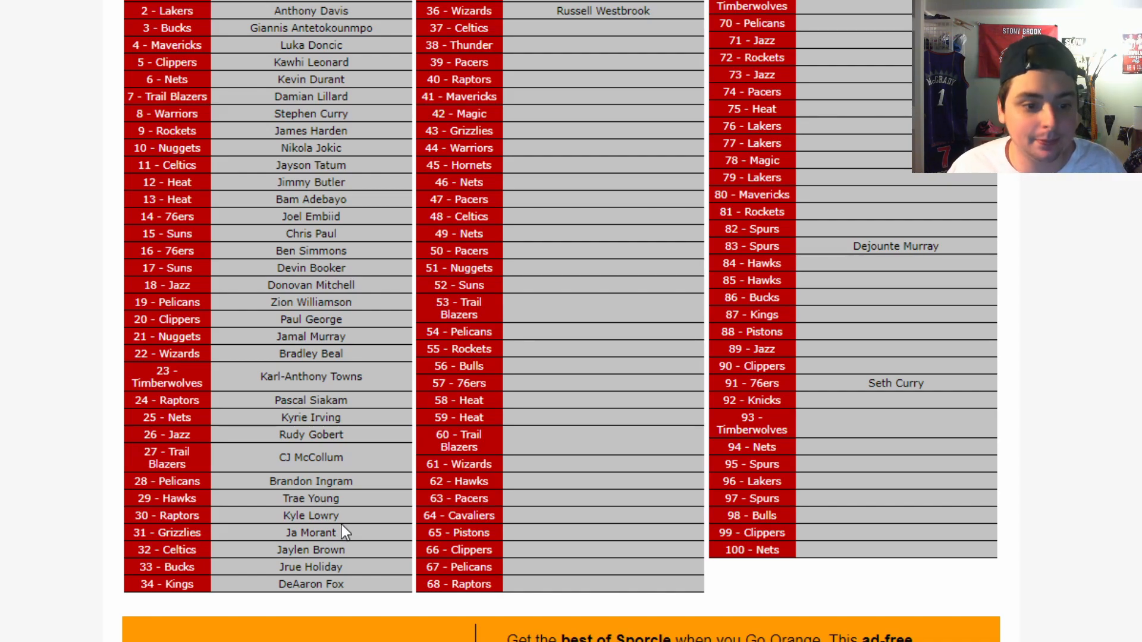
{"action": "mouse_move", "coordinate": [226, 480]}
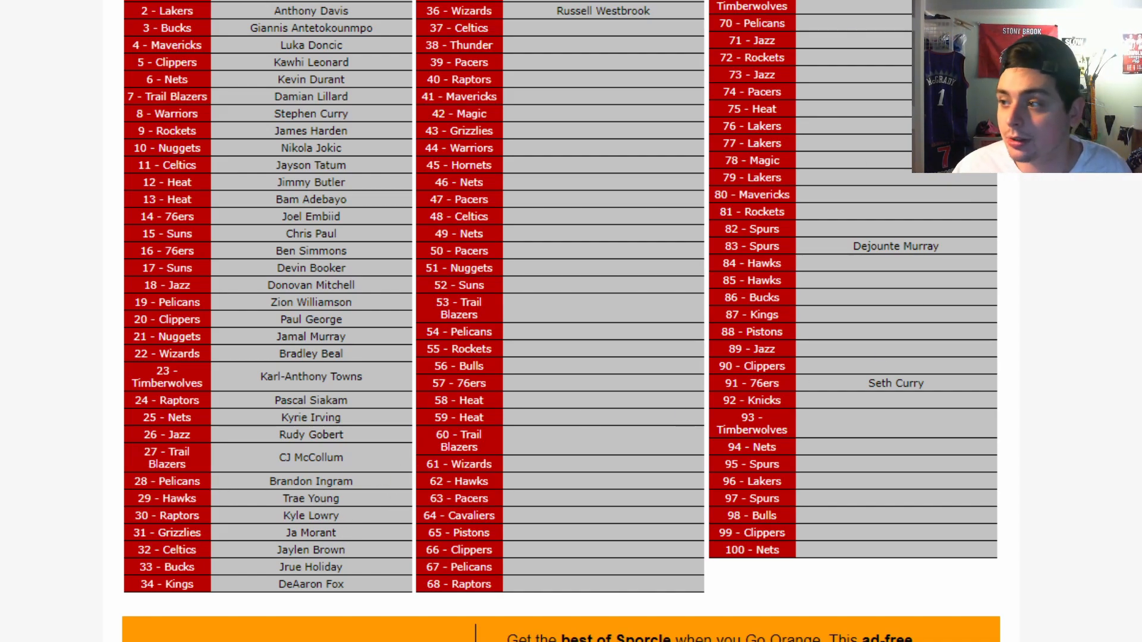
- Enter Marcus Smart, Shai Gilgeous-Alexander and Domantas Sabonis
{"action": "scroll", "scroll_direction": "up", "scroll_amount": 3}
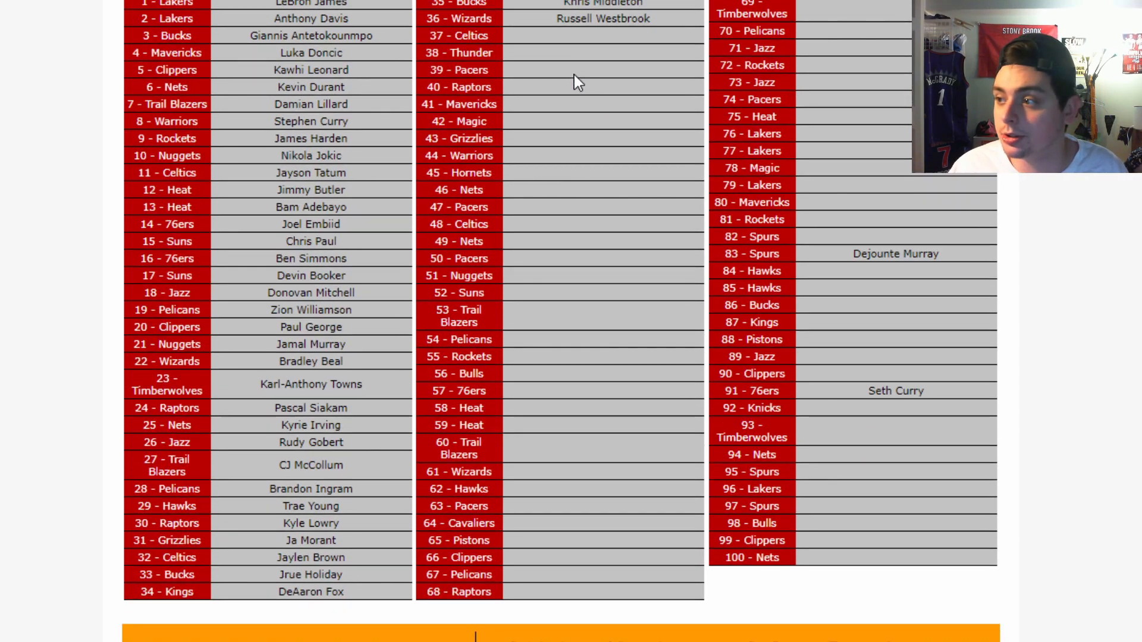
{"action": "scroll", "scroll_direction": "up", "scroll_amount": 3}
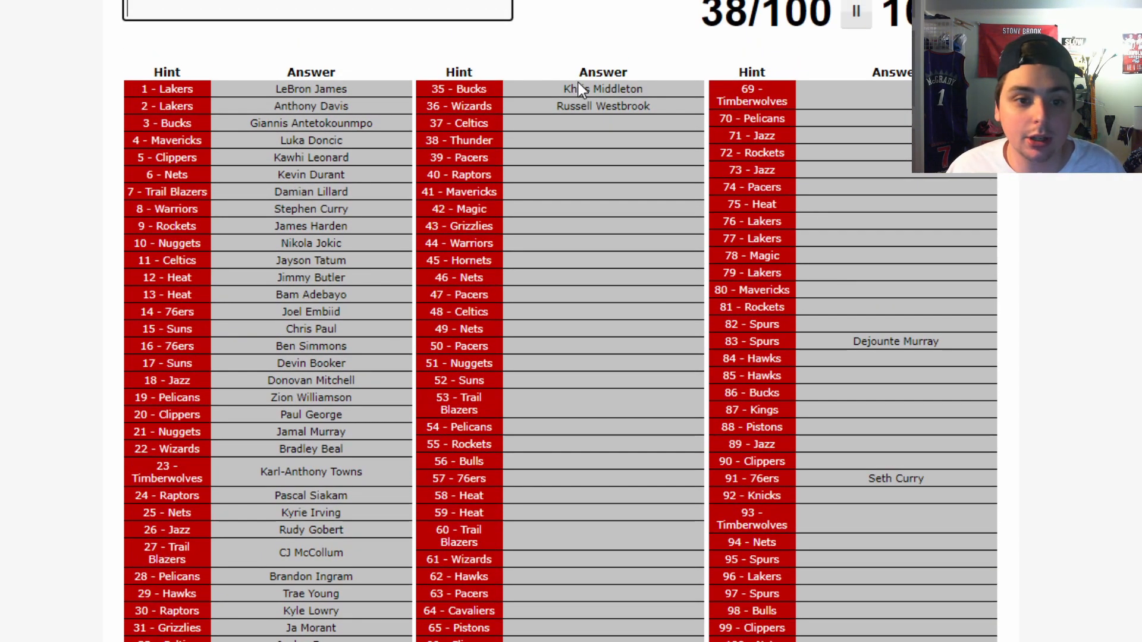
{"action": "scroll", "scroll_direction": "down", "scroll_amount": 3}
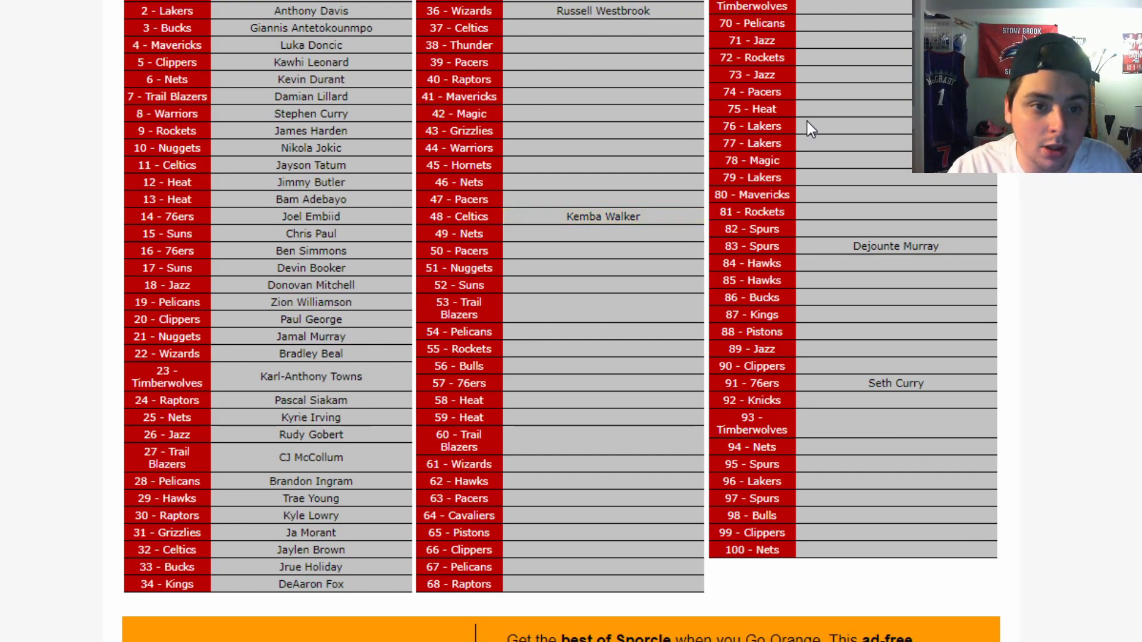
{"action": "type", "text": "Marcus Smart"}
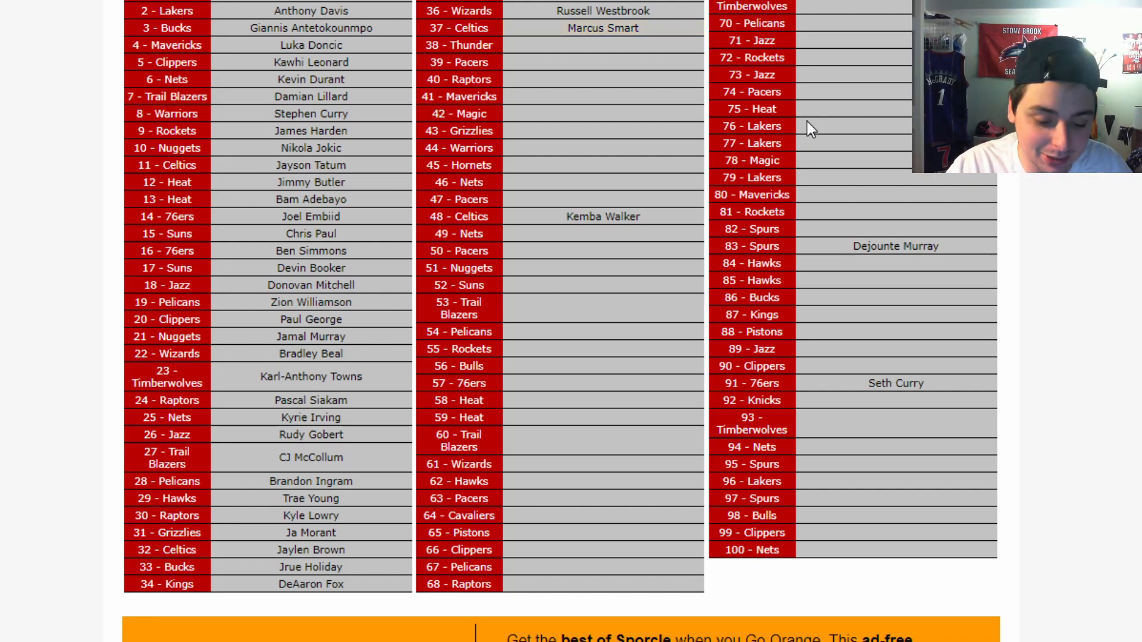
{"action": "type", "text": "Shai Gilgeous-Alexander"}
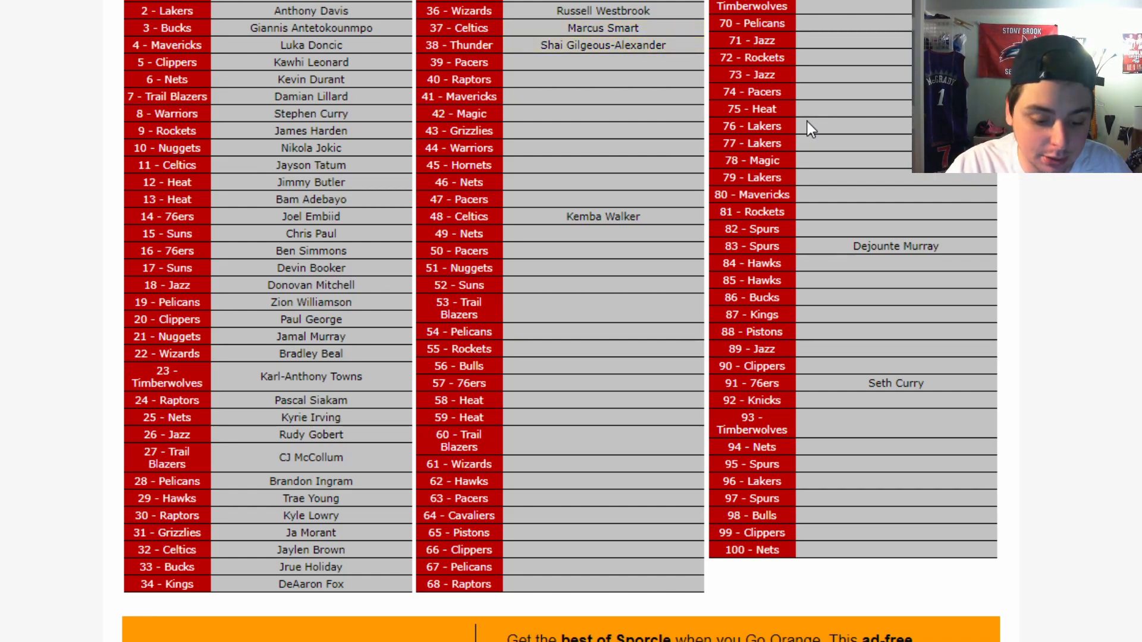
{"action": "type", "text": "Domantas Sabonis"}
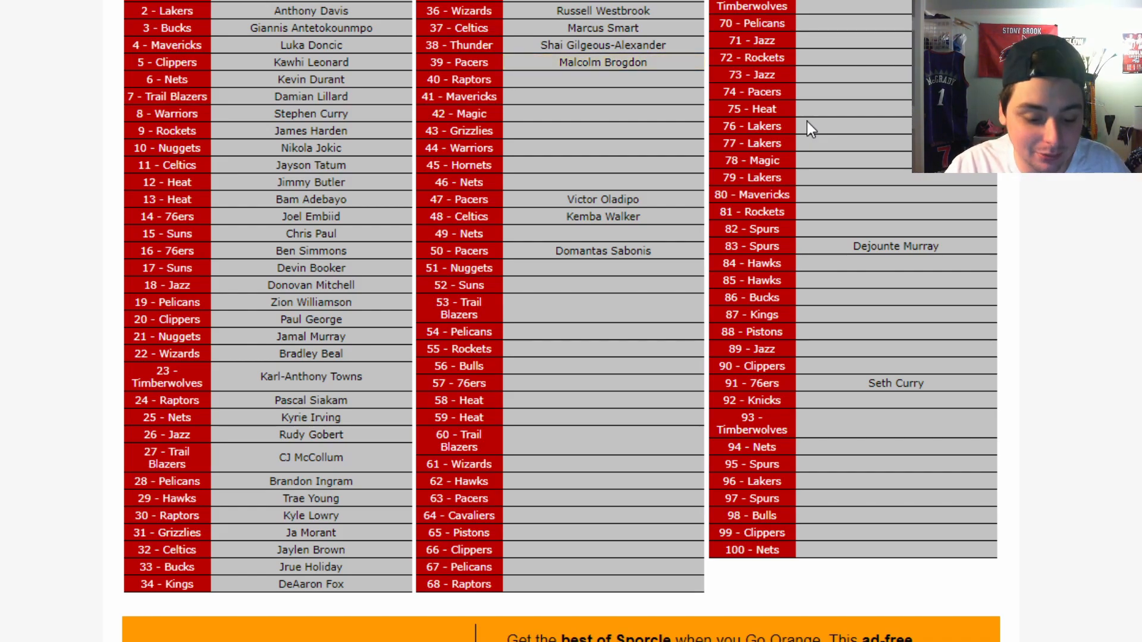
- Enter Fred Van Vleet, Jaren Jackson Jr. and Gordon Hayward
{"action": "type", "text": "Fred Van Vleet"}
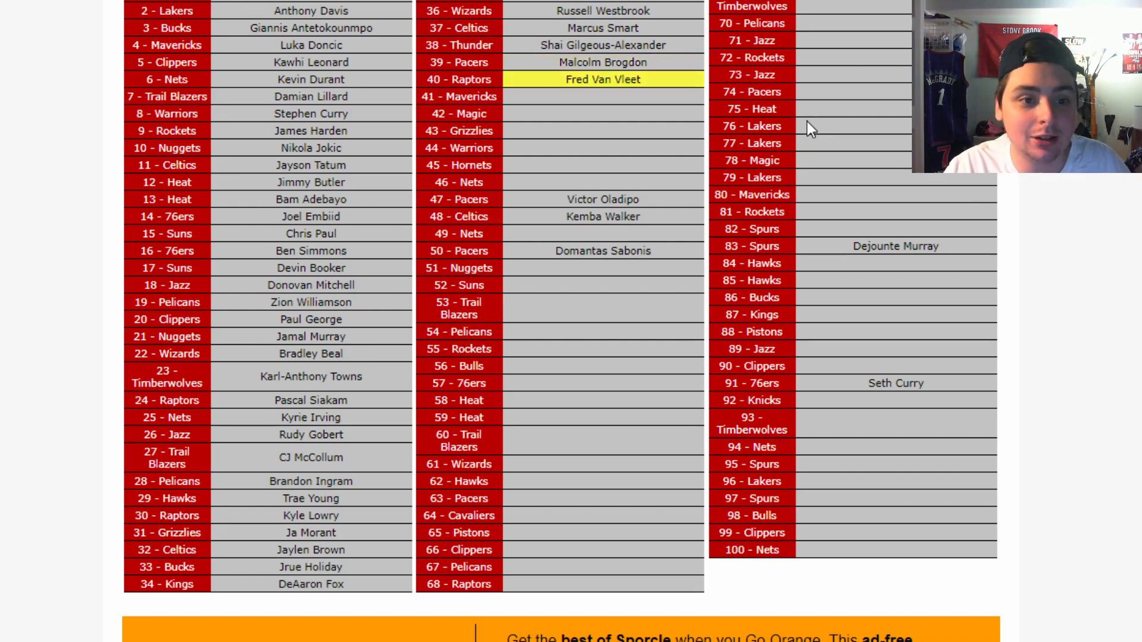
{"action": "left_click", "coordinate": [603, 79]}
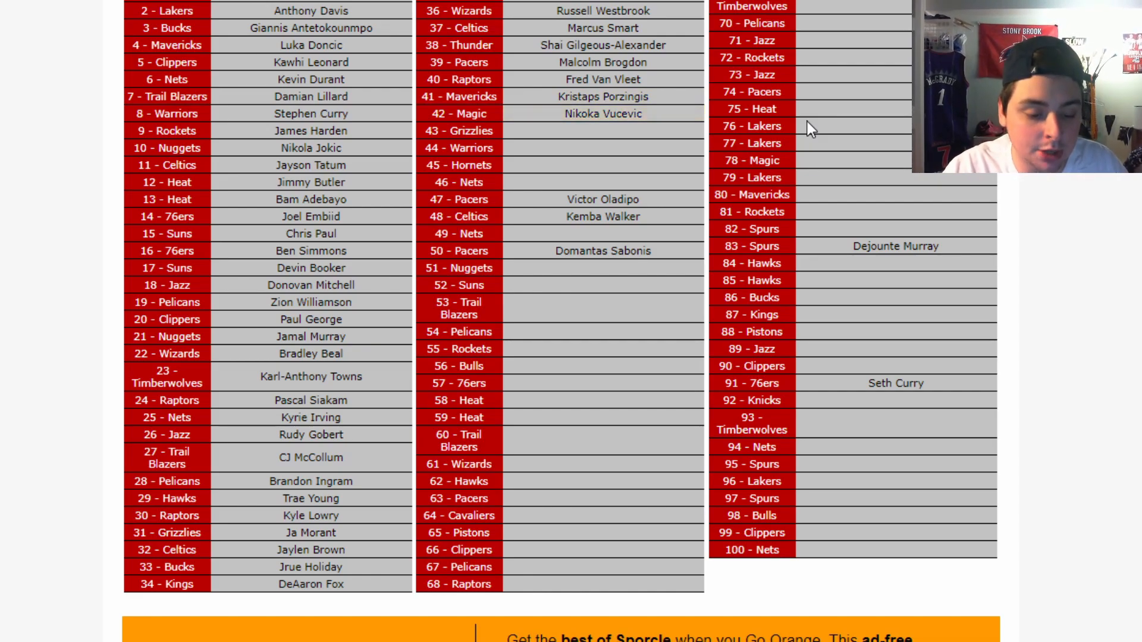
{"action": "type", "text": "Jaren Jackson Jr."}
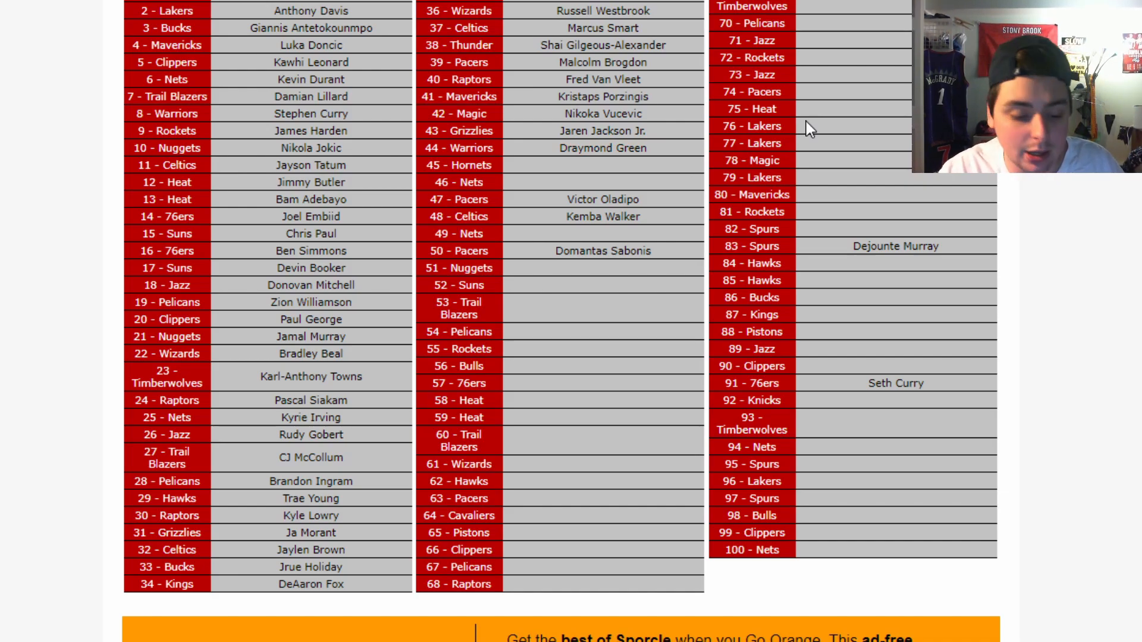
{"action": "type", "text": "Gordon Hayward"}
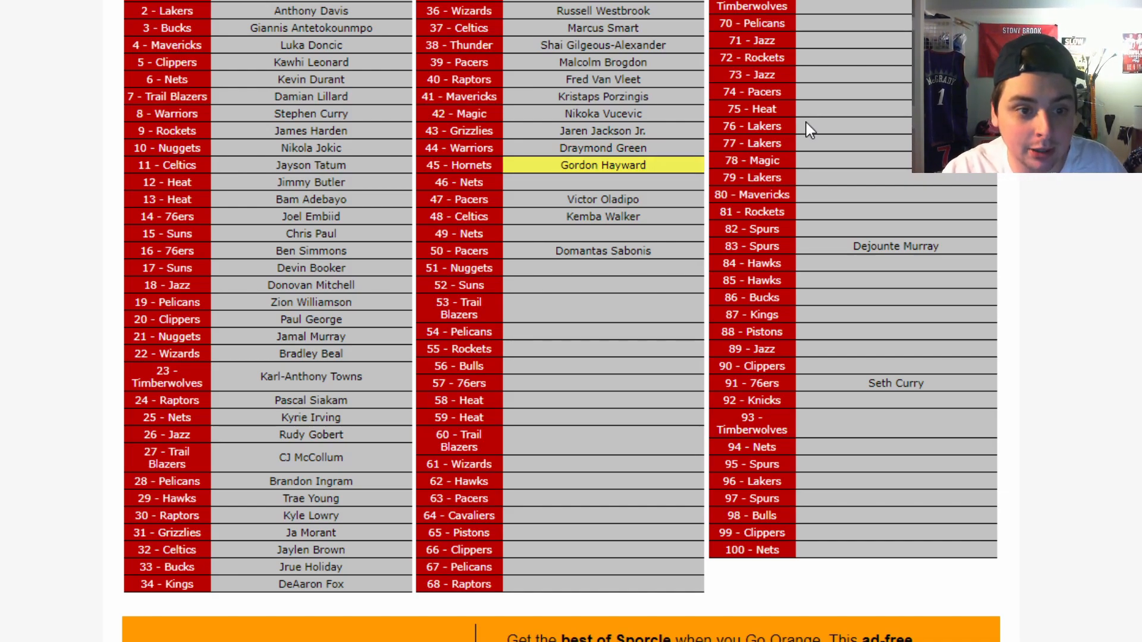
- Fill Caris Levert into the 46 - Nets spot and check the 51/100 score
{"action": "left_click", "coordinate": [603, 166]}
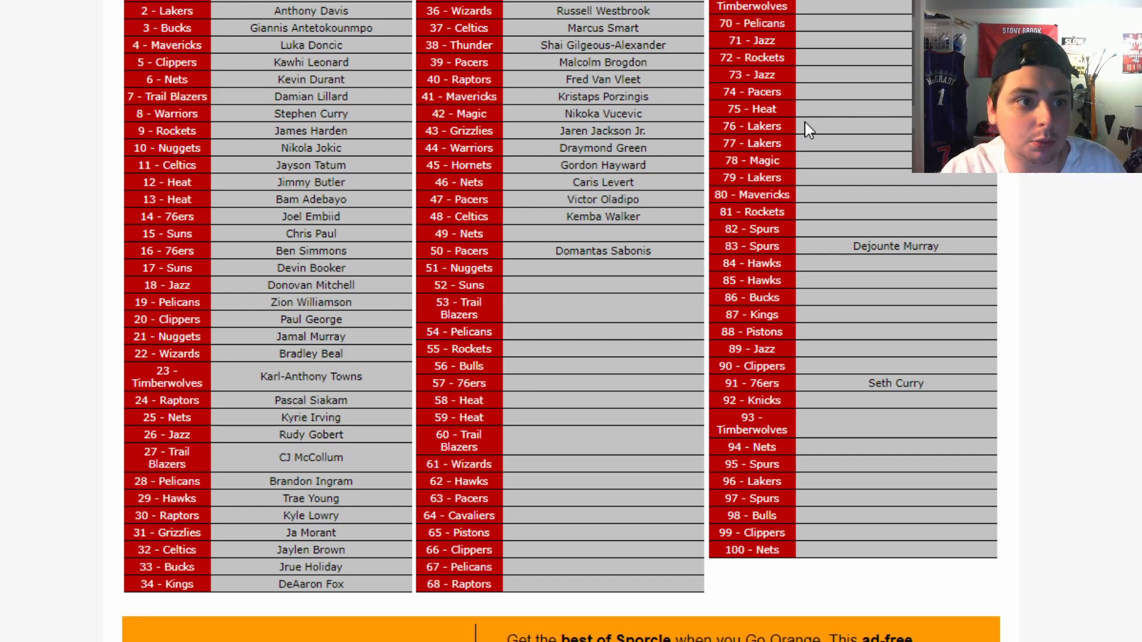
{"action": "scroll", "scroll_direction": "up", "scroll_amount": 3}
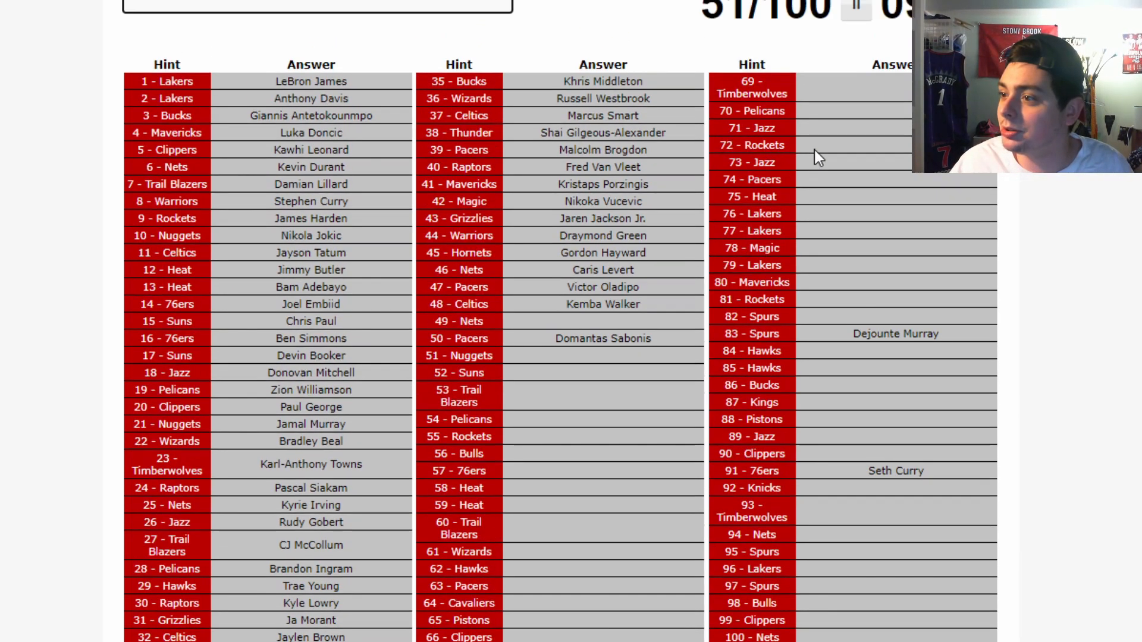
{"action": "scroll", "scroll_direction": "up", "scroll_amount": 3}
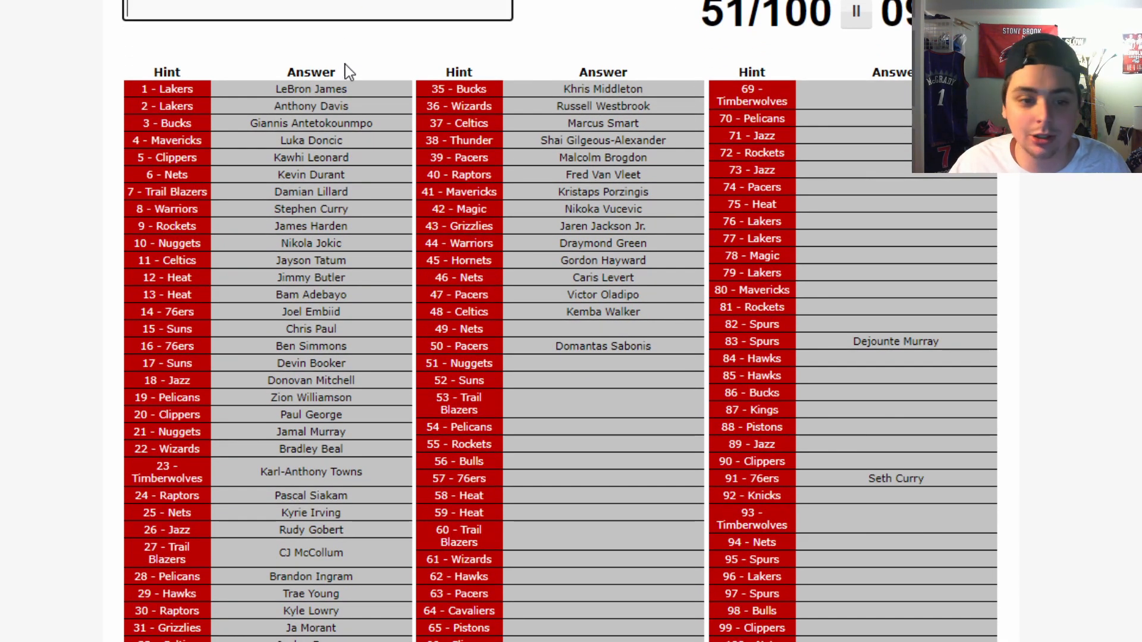
{"action": "scroll", "scroll_direction": "up", "scroll_amount": 3}
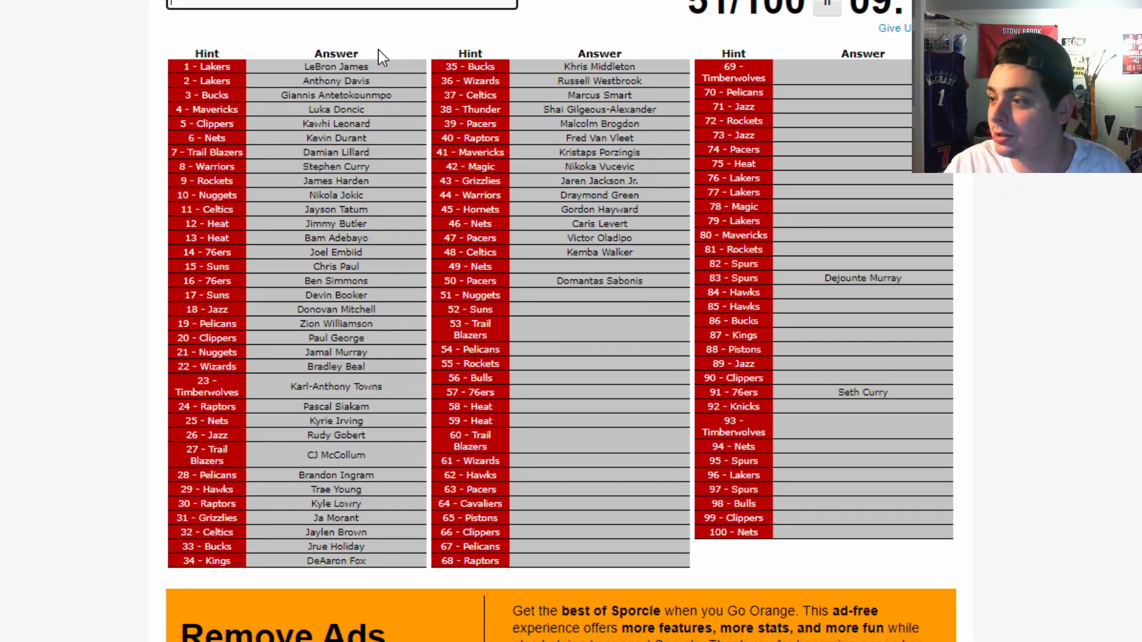
{"action": "mouse_move", "coordinate": [399, 10]}
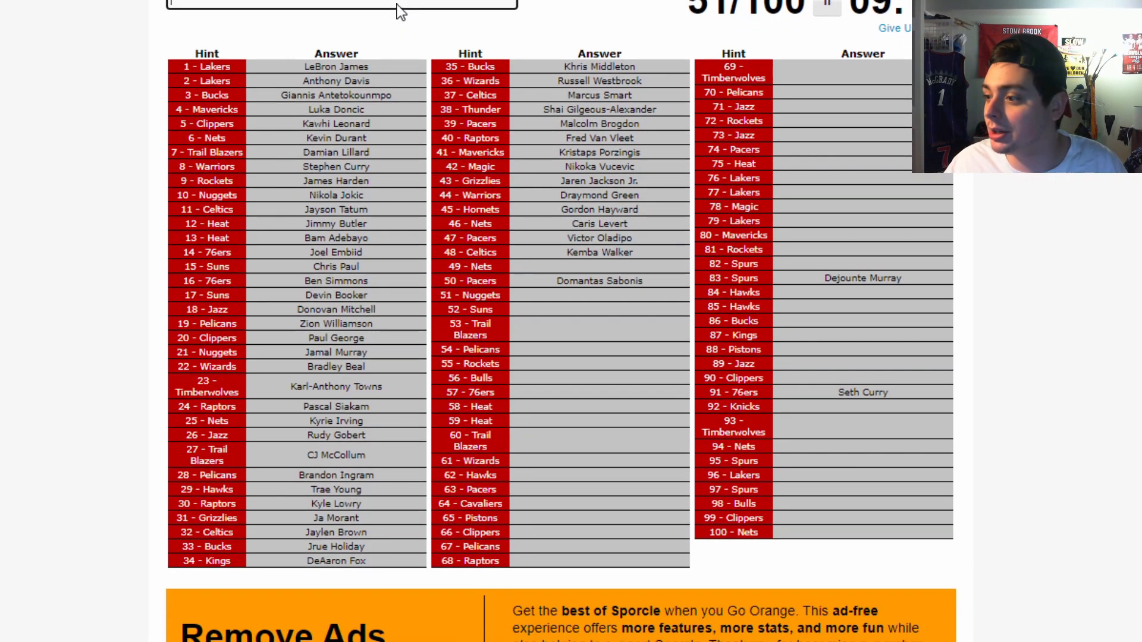
{"action": "scroll", "scroll_direction": "up", "scroll_amount": 3}
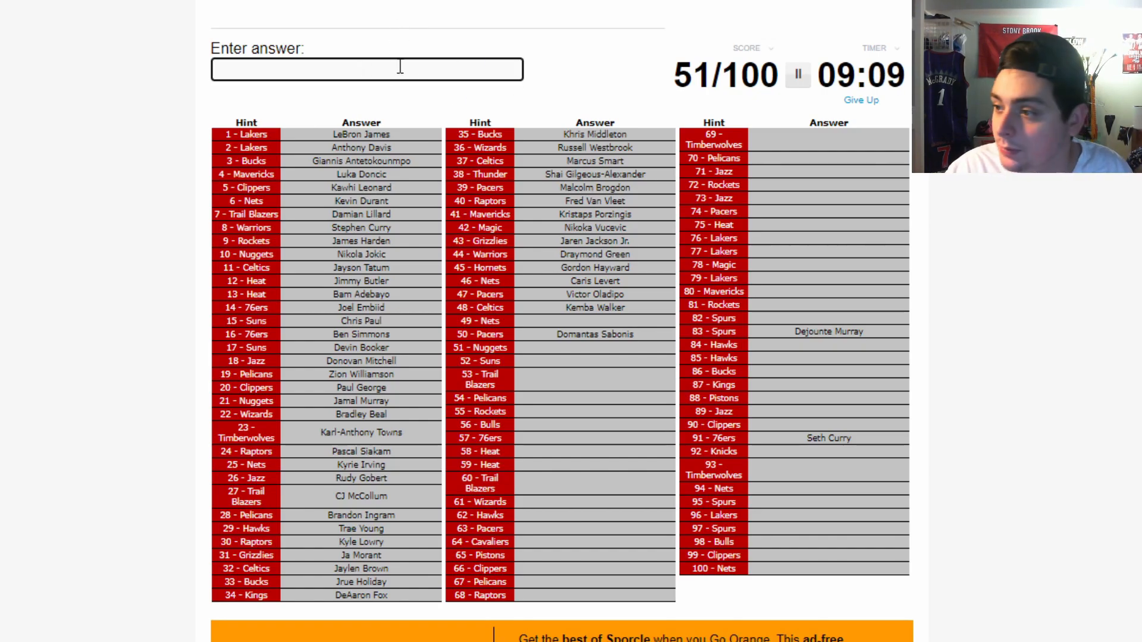
- Enter Dinwiddie, both Porters, DeAndre Ayton, Nurkic, Bledsoe and PJ Tucker
{"action": "type", "text": "di"}
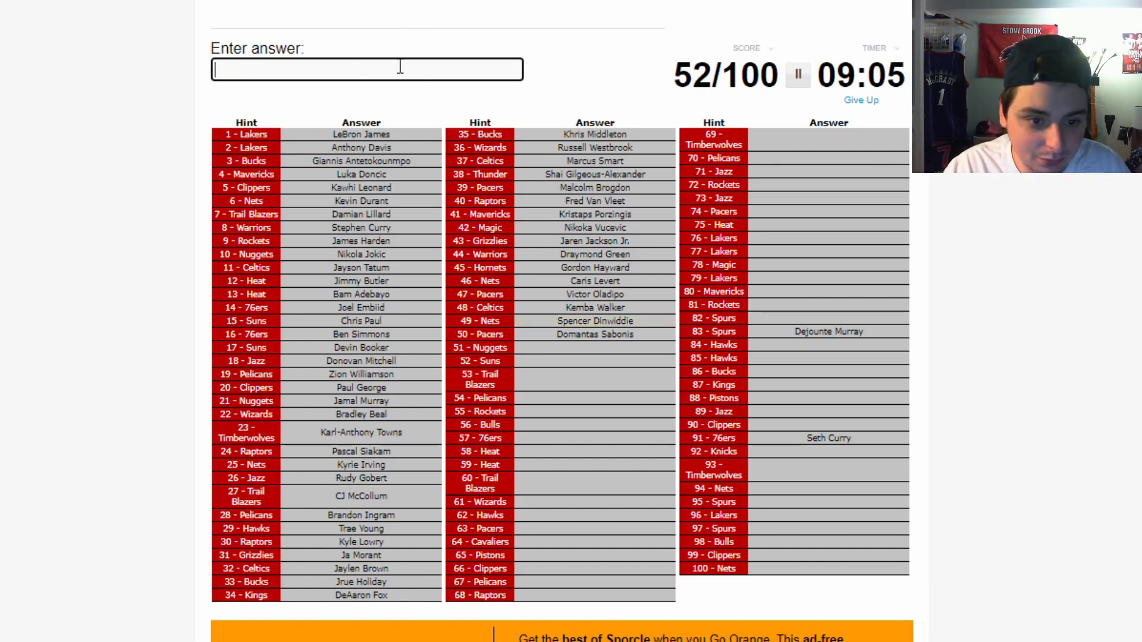
{"action": "type", "text": "porte"}
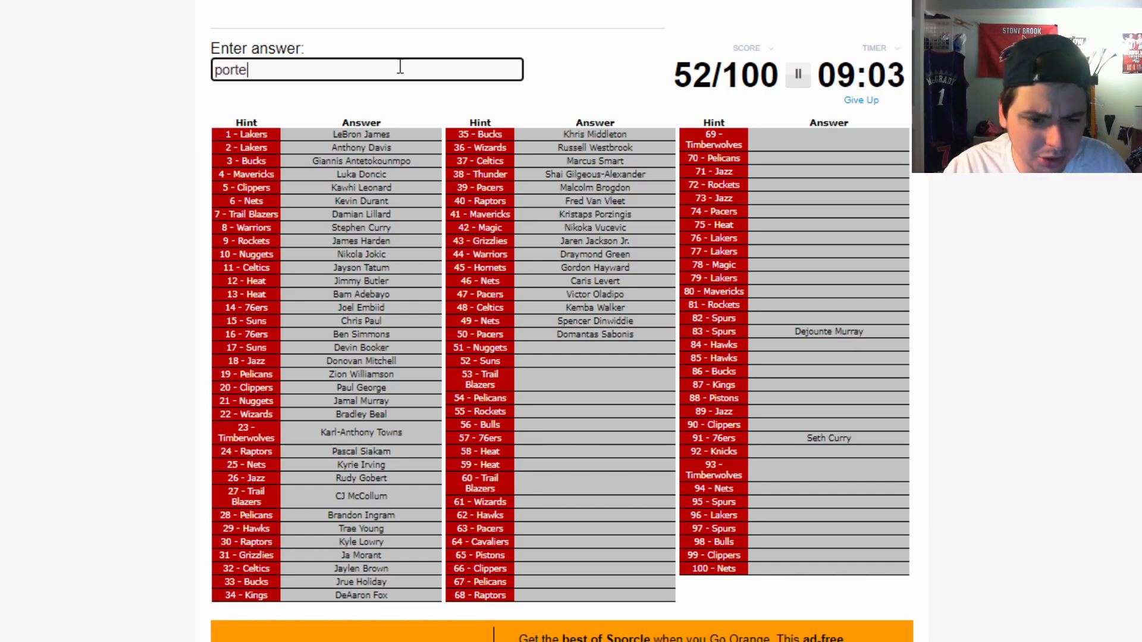
{"action": "type", "text": "porter"}
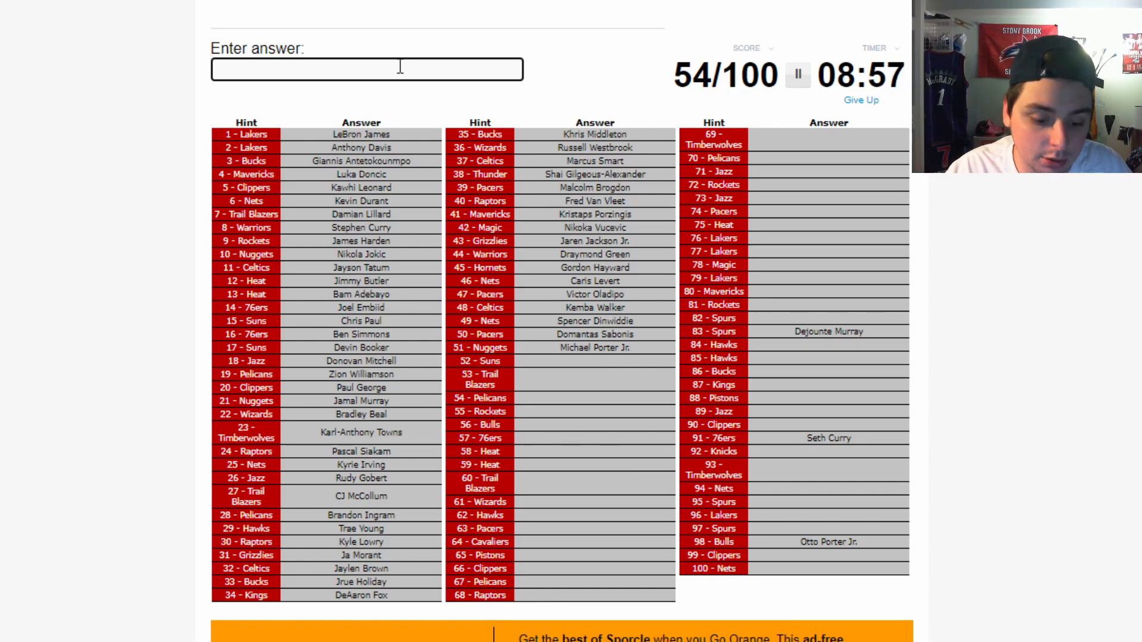
{"action": "type", "text": "DeAndre Ayton"}
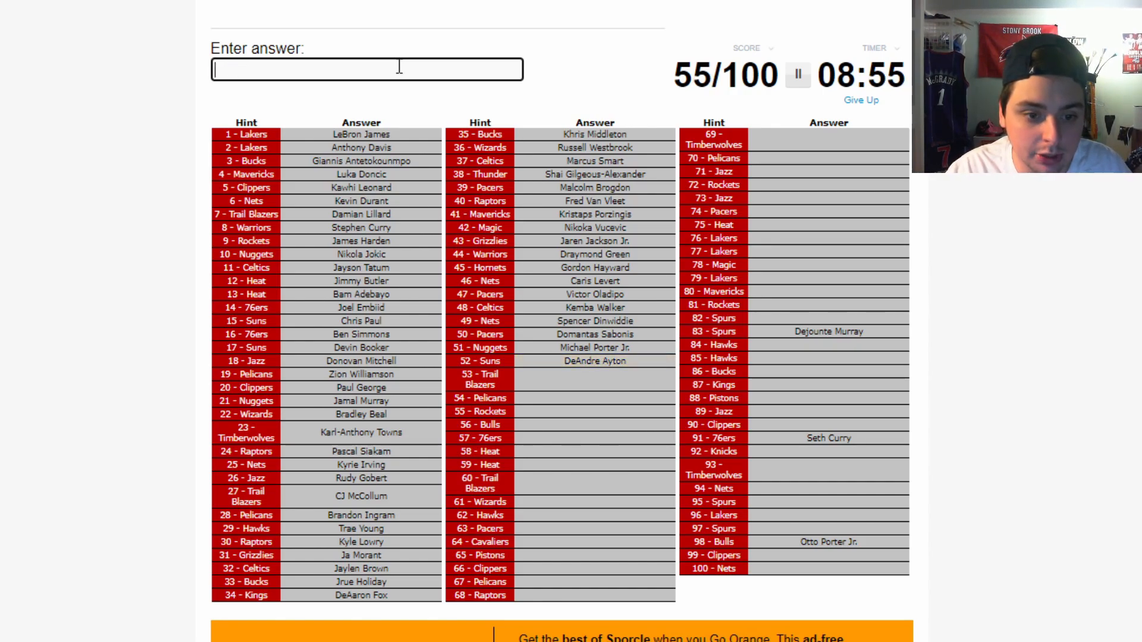
{"action": "type", "text": "nurk"}
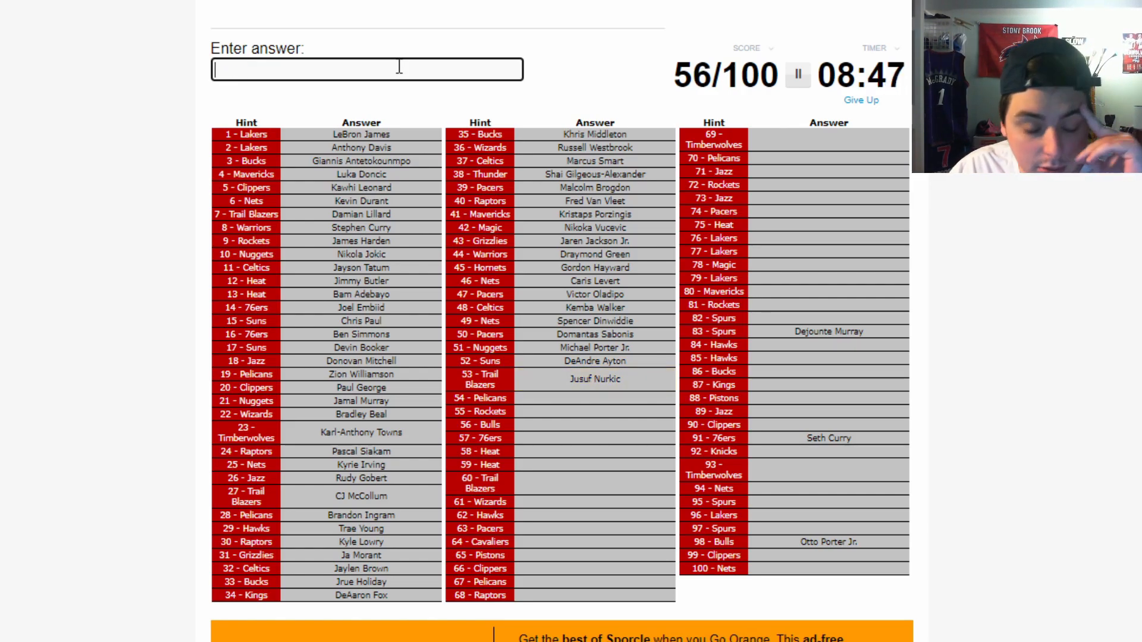
{"action": "type", "text": "bkedi"}
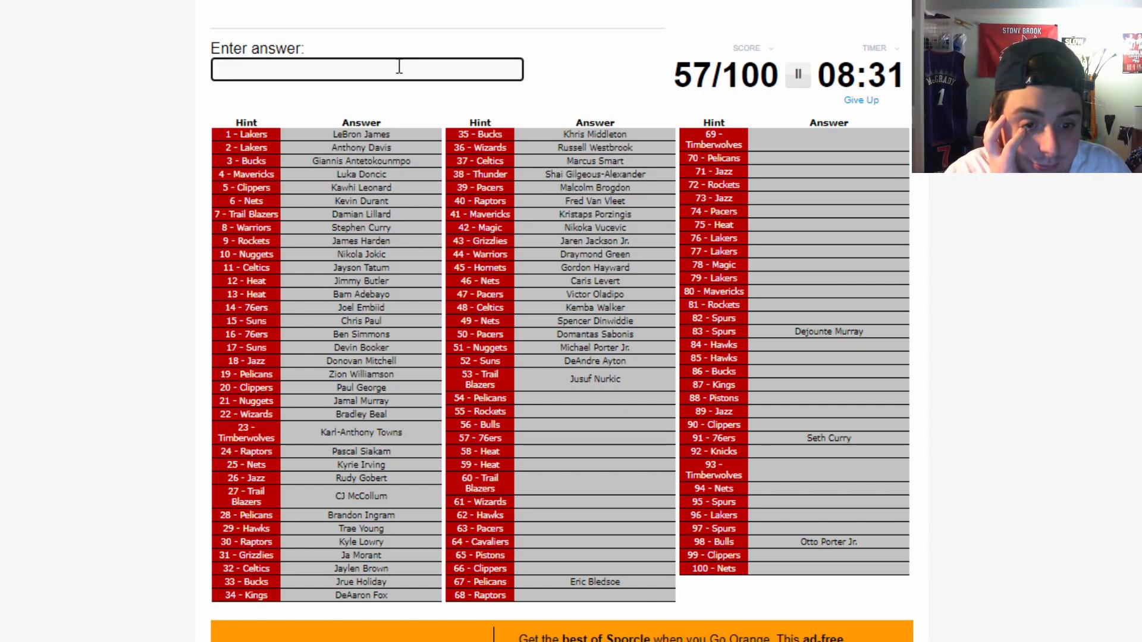
{"action": "type", "text": "tu"}
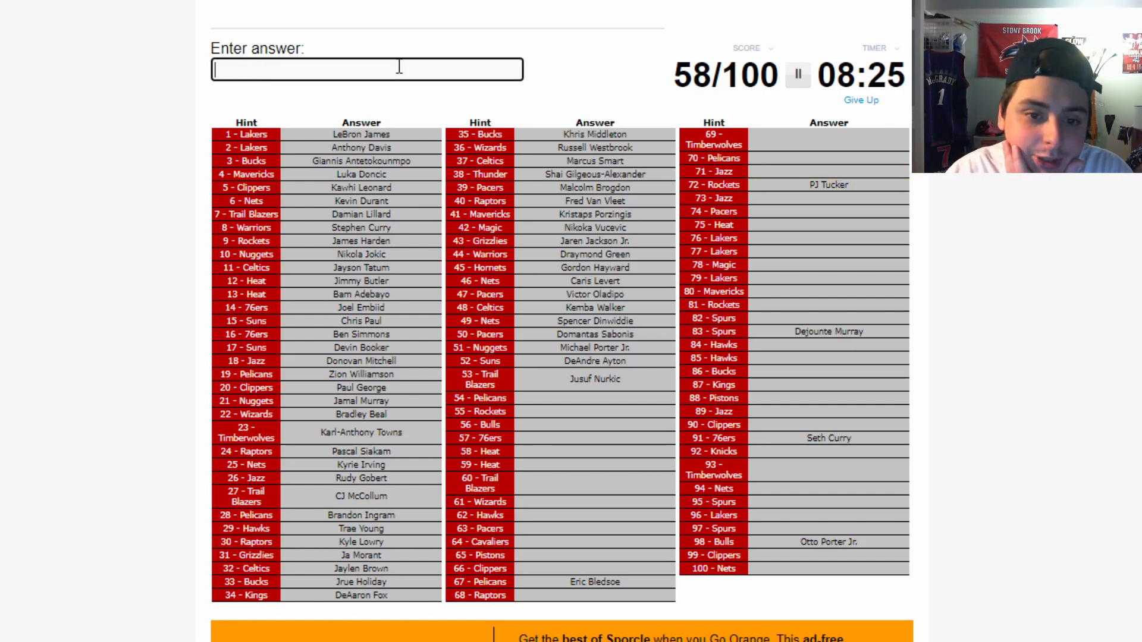
- Enter John Wall, Christian Wood, Zach Lavine and Tobias Harris
{"action": "type", "text": "w"}
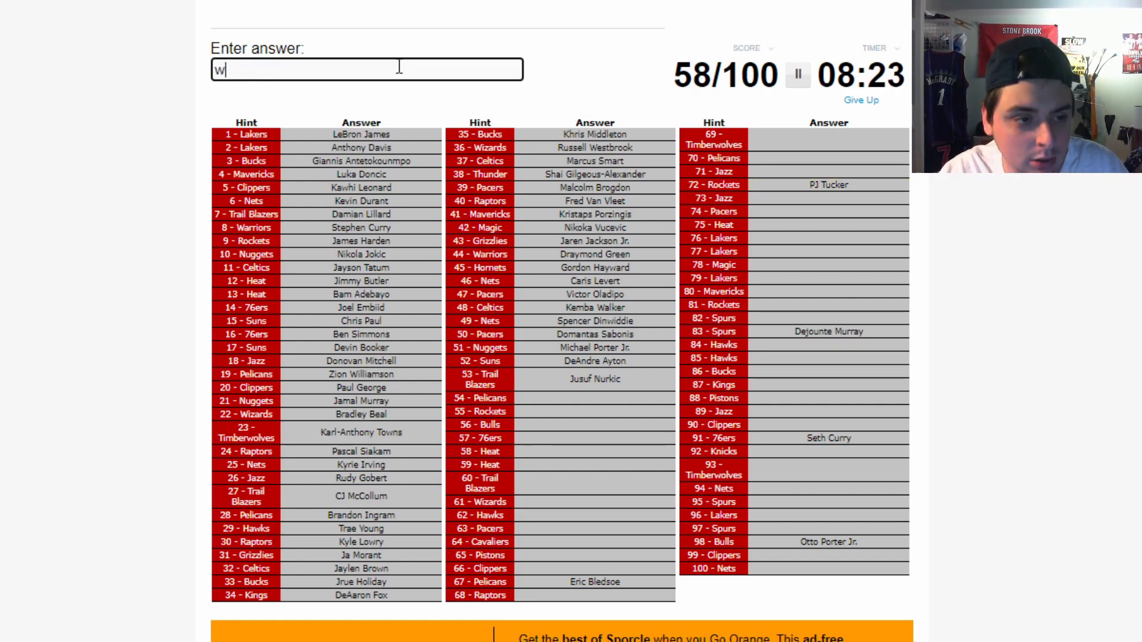
{"action": "type", "text": "John Wall"}
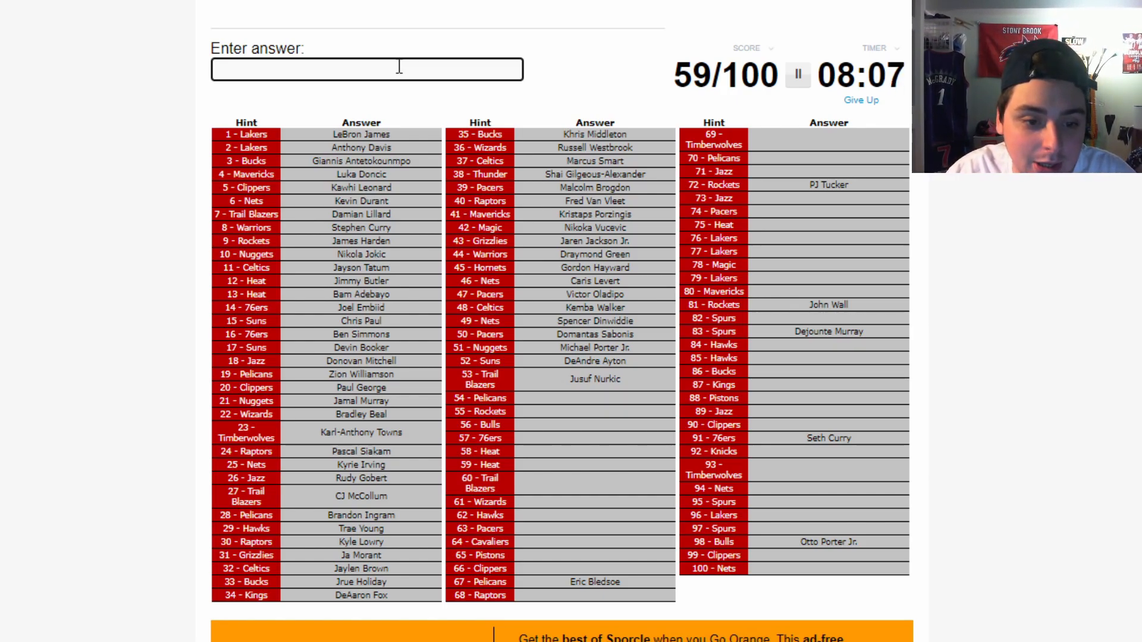
{"action": "type", "text": "Christian Wood"}
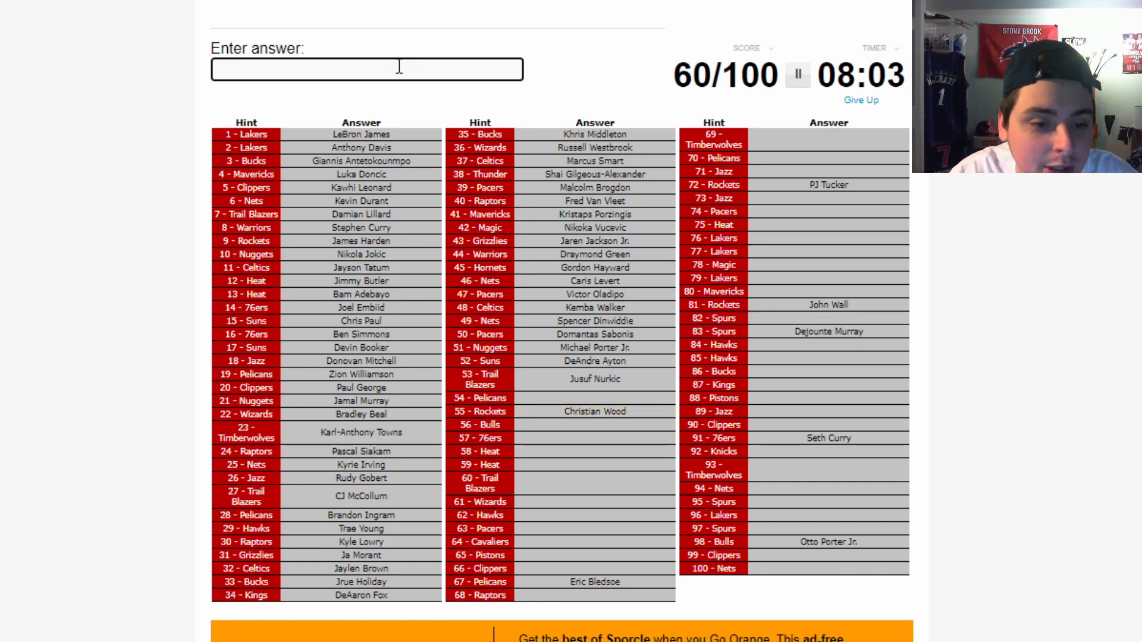
{"action": "type", "text": "Zach Lavine"}
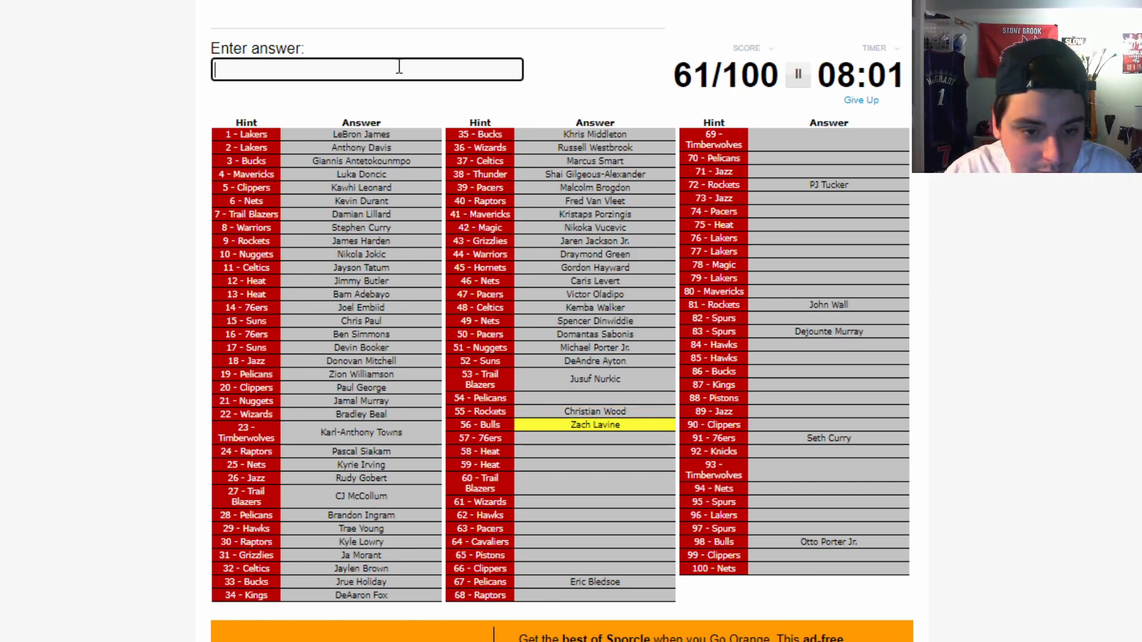
{"action": "type", "text": "Tobias Harris"}
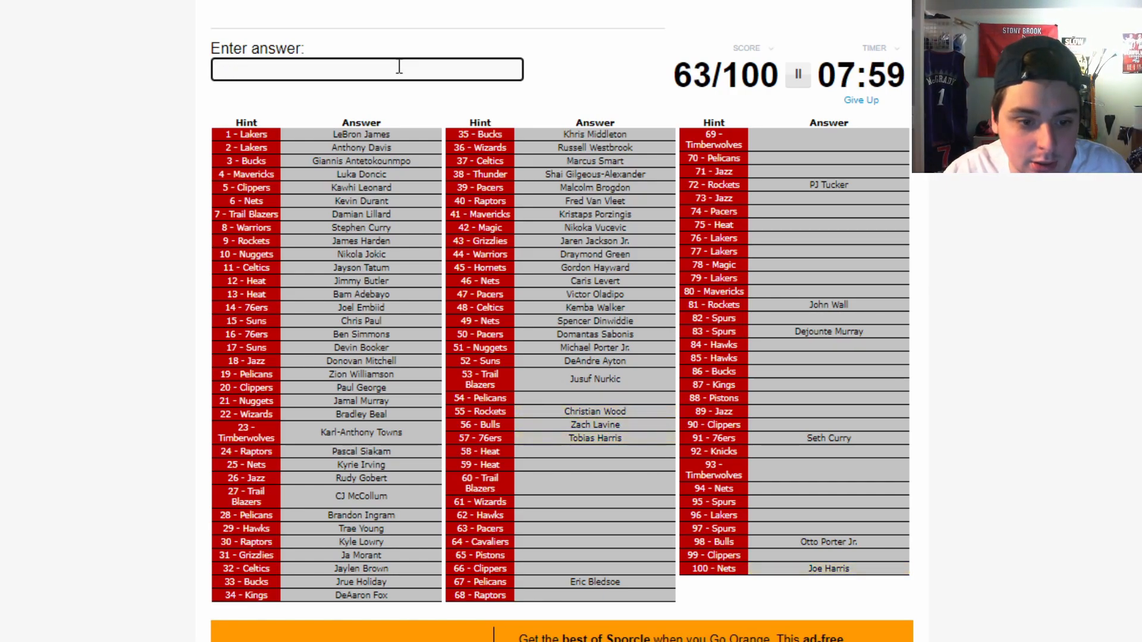
{"action": "type", "text": "ro"}
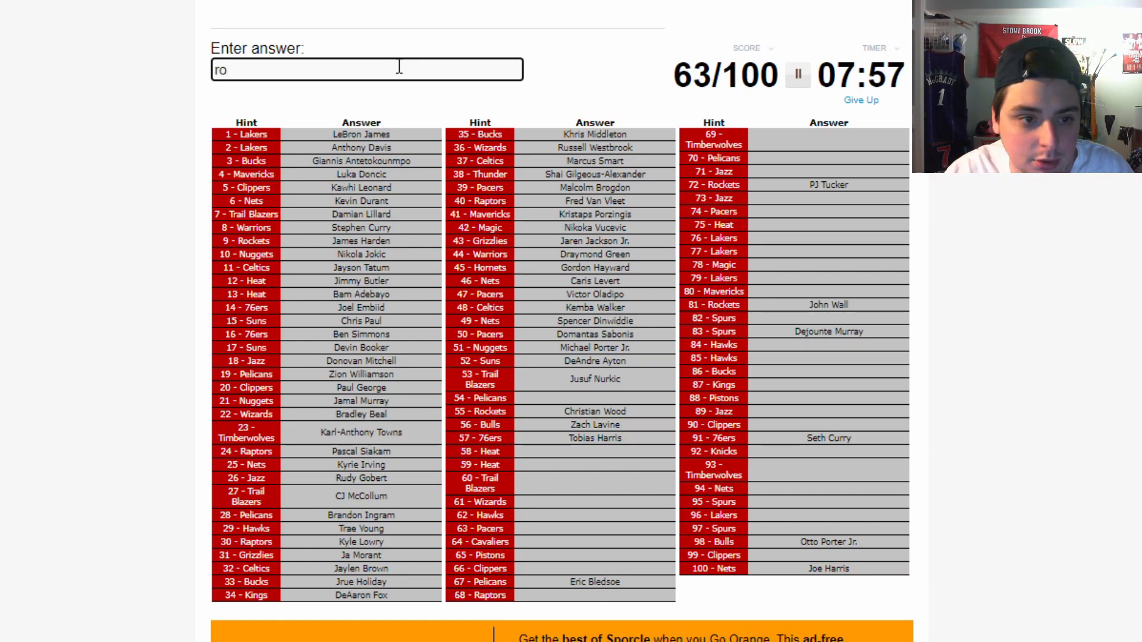
- Enter Robinson, Tyler Herro, Goran Dragic, Covington, Davis Bertans, Gallinari and Bogdanovic
{"action": "type", "text": "robinson"}
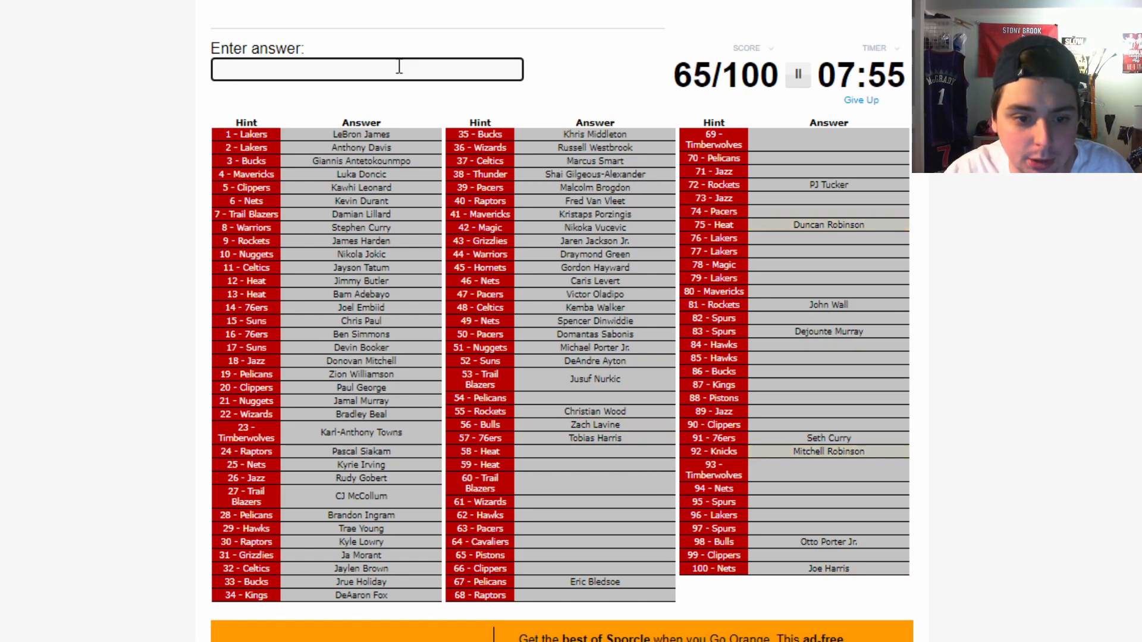
{"action": "type", "text": "Tyler Herro"}
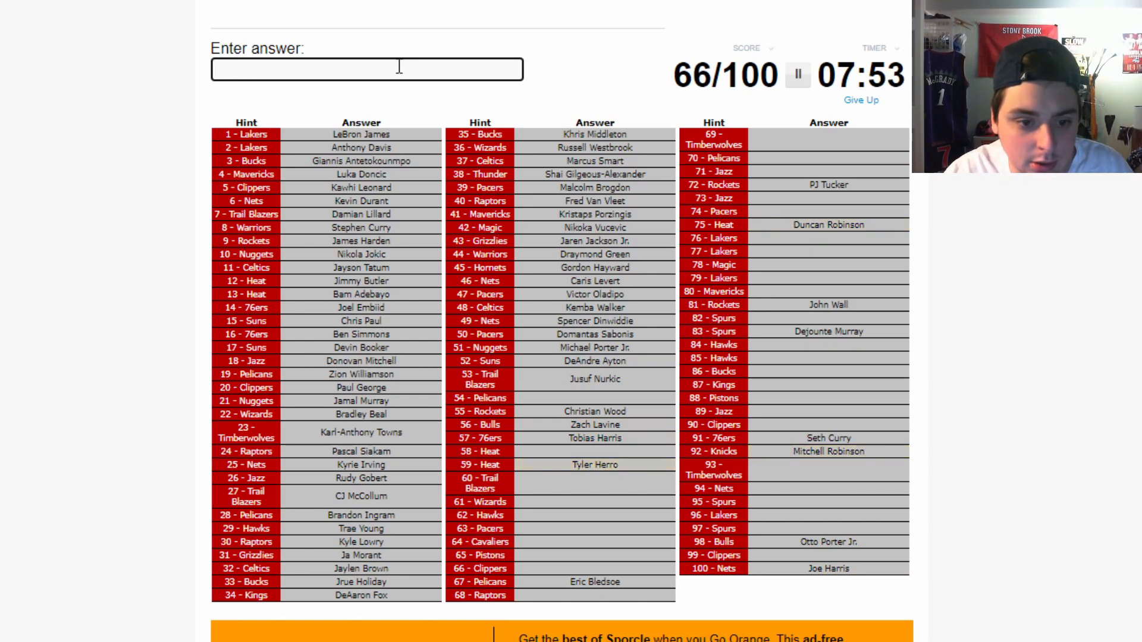
{"action": "type", "text": "Goran Dragic"}
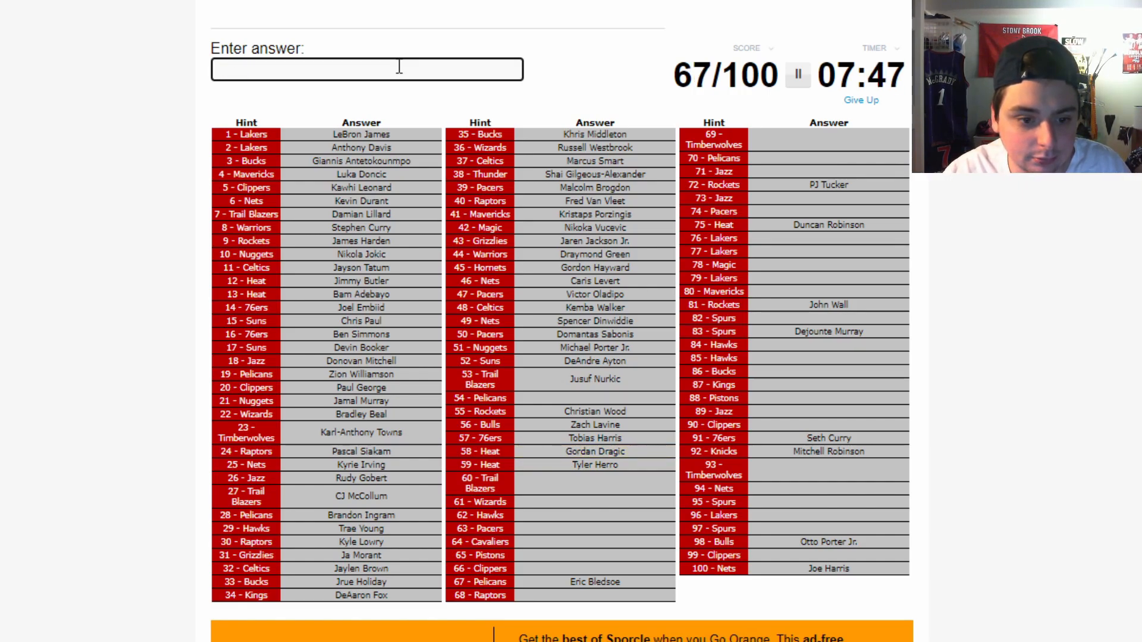
{"action": "type", "text": "ci"}
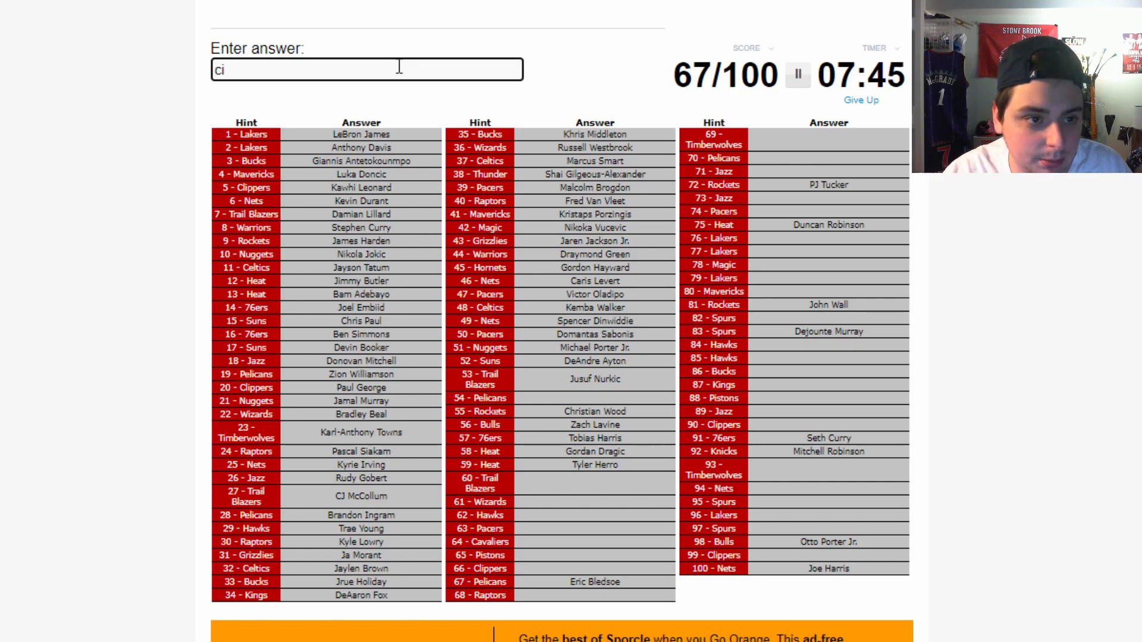
{"action": "type", "text": "ci"}
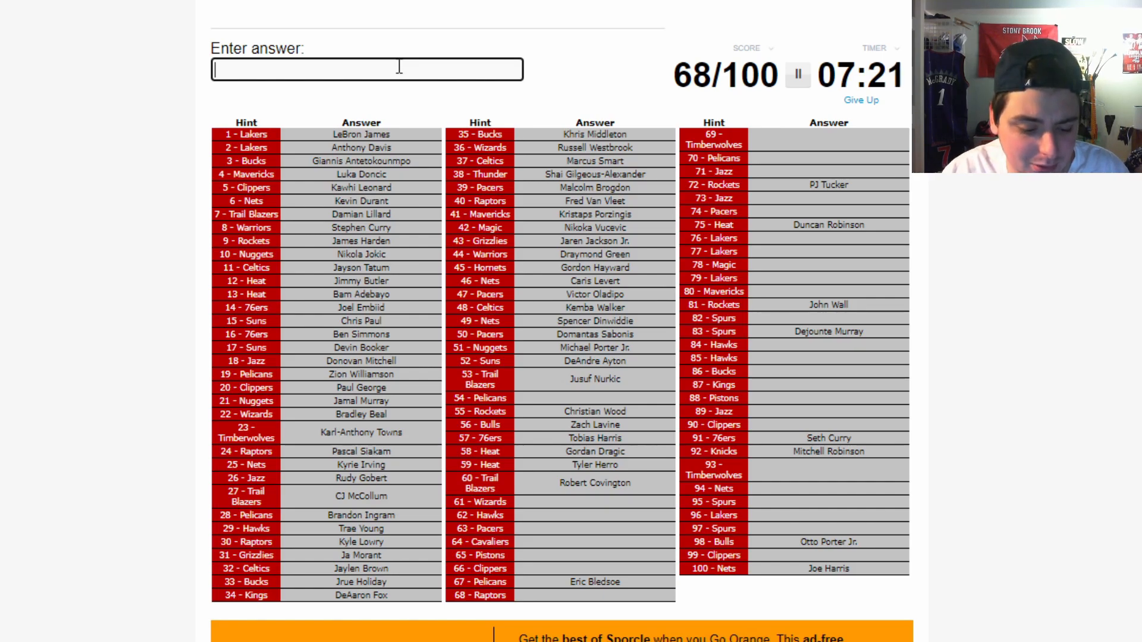
{"action": "type", "text": "Davis Bertans"}
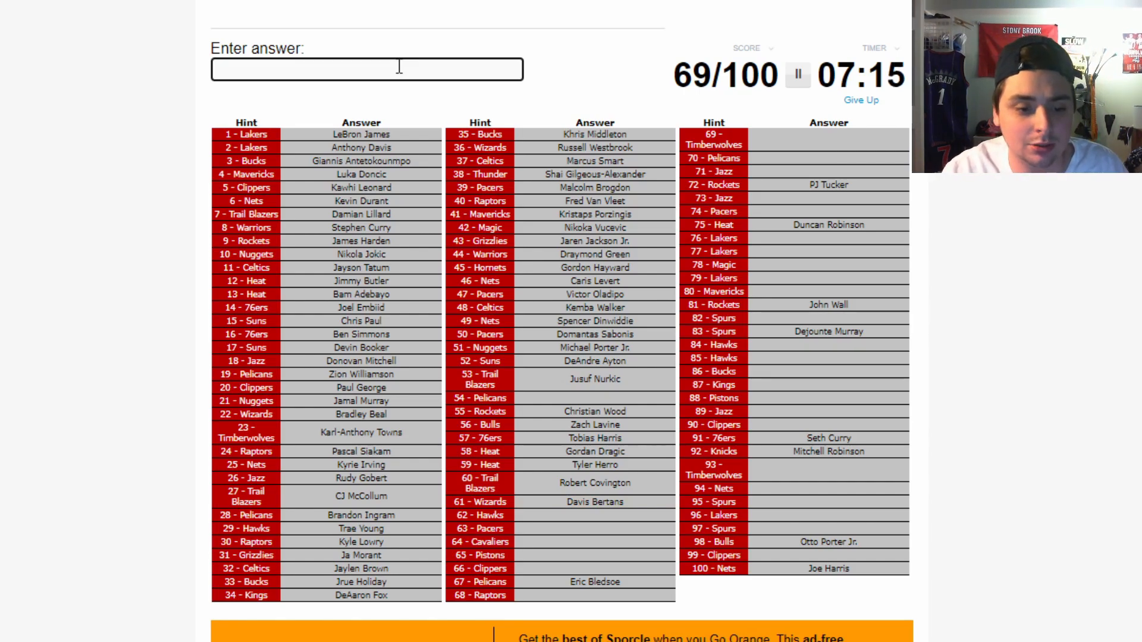
{"action": "type", "text": "gallinar"}
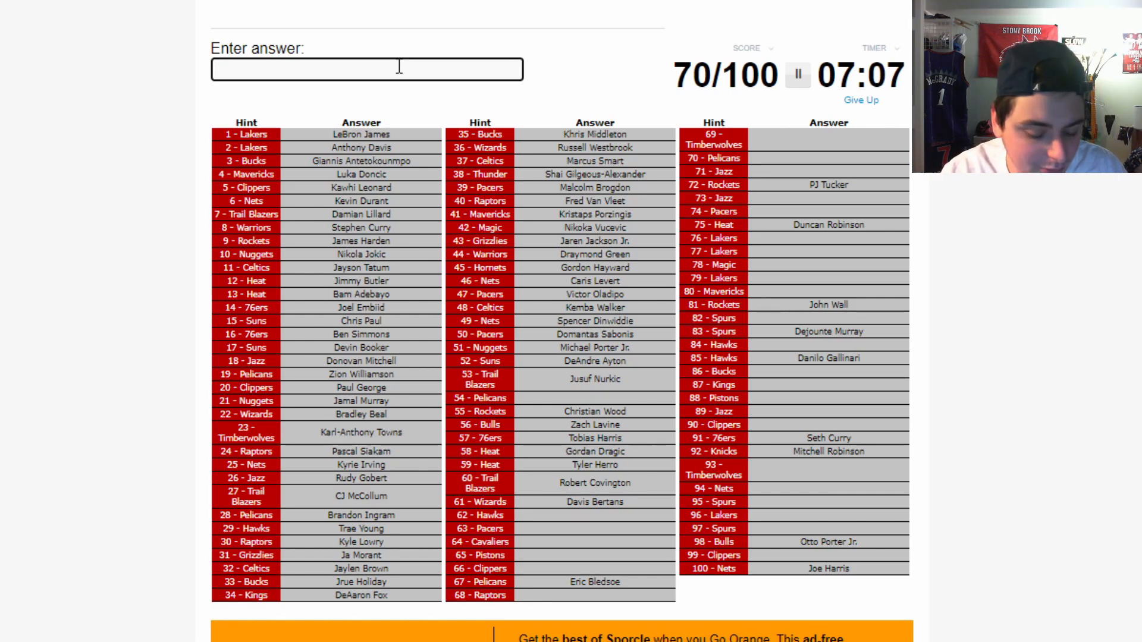
{"action": "type", "text": "bo"}
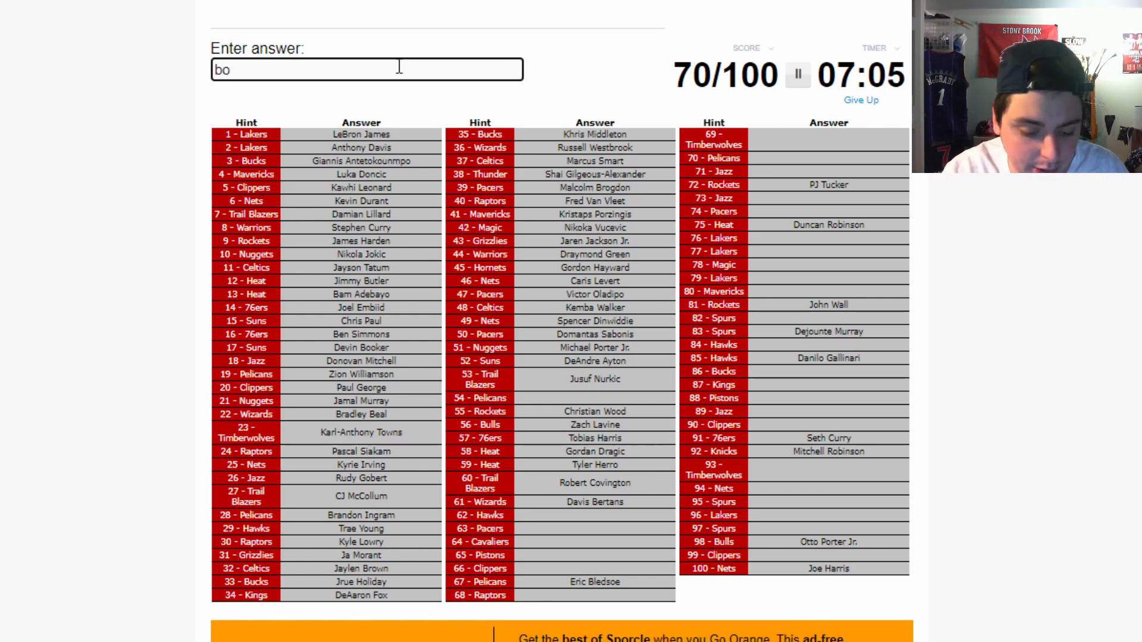
{"action": "type", "text": "gdan"}
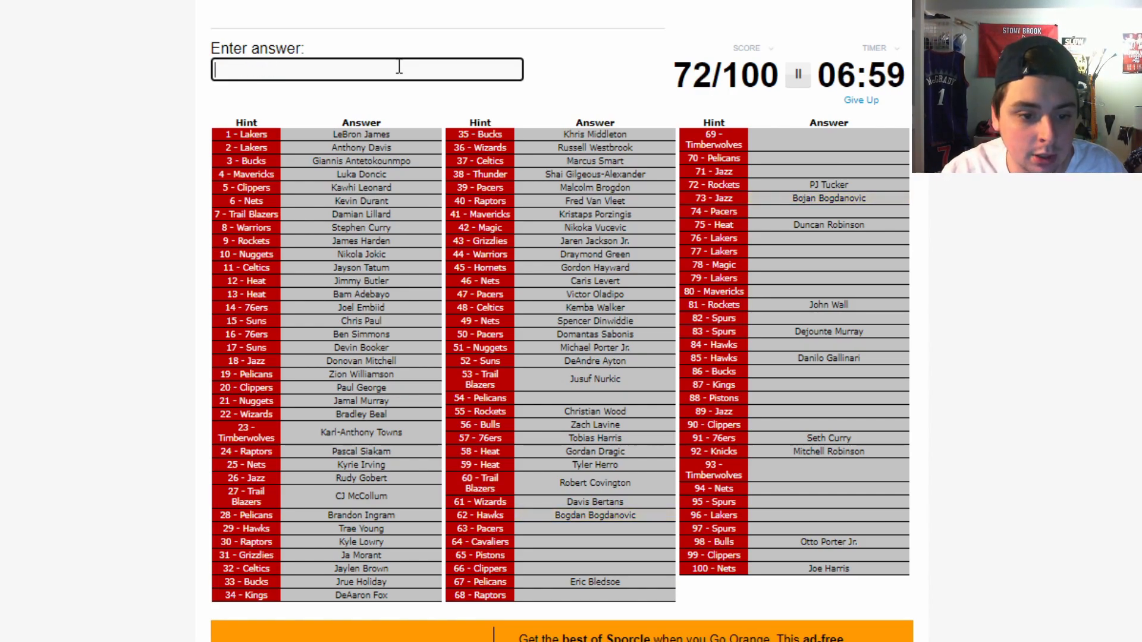
- Enter Myles Turner, TJ Warren, Blake Griffin, Serge Ibaka, OG Anunoby and D'Angelo Russell
{"action": "type", "text": "tuerner"}
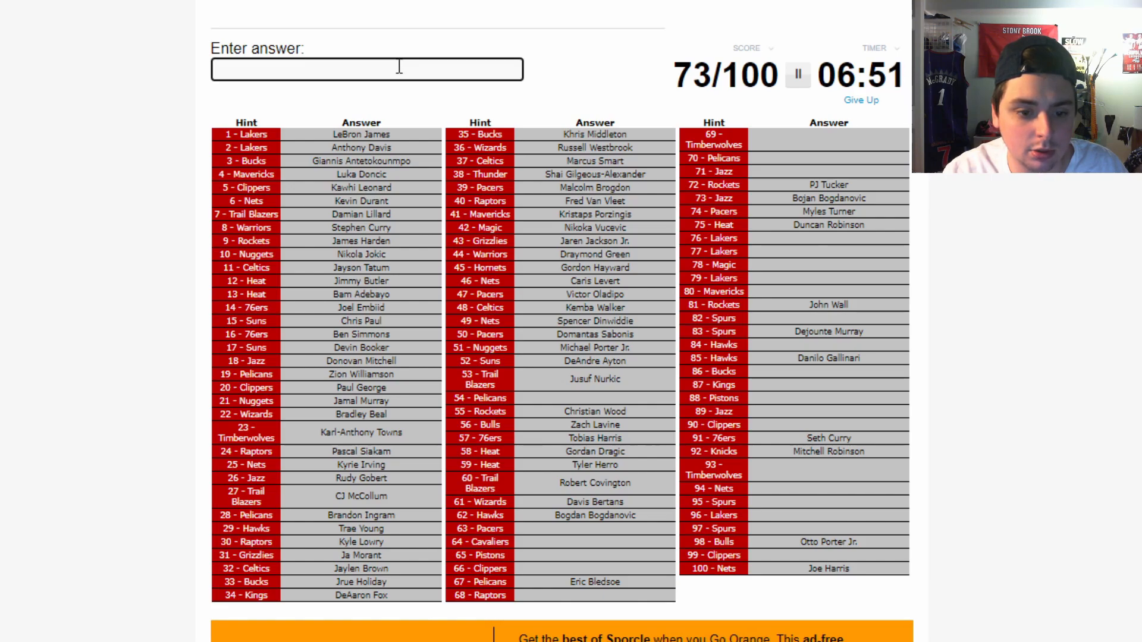
{"action": "type", "text": "TJ Warren"}
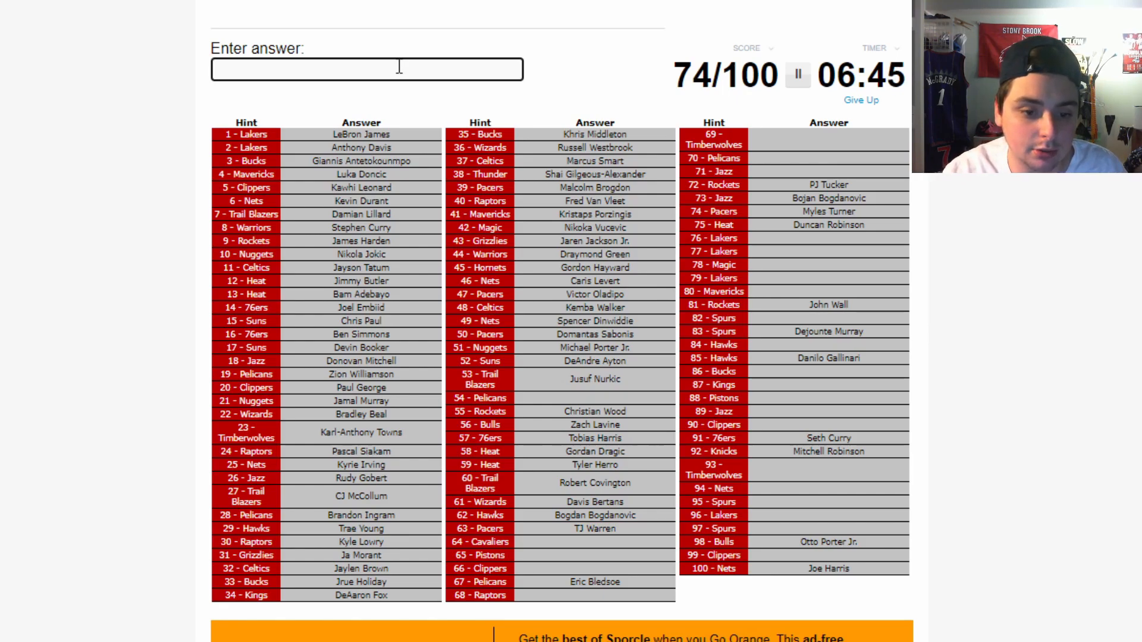
{"action": "type", "text": "sex"}
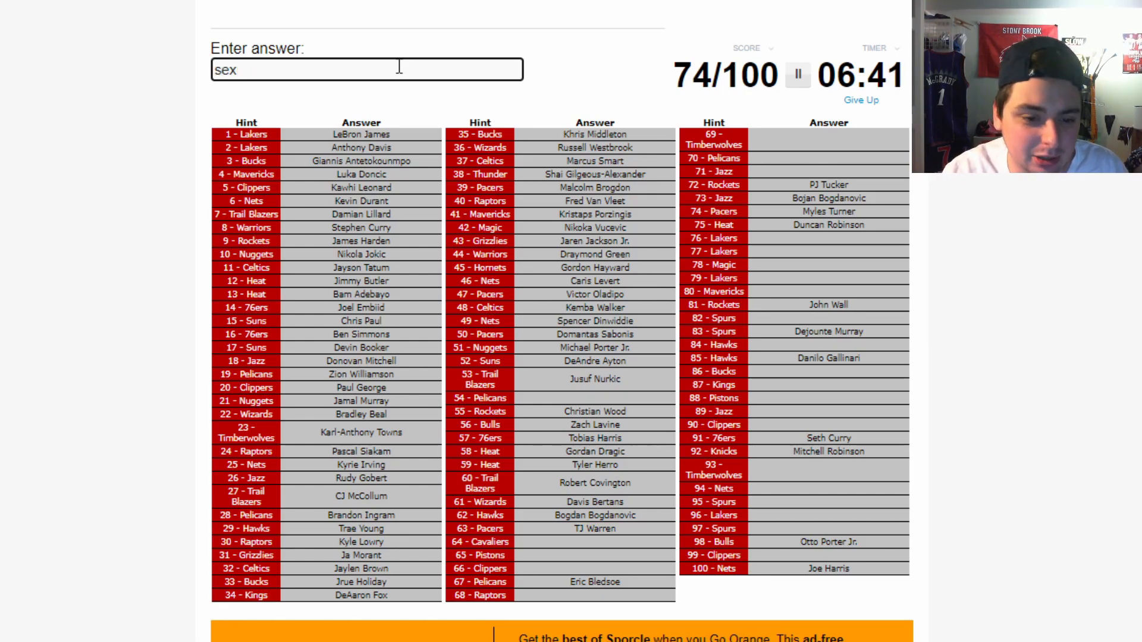
{"action": "type", "text": "drumm"}
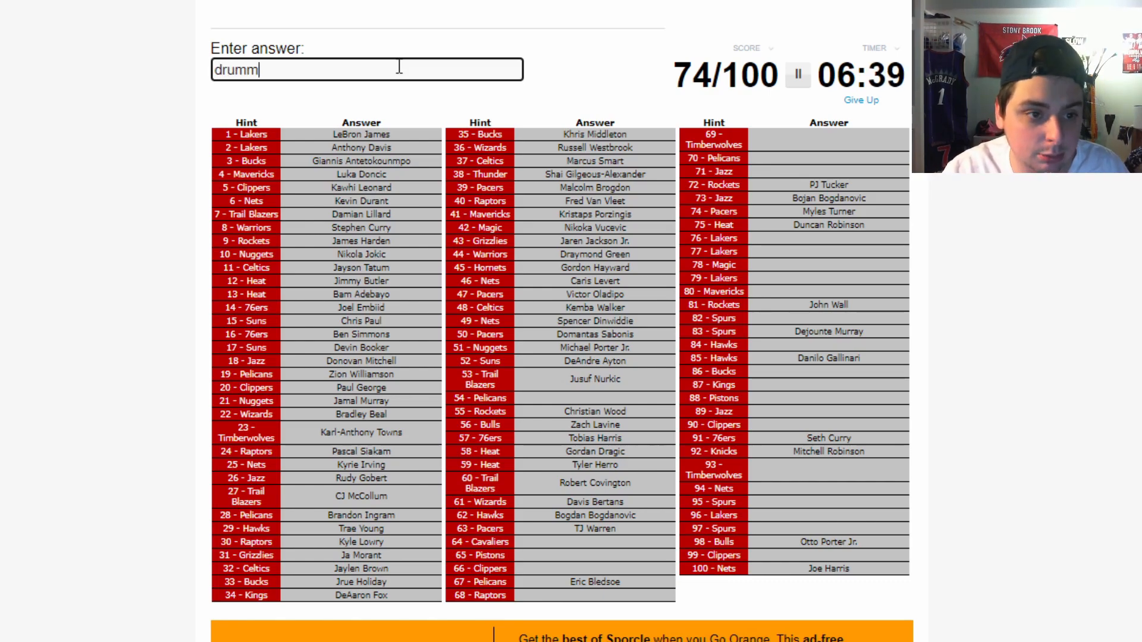
{"action": "type", "text": "on"}
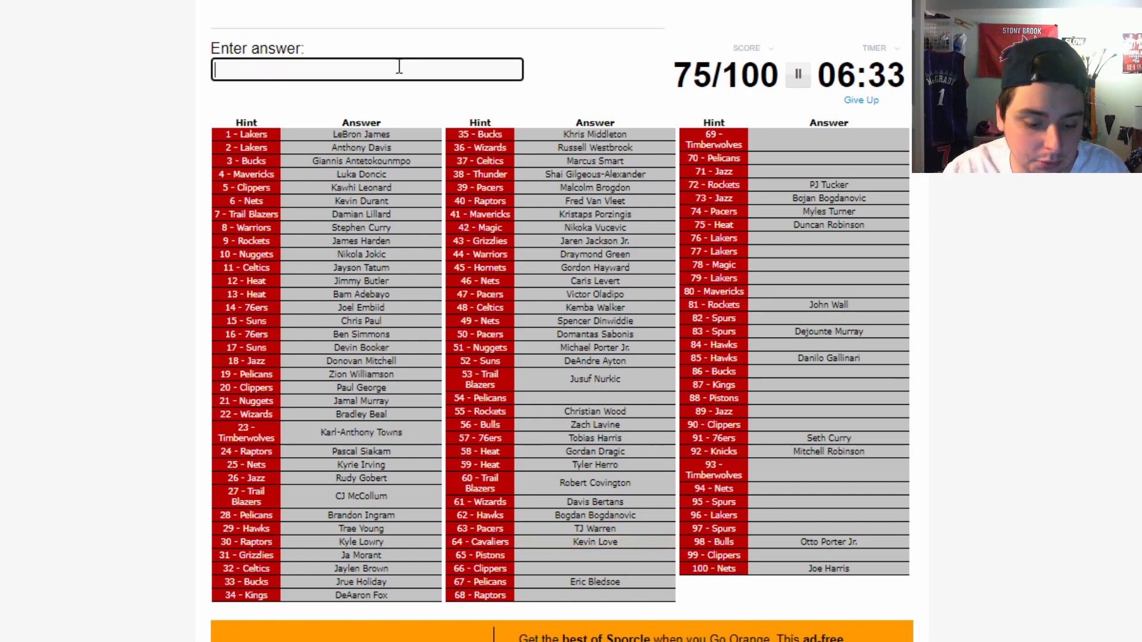
{"action": "type", "text": "Blake Griffin"}
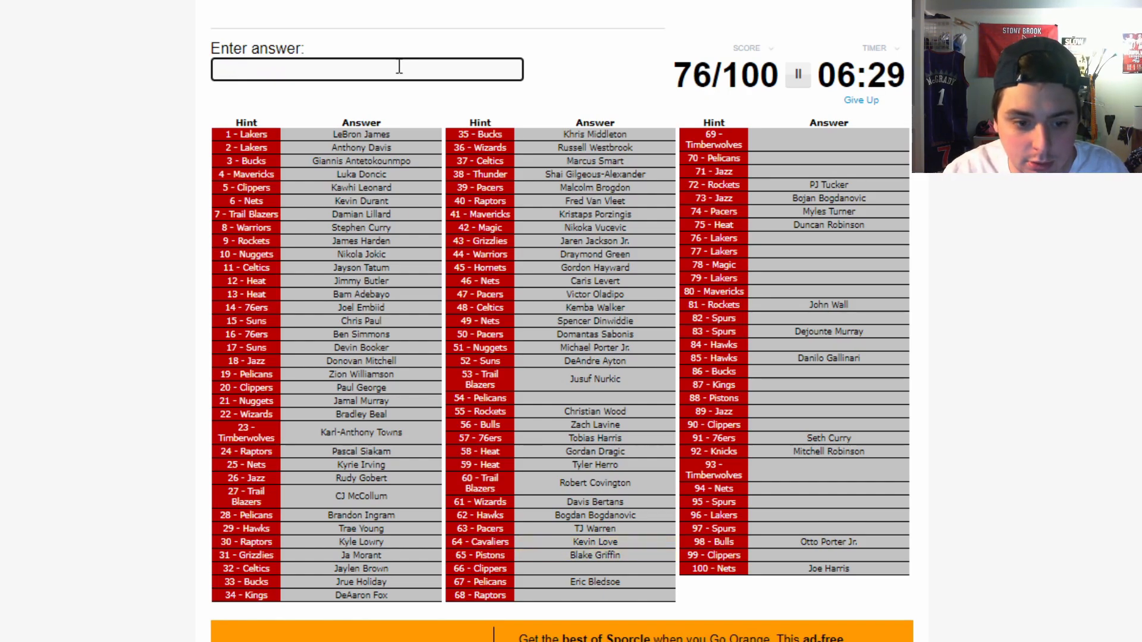
{"action": "type", "text": "Serge Ibaka"}
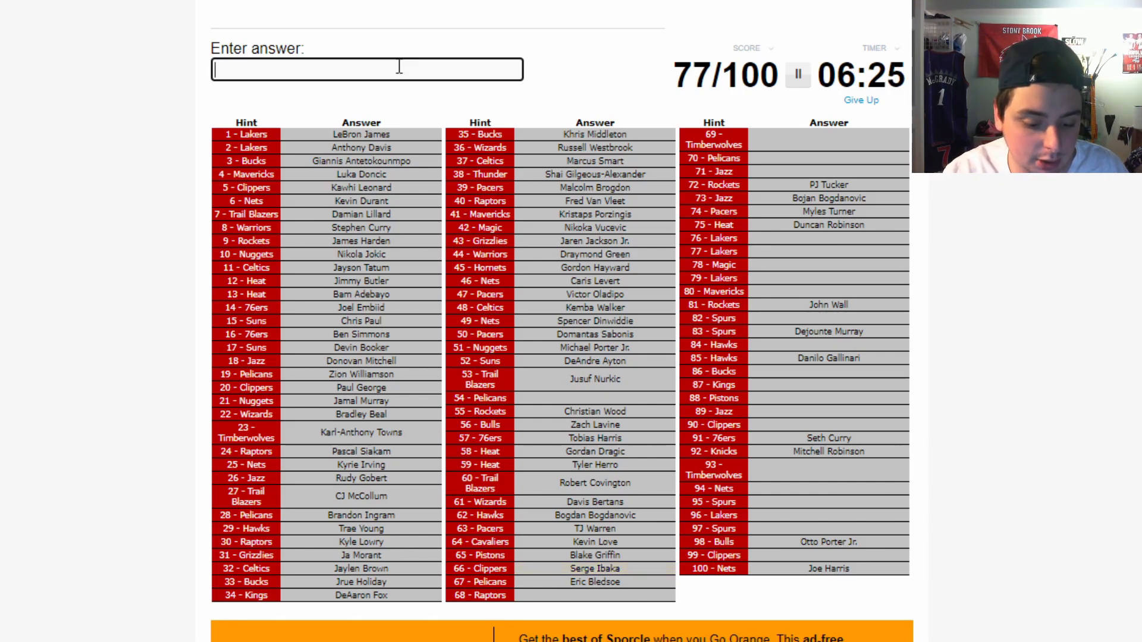
{"action": "type", "text": "OG Anunoby"}
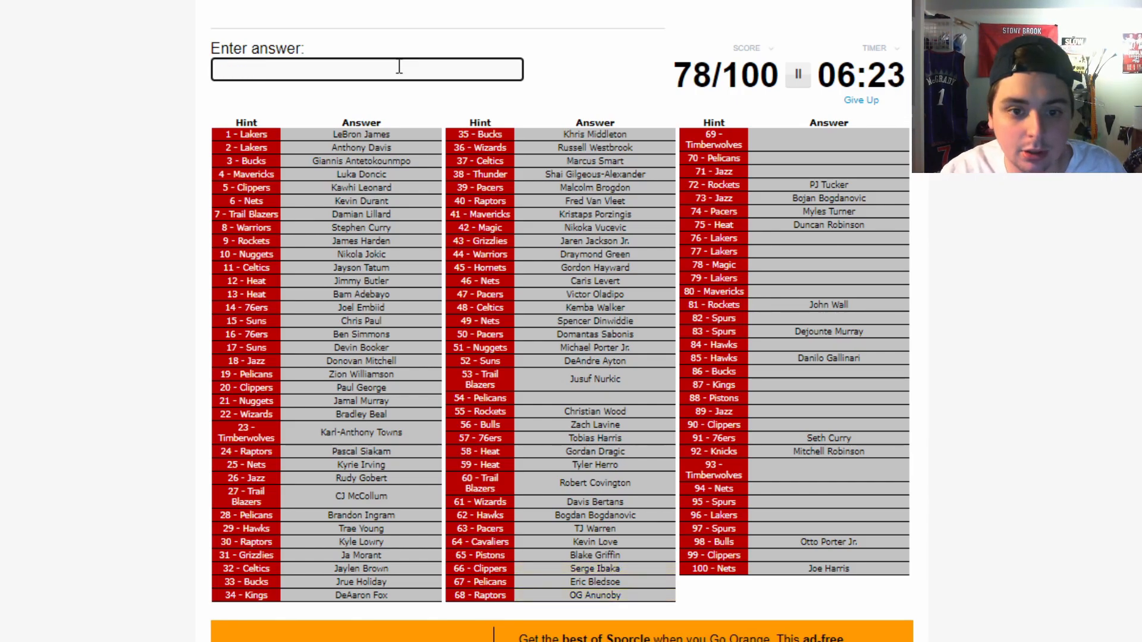
{"action": "type", "text": "D'Angelo Russell"}
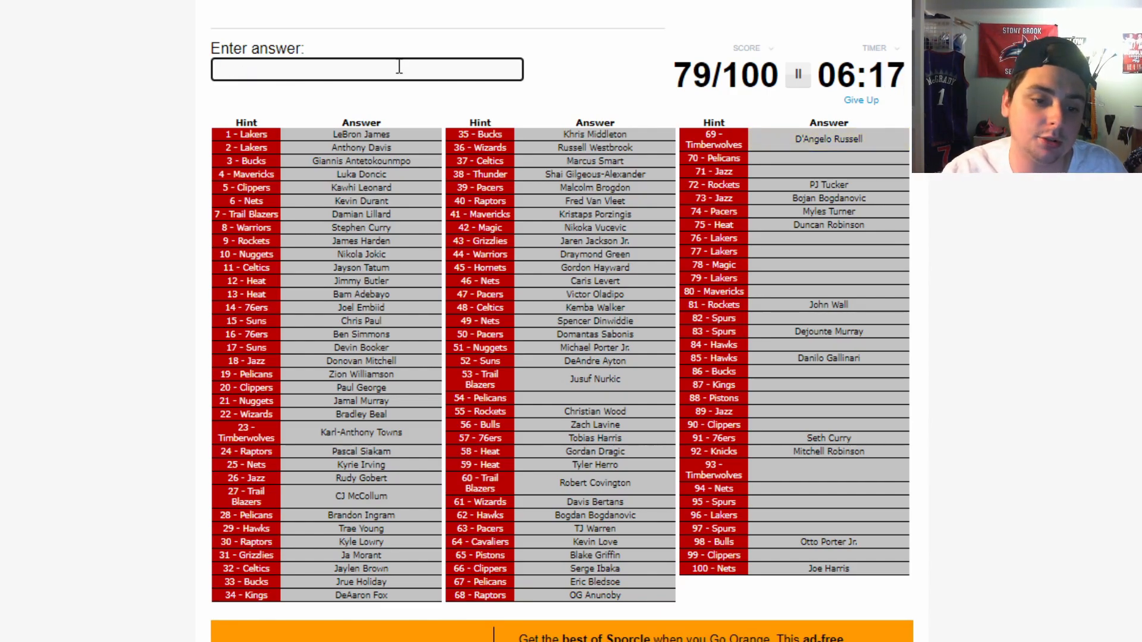
- Enter Lonzo Ball, Joe Ingles, Mike Conley, Caldwell-Pope, Schroder and Marcus Morris Sr
{"action": "type", "text": "Lonzo Ball"}
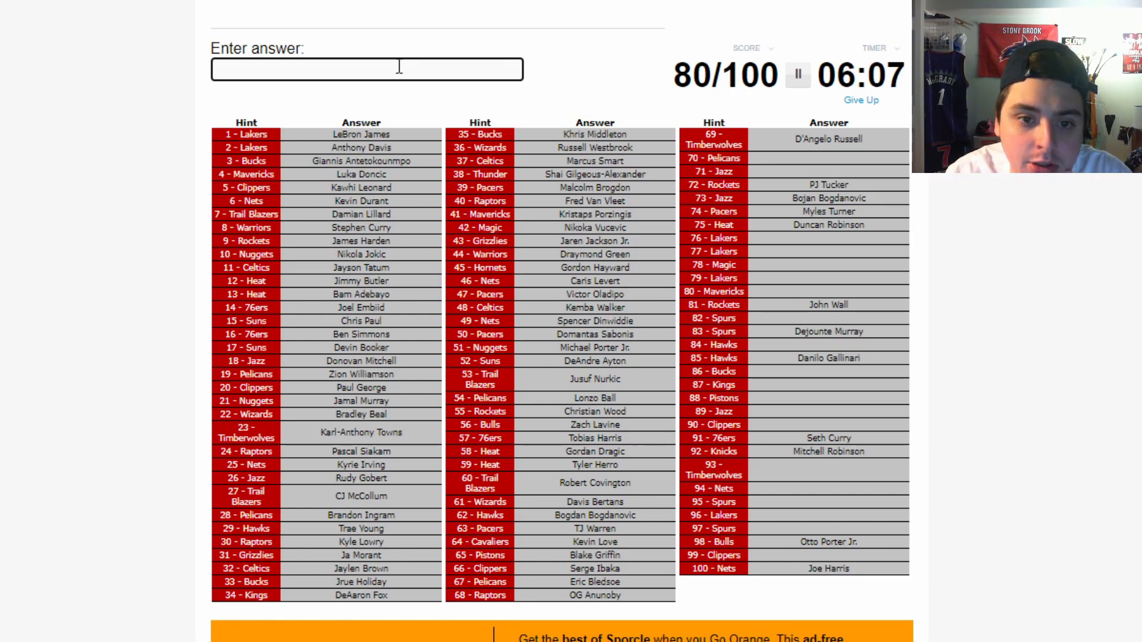
{"action": "type", "text": "ingels"}
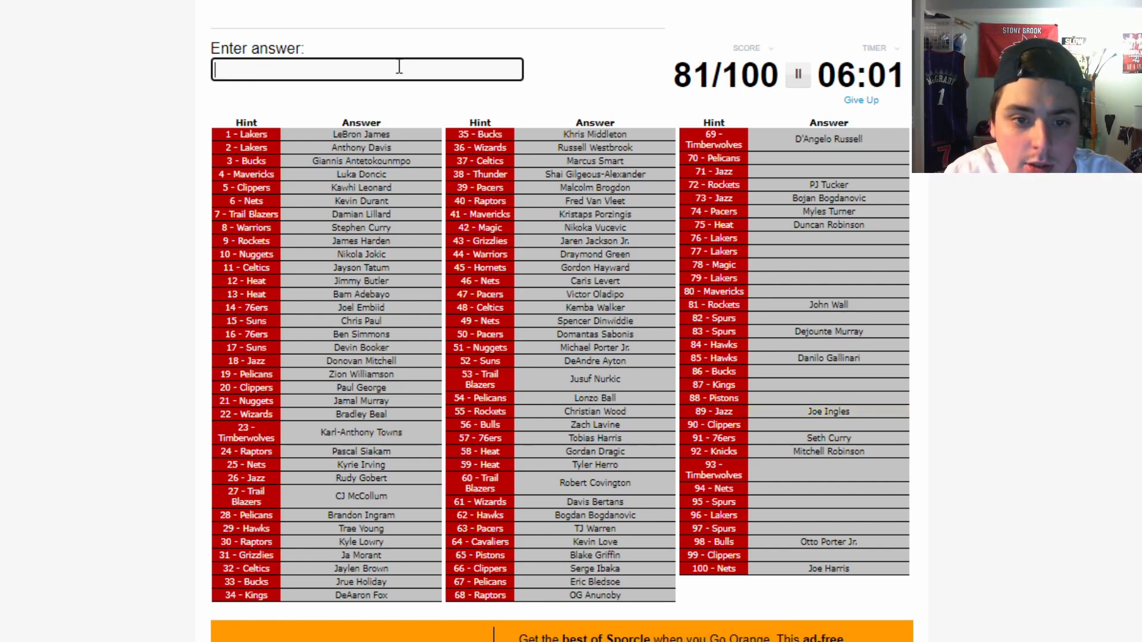
{"action": "type", "text": "co"}
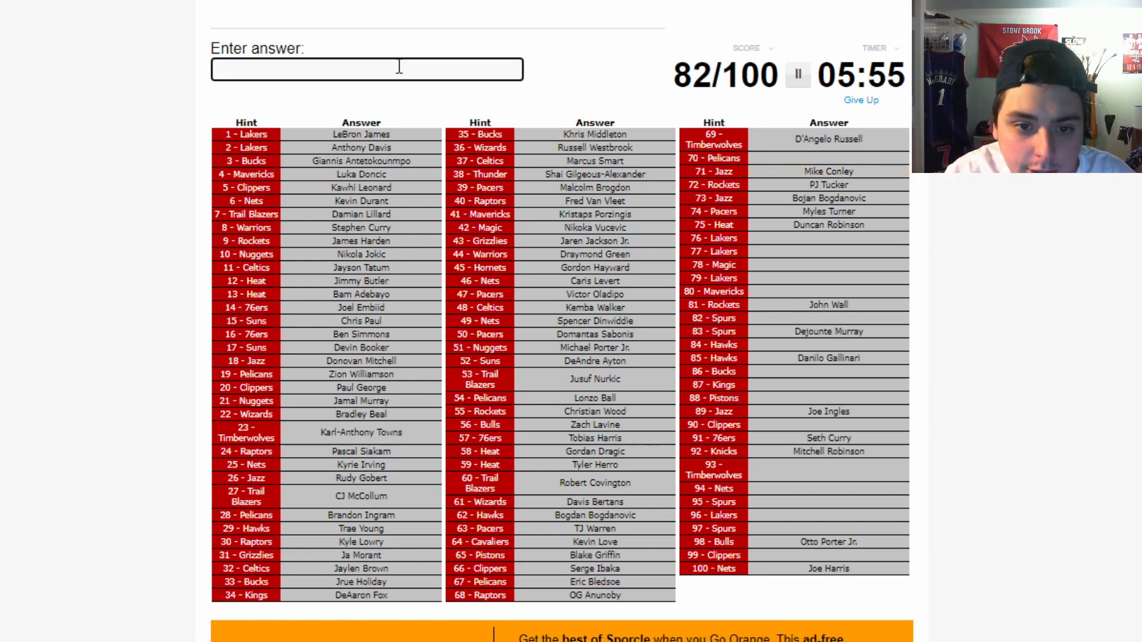
{"action": "type", "text": "cakde"}
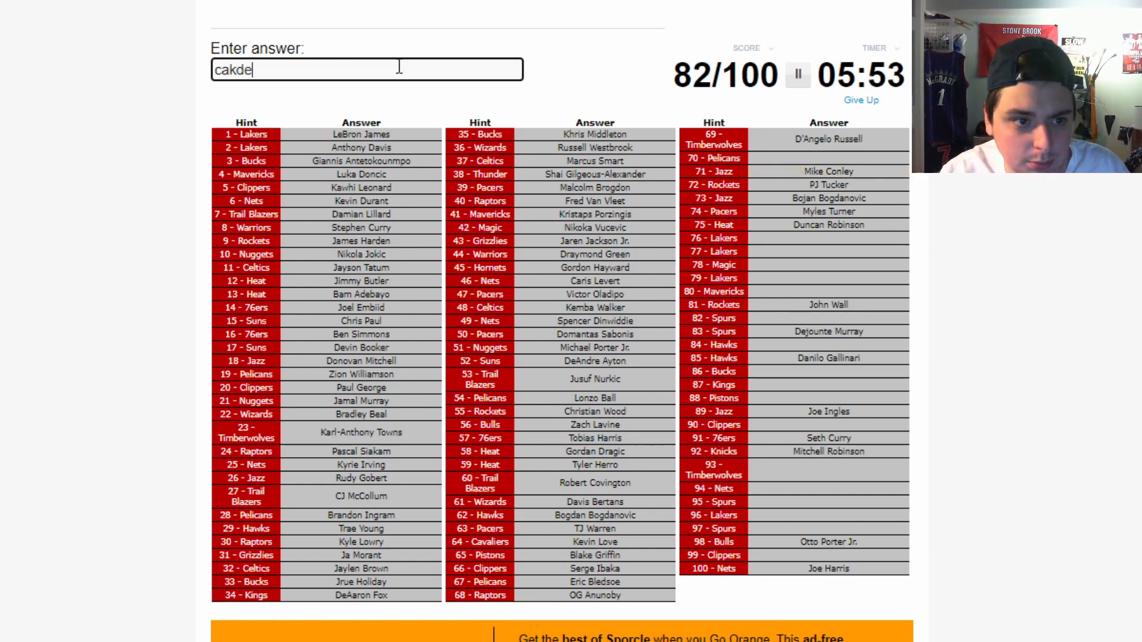
{"action": "type", "text": "caldw"}
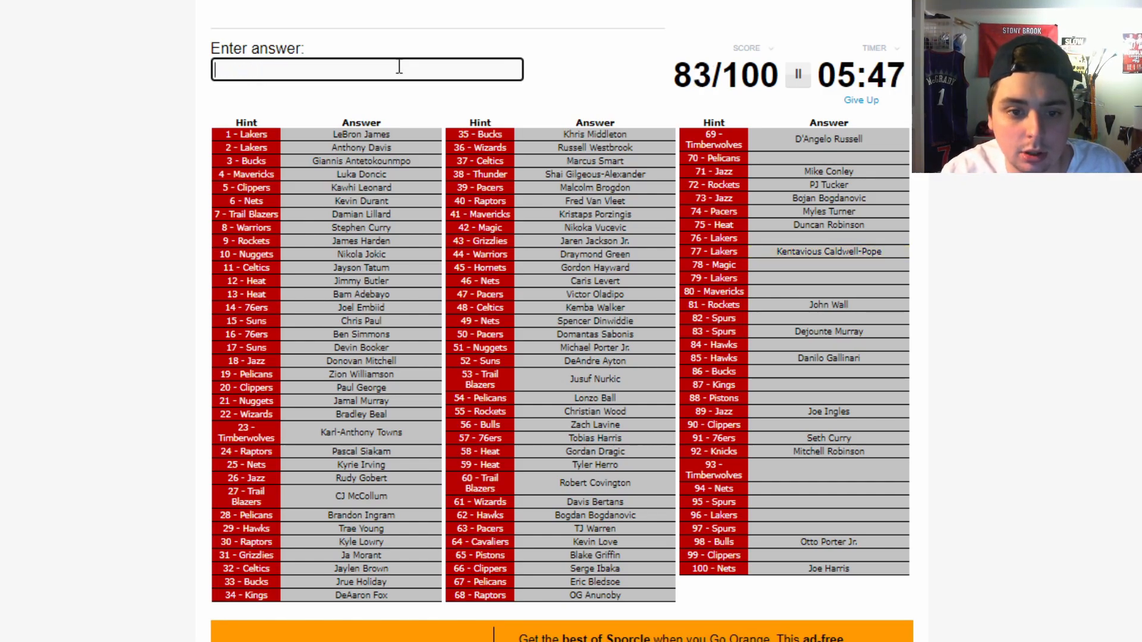
{"action": "type", "text": "schroeder"}
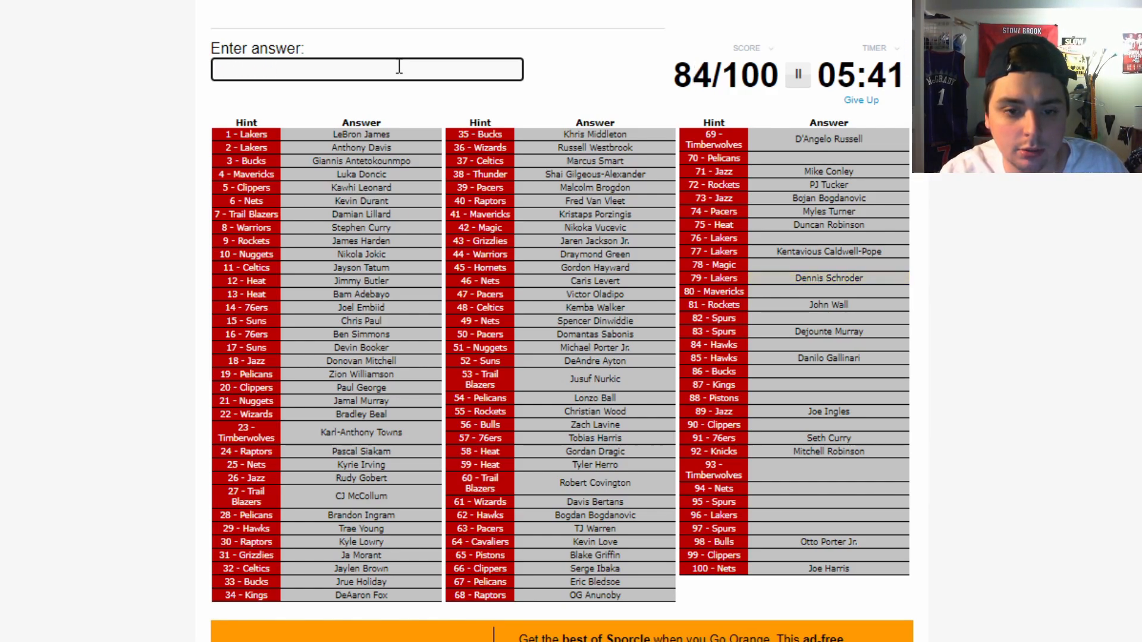
{"action": "type", "text": "Marcus Morris Sr."}
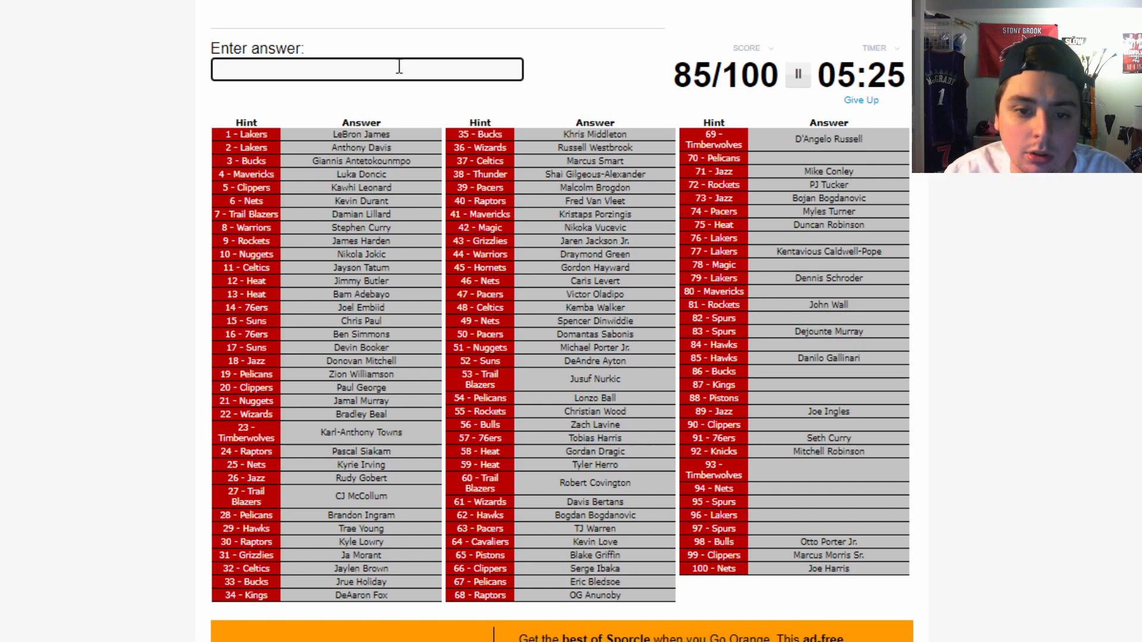
- Enter Marc Gasol, Aaron Gordon and Josh Richardson, discarding rejected guesses like 'finn'
{"action": "type", "text": "ga"}
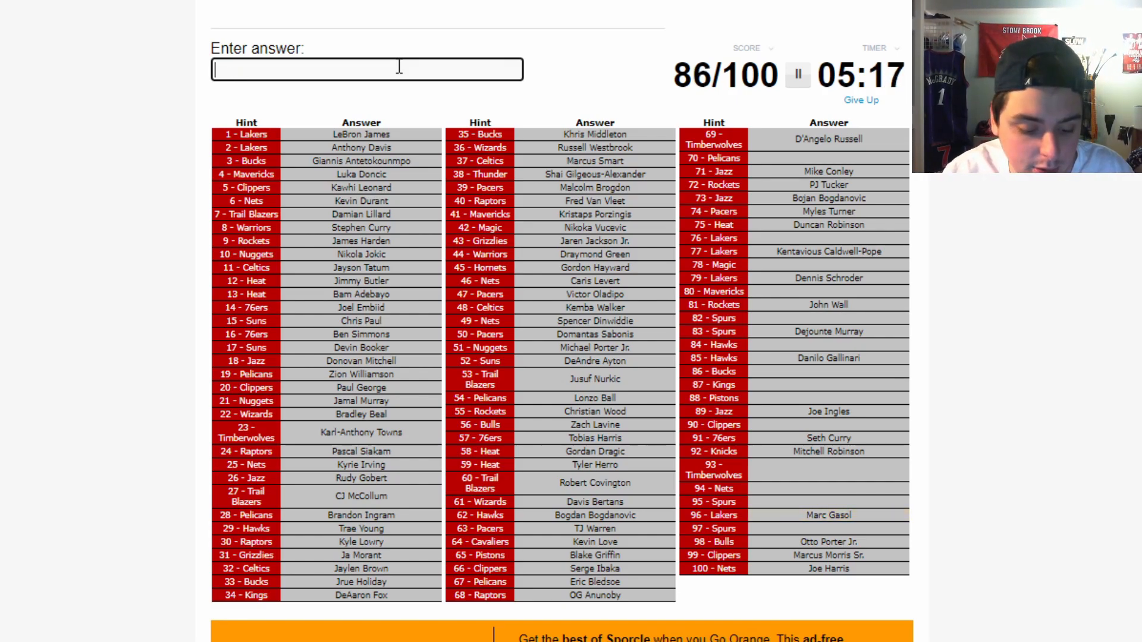
{"action": "type", "text": "Aaron Gordon"}
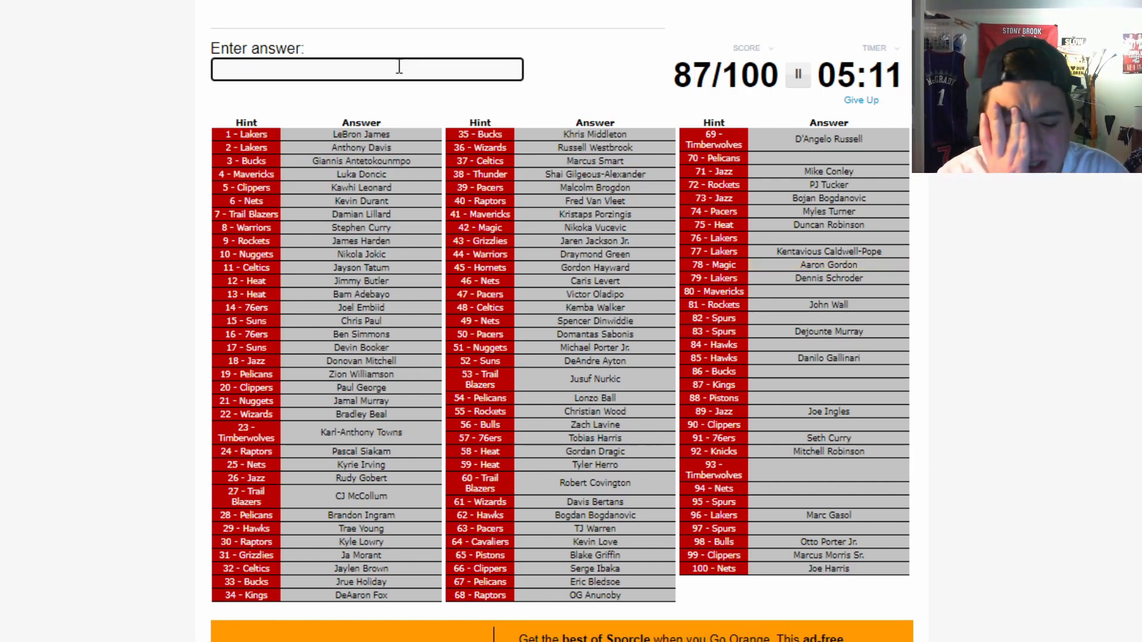
{"action": "type", "text": "finn"}
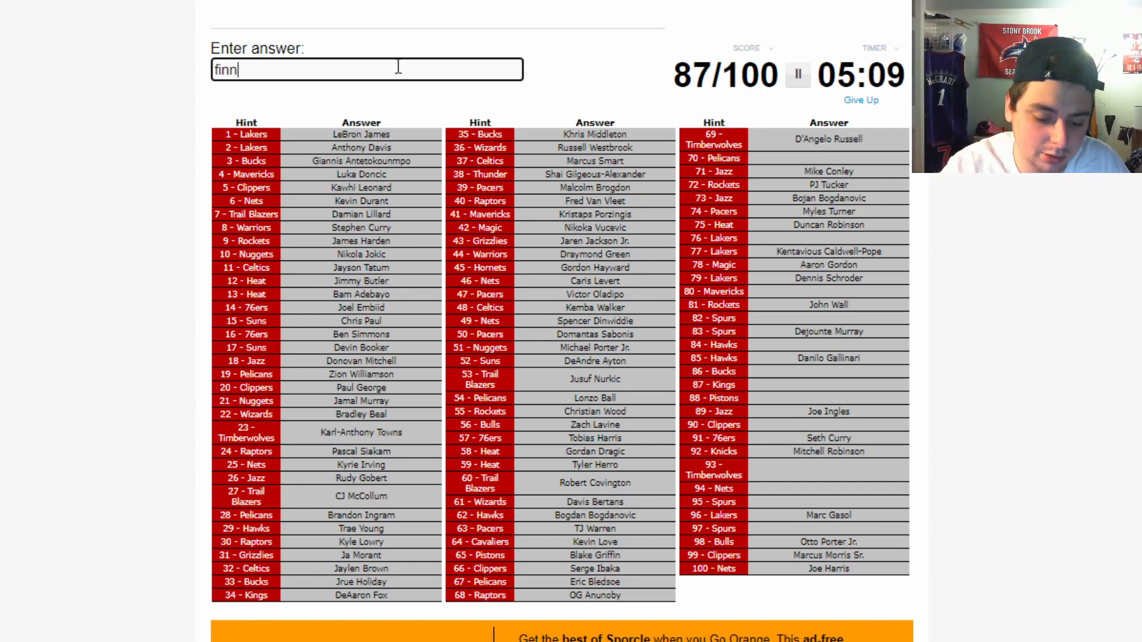
{"action": "key", "text": "Ctrl+a"}
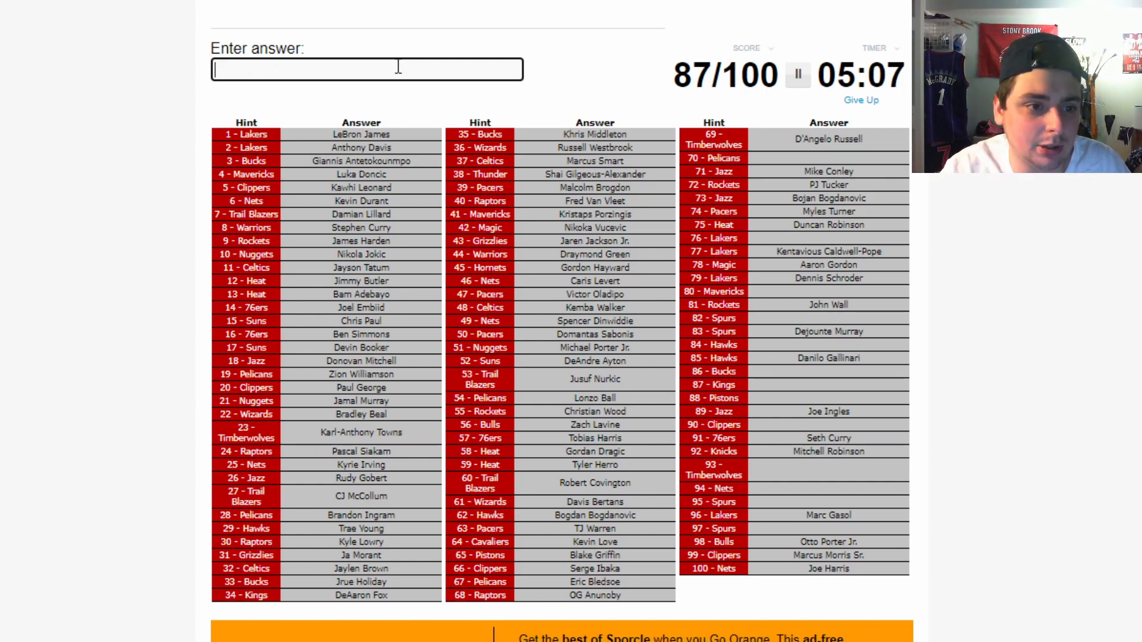
{"action": "type", "text": "powell"}
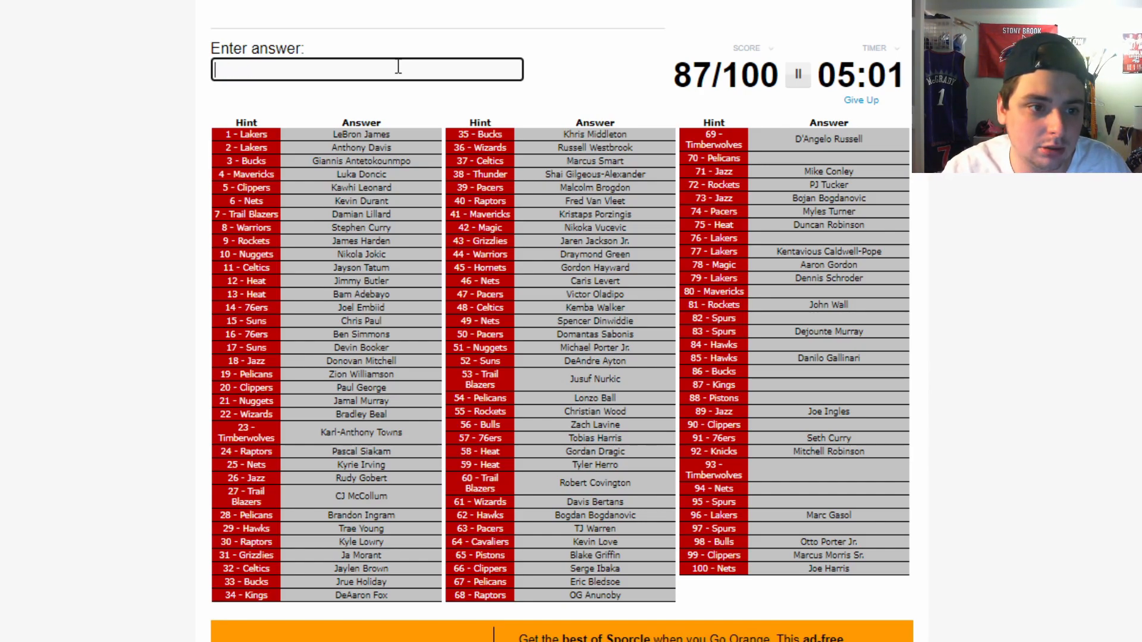
{"action": "type", "text": "ru"}
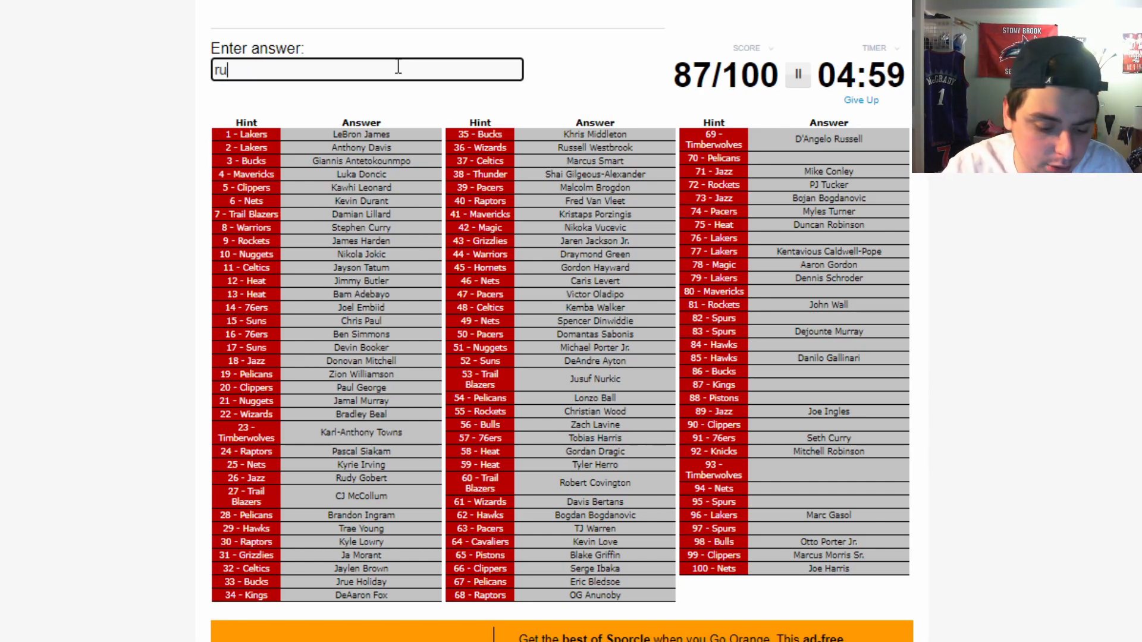
{"action": "type", "text": "cha"}
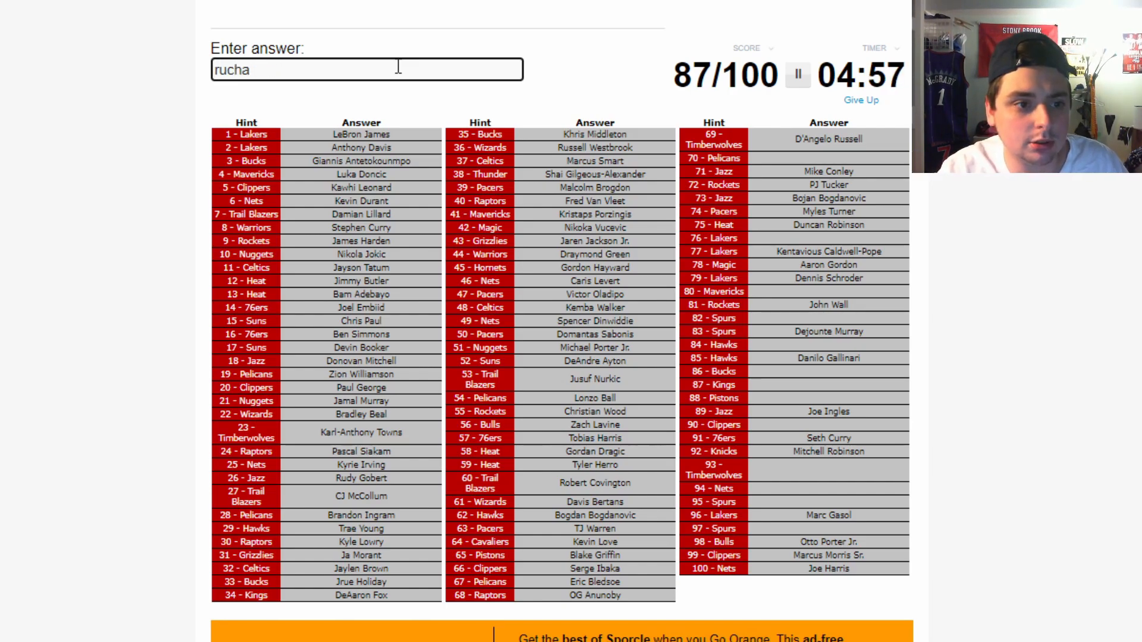
{"action": "type", "text": "richardo"}
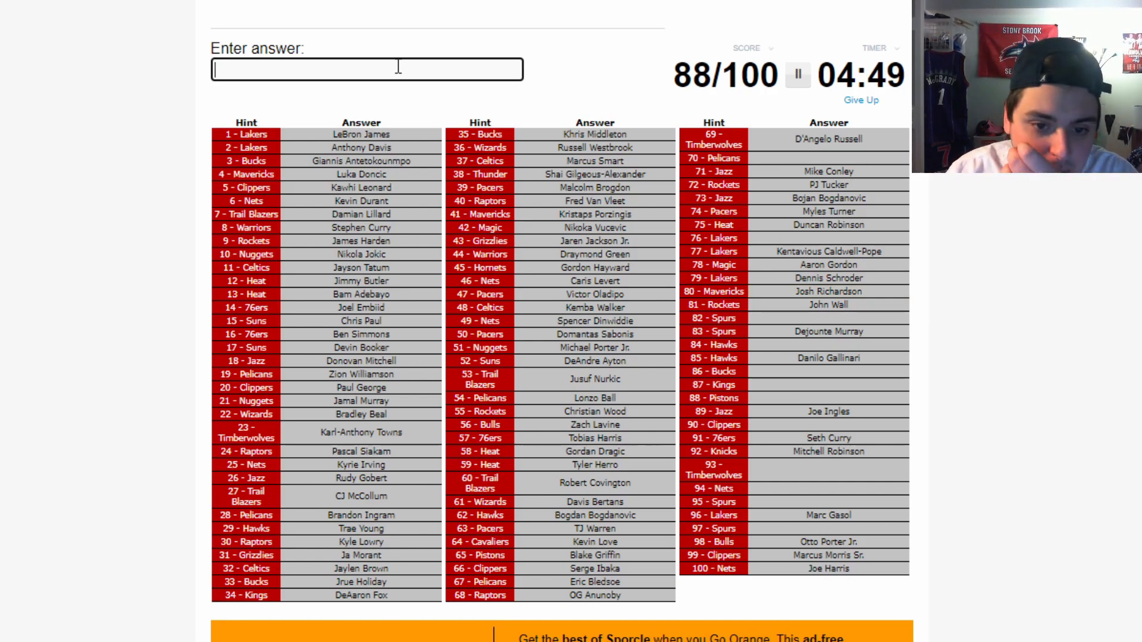
- Enter DeRozan, Steven Adams, Collins, Brook Lopez and Buddy Hield
{"action": "type", "text": "dero"}
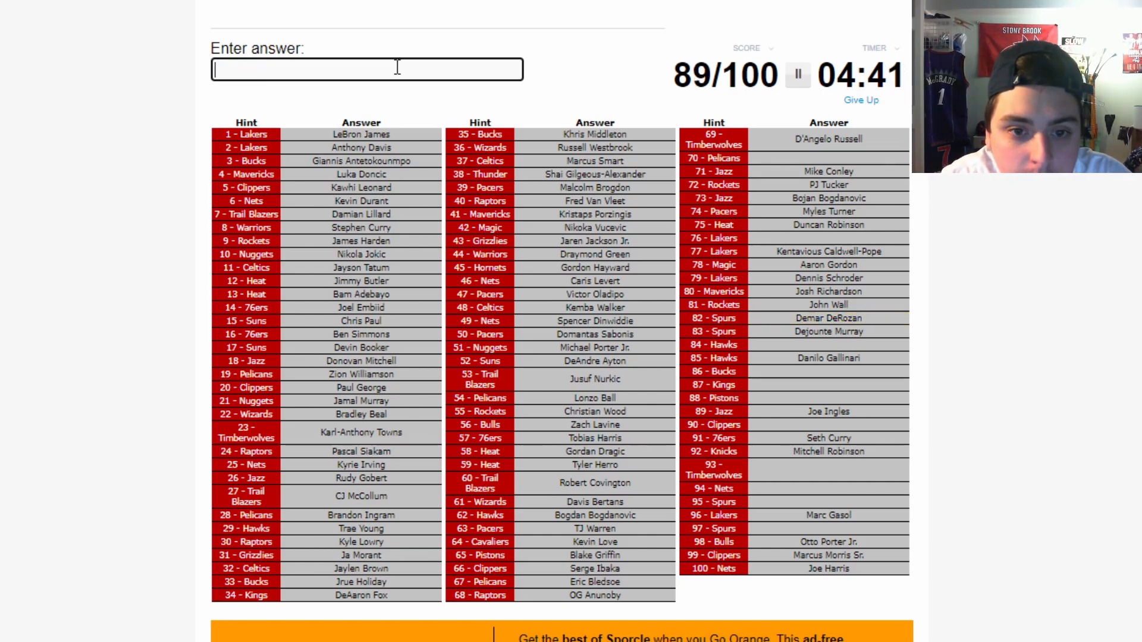
{"action": "type", "text": "Steven Adams"}
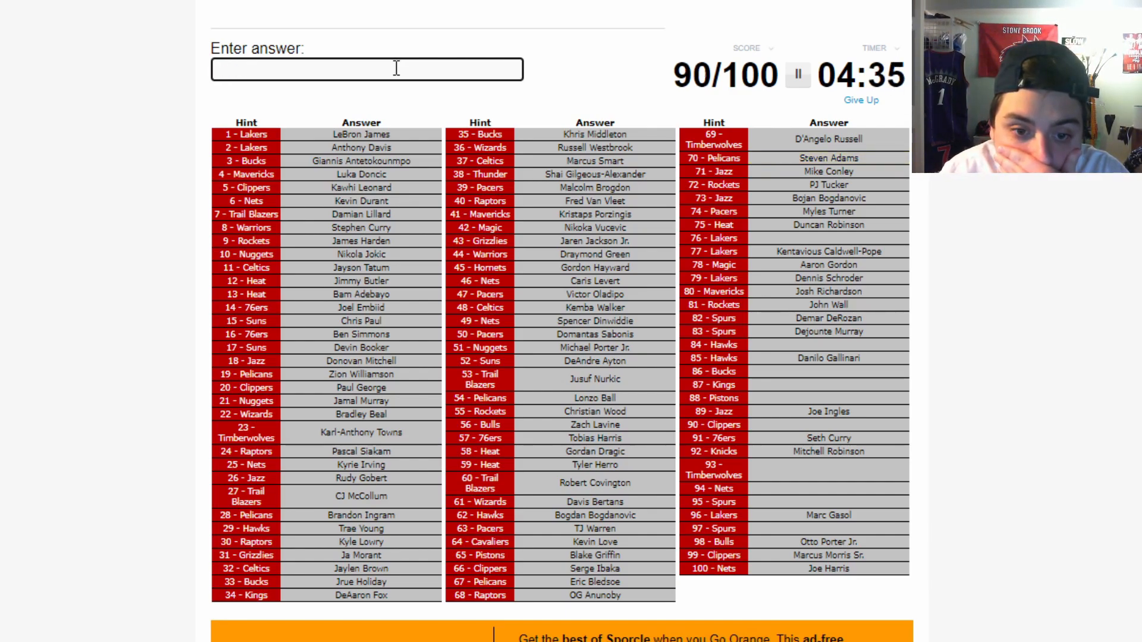
{"action": "type", "text": "co"}
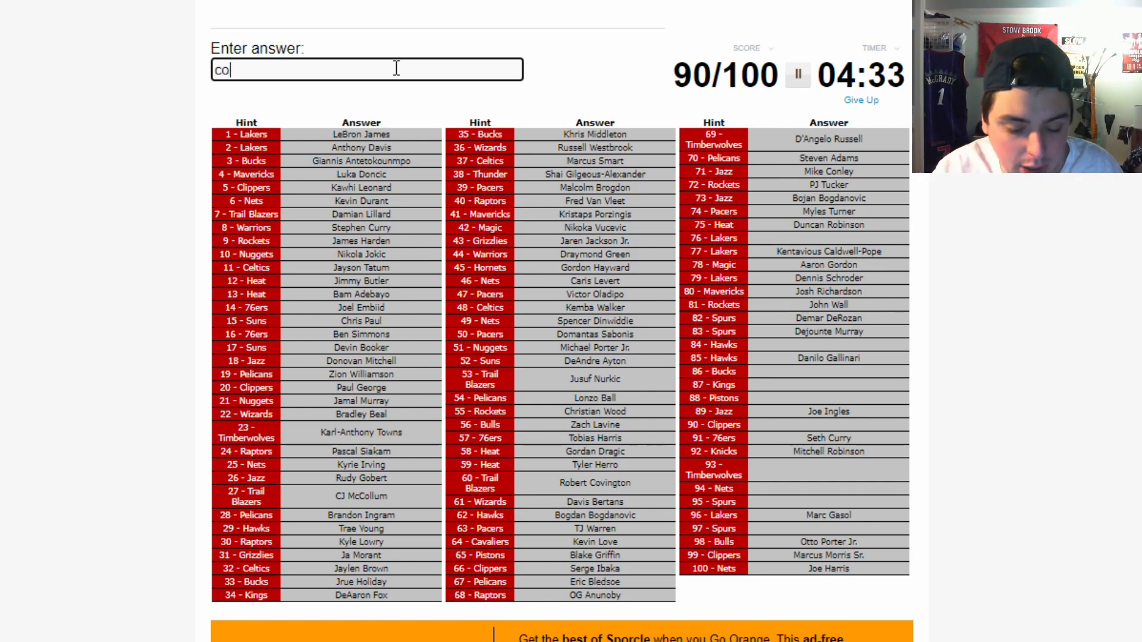
{"action": "type", "text": "co"}
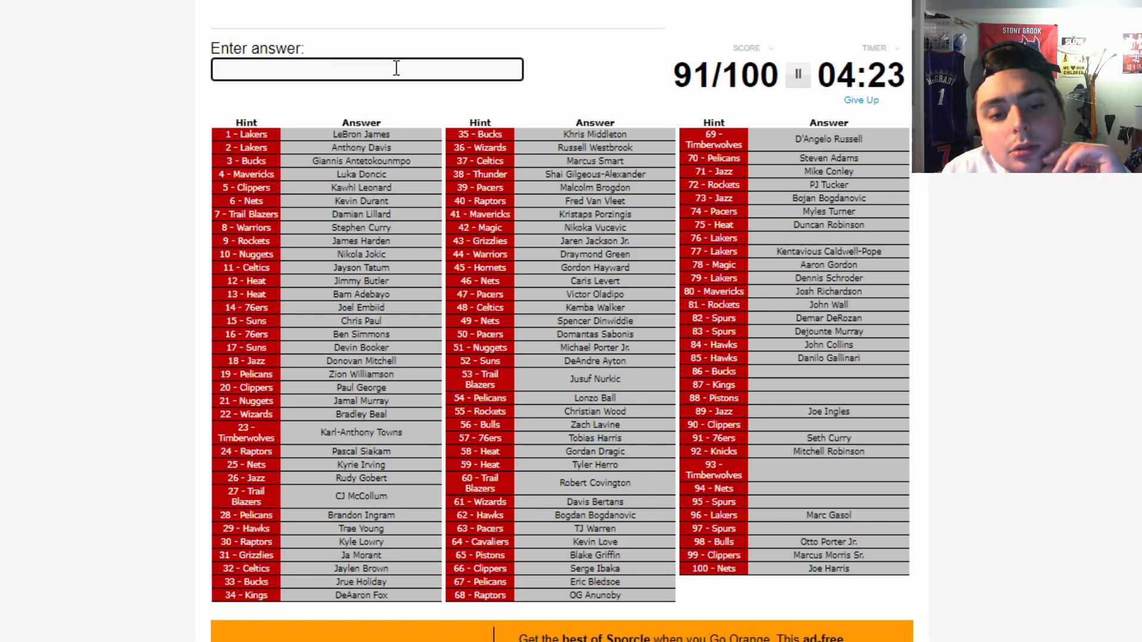
{"action": "type", "text": "lop"}
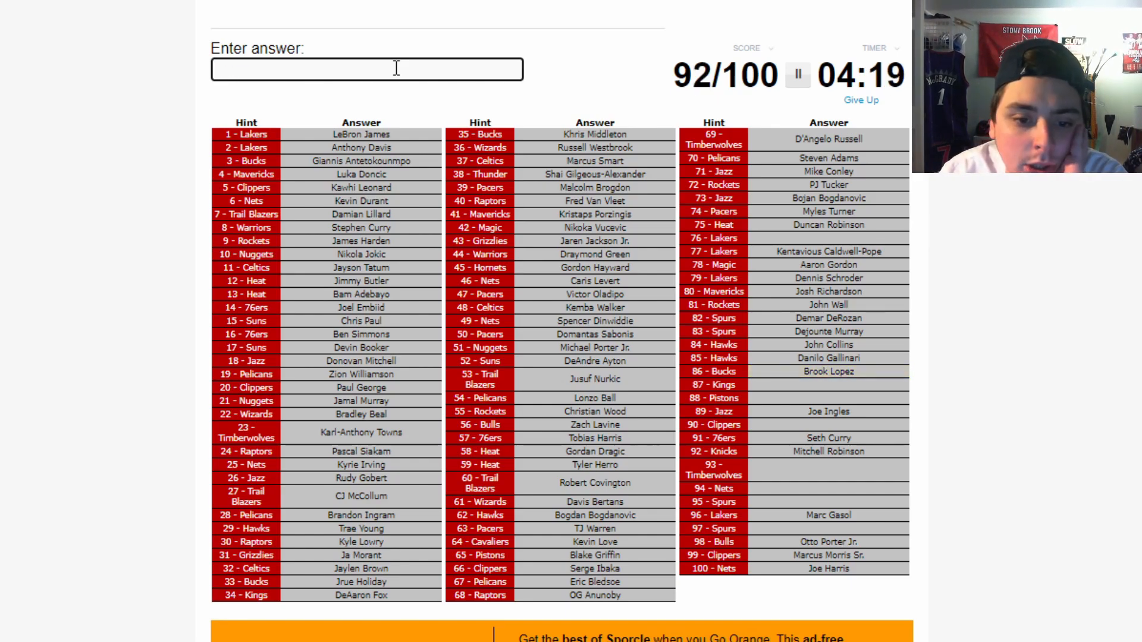
{"action": "type", "text": "Buddy Hield"}
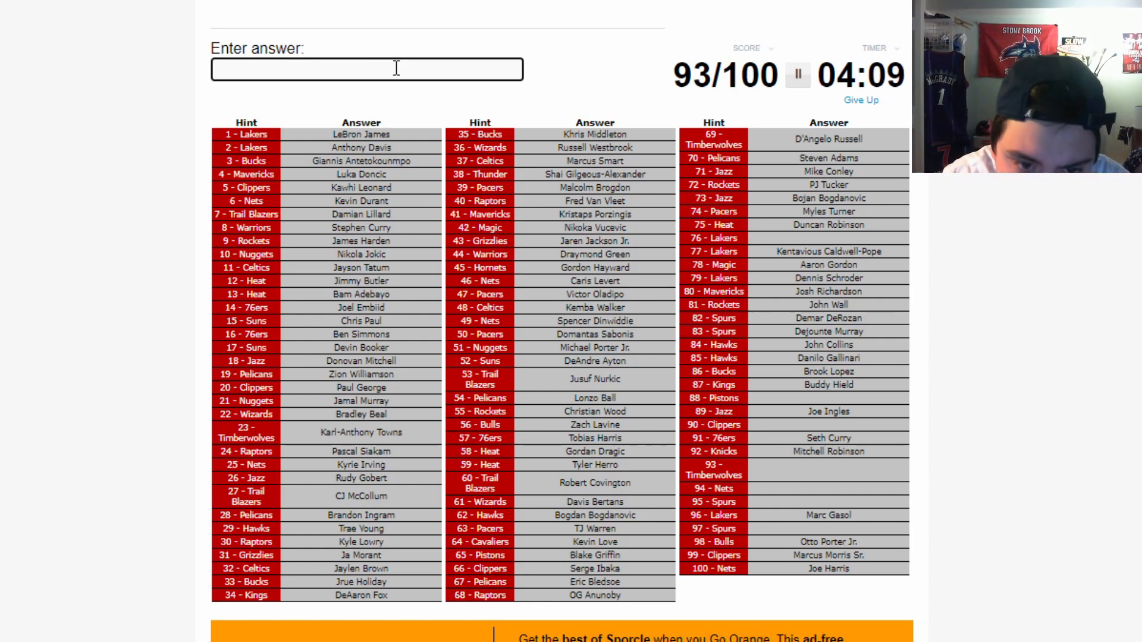
- Enter Montrezl Harrell, Jarrett Allen and LaMarcus Aldridge, retrying after a cleared guess
{"action": "type", "text": "rose"}
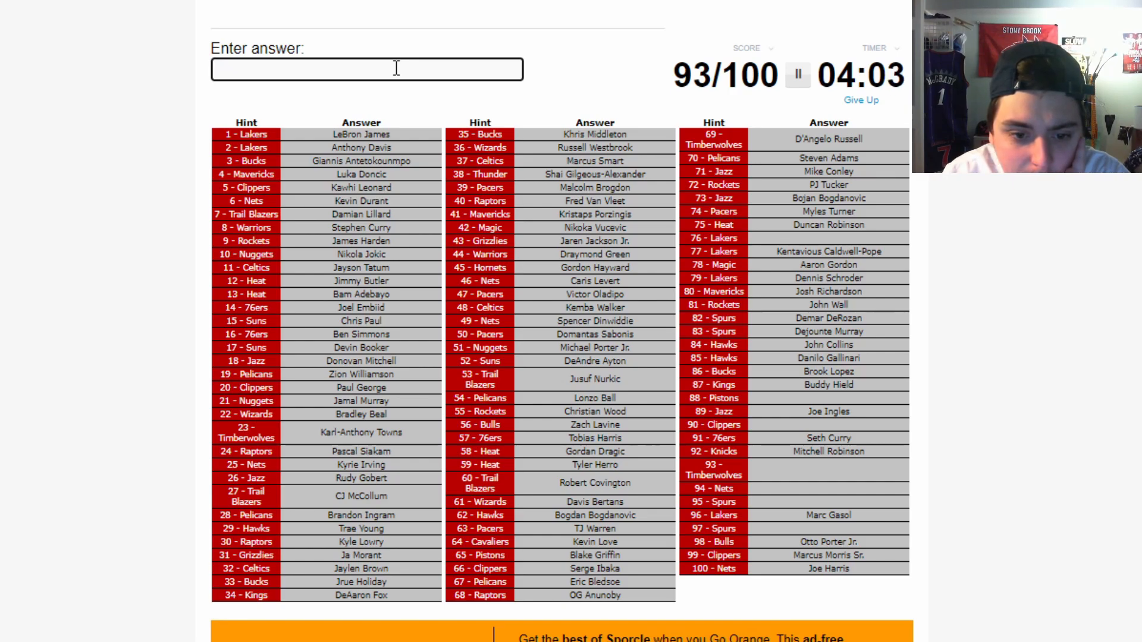
{"action": "type", "text": "ha"}
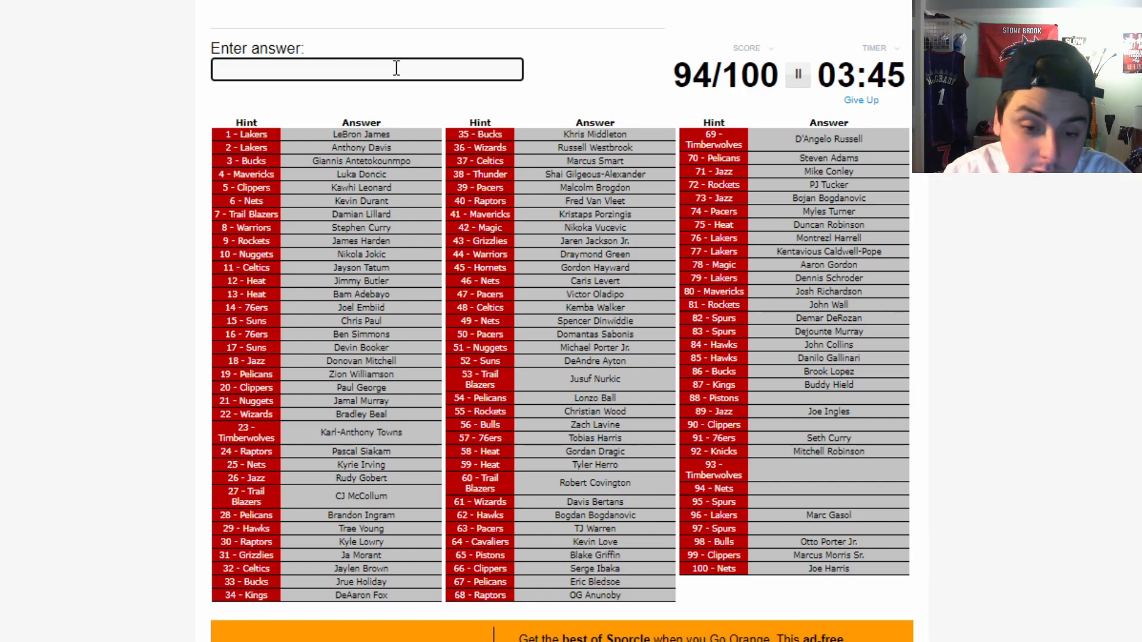
{"action": "type", "text": "ak"}
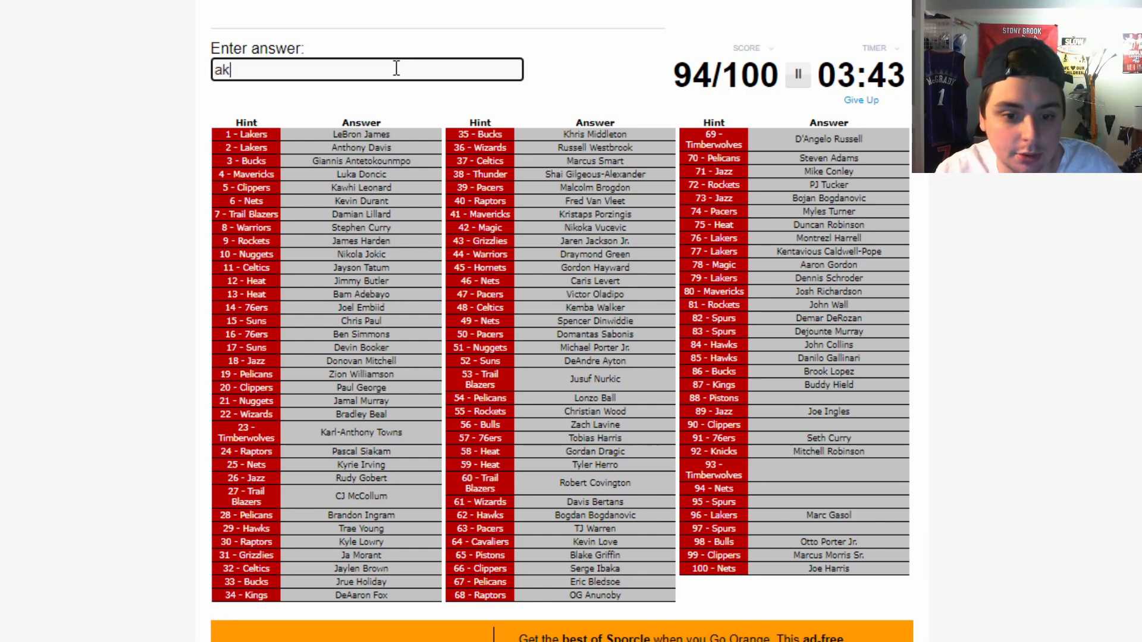
{"action": "key", "text": "Backspace"}
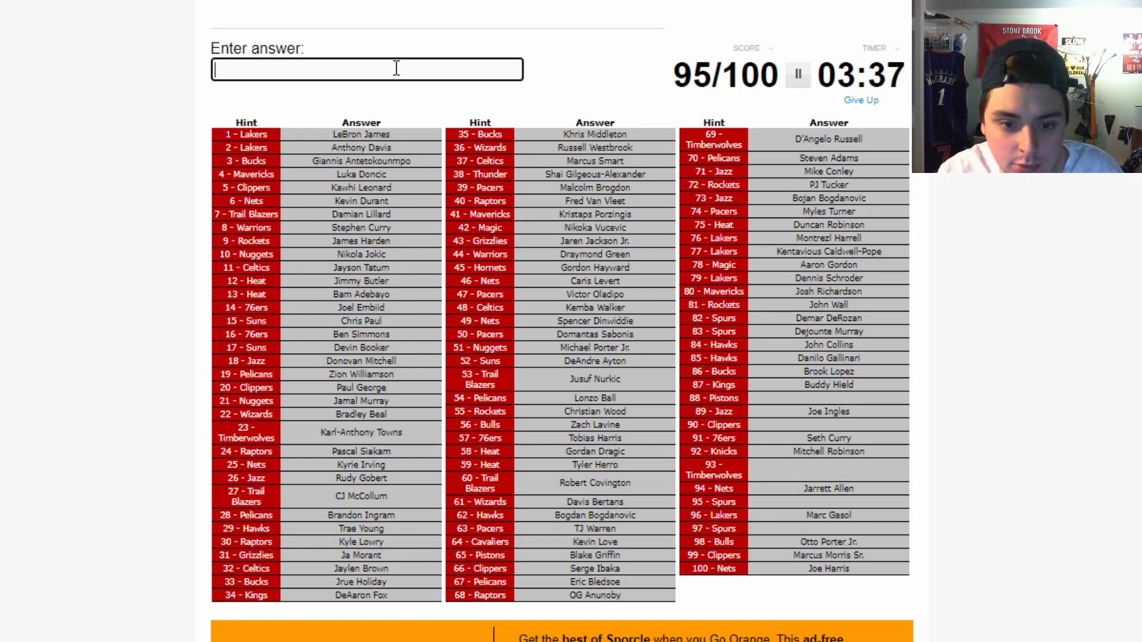
{"action": "type", "text": "akdr"}
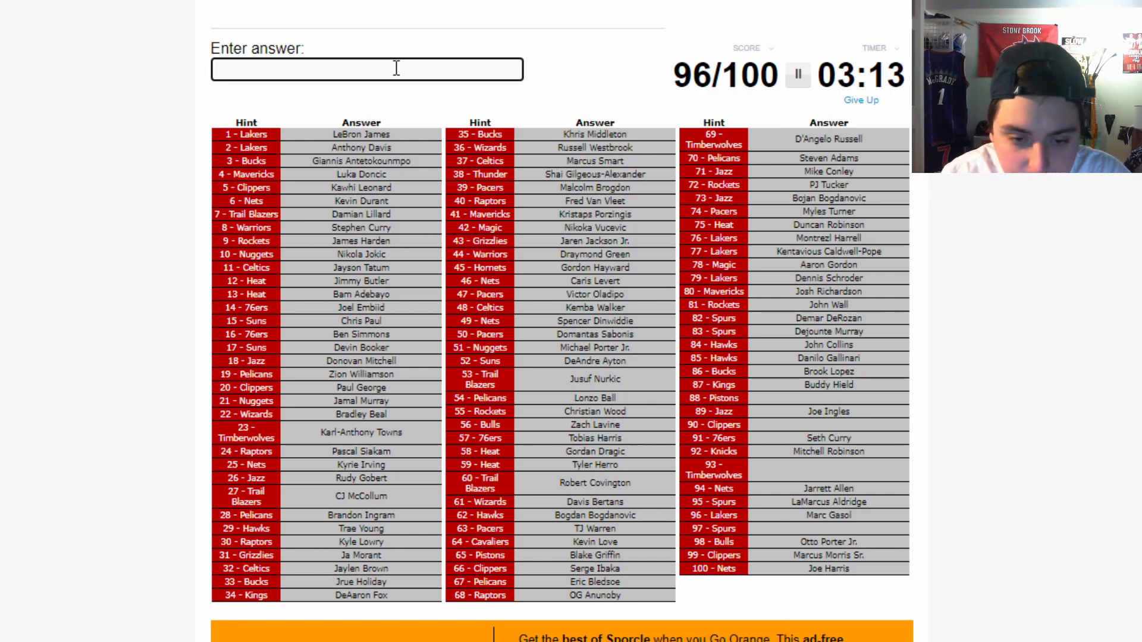
- Discard the rejected 'okoige' guess and enter Ricky Rubio
{"action": "type", "text": "okoige"}
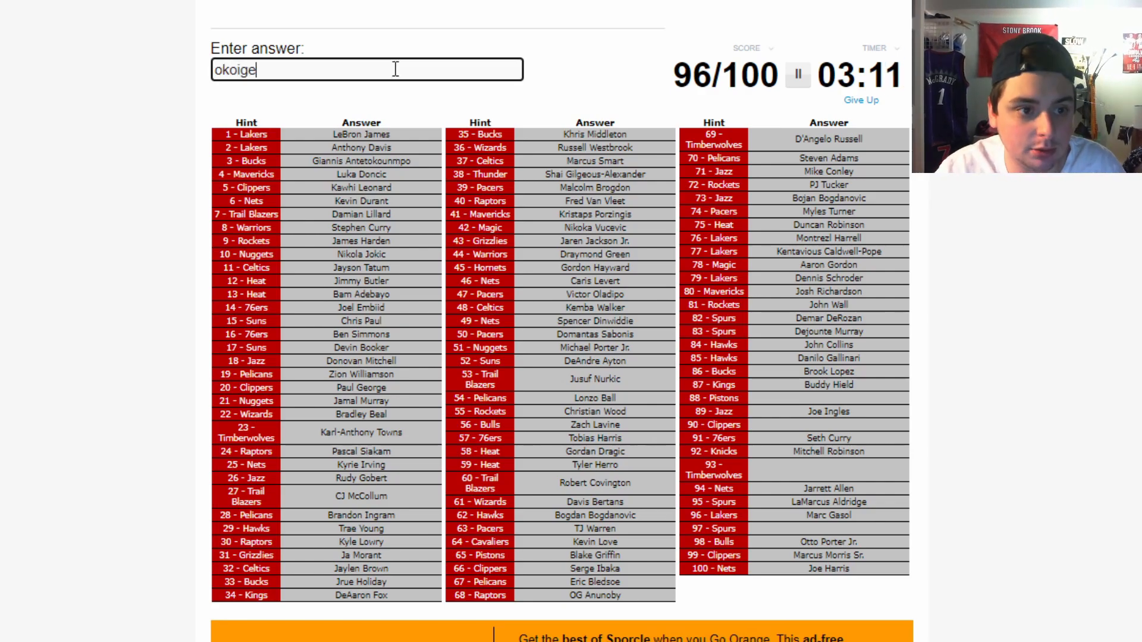
{"action": "key", "text": "Backspace"}
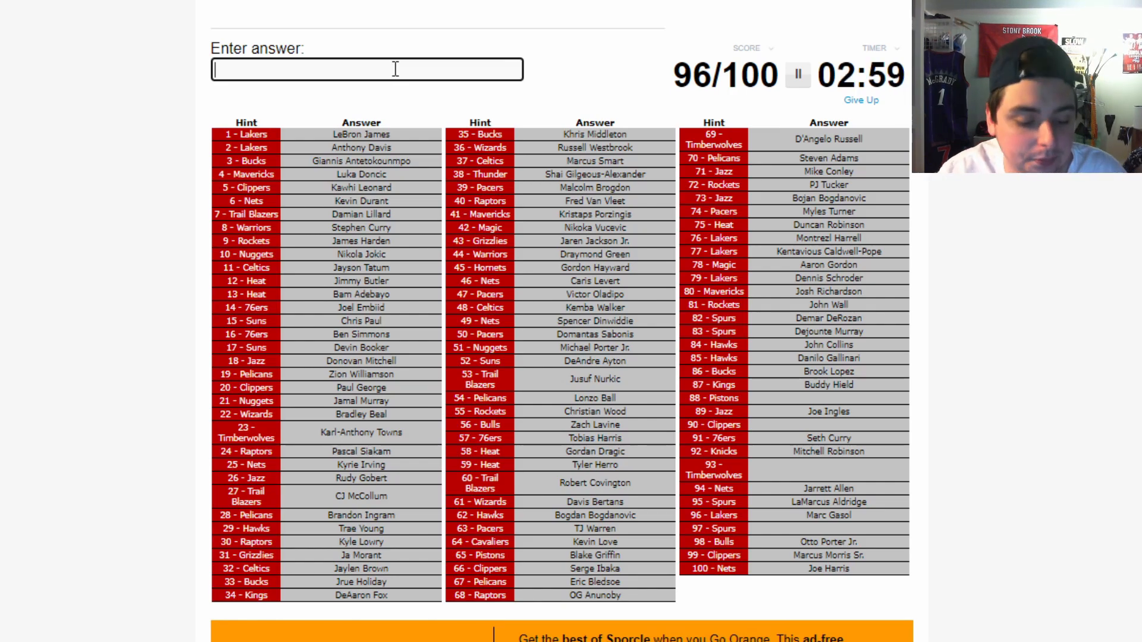
{"action": "type", "text": "Ricky Rubio"}
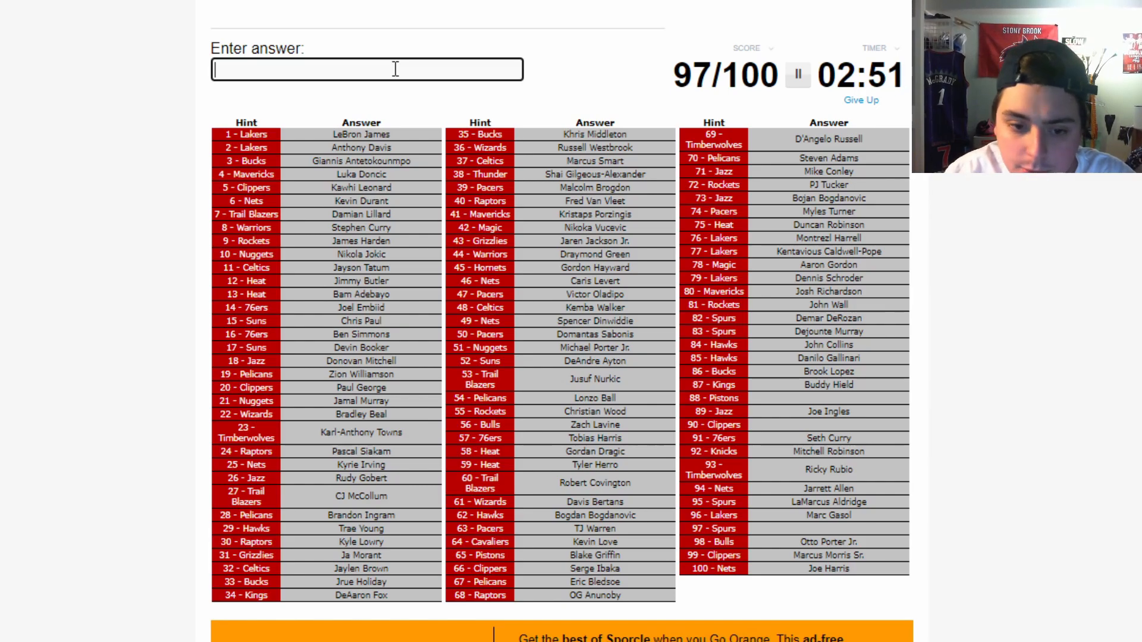
- Clear the rejected 'poet' guess, then enter Derrick White and Jerami Grant
{"action": "type", "text": "poet"}
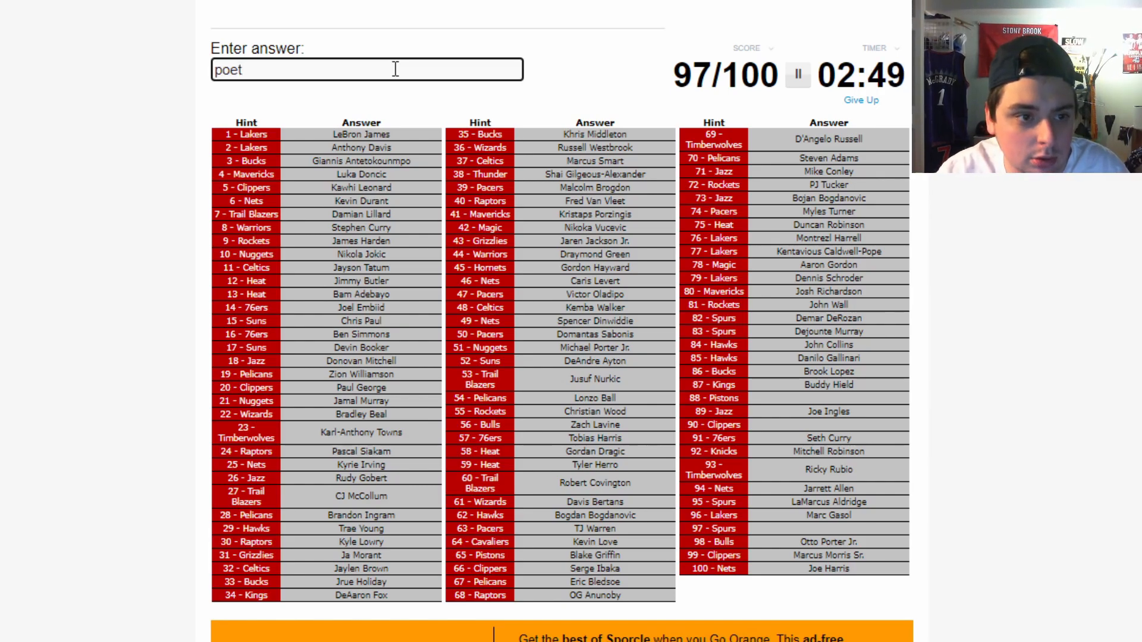
{"action": "key", "text": "Backspace"}
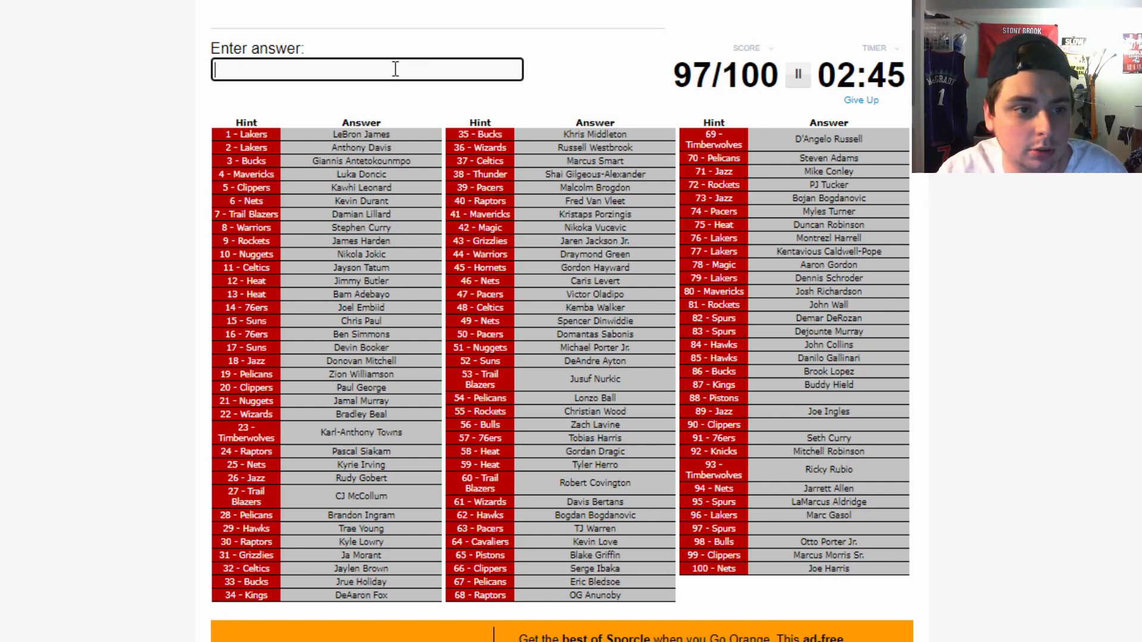
{"action": "type", "text": "Derrick White"}
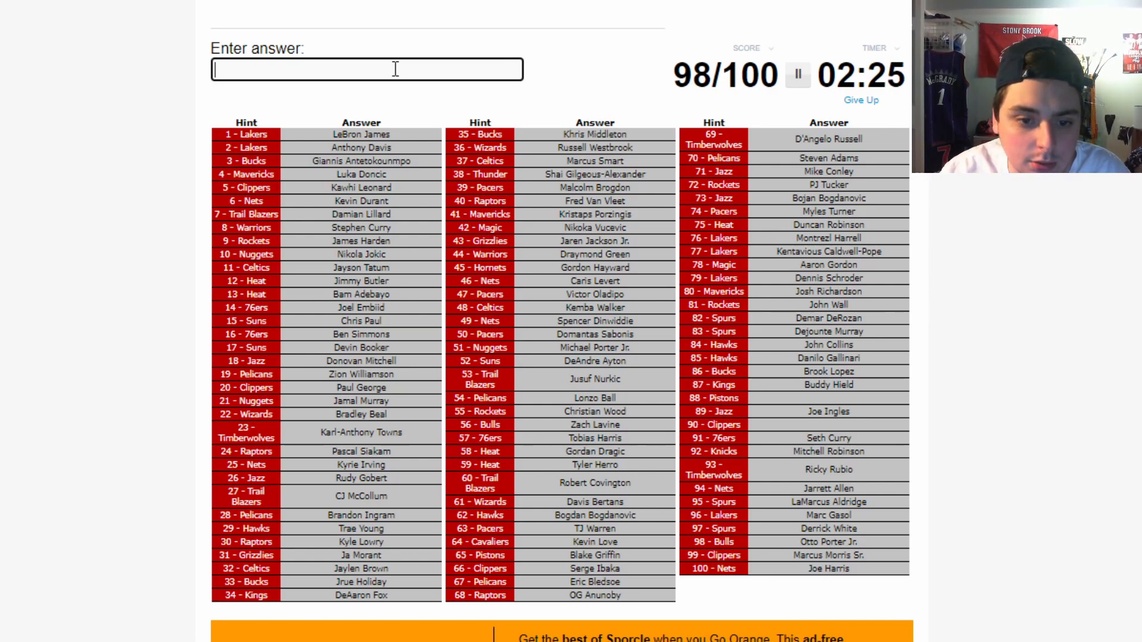
{"action": "type", "text": "Jerami Grant"}
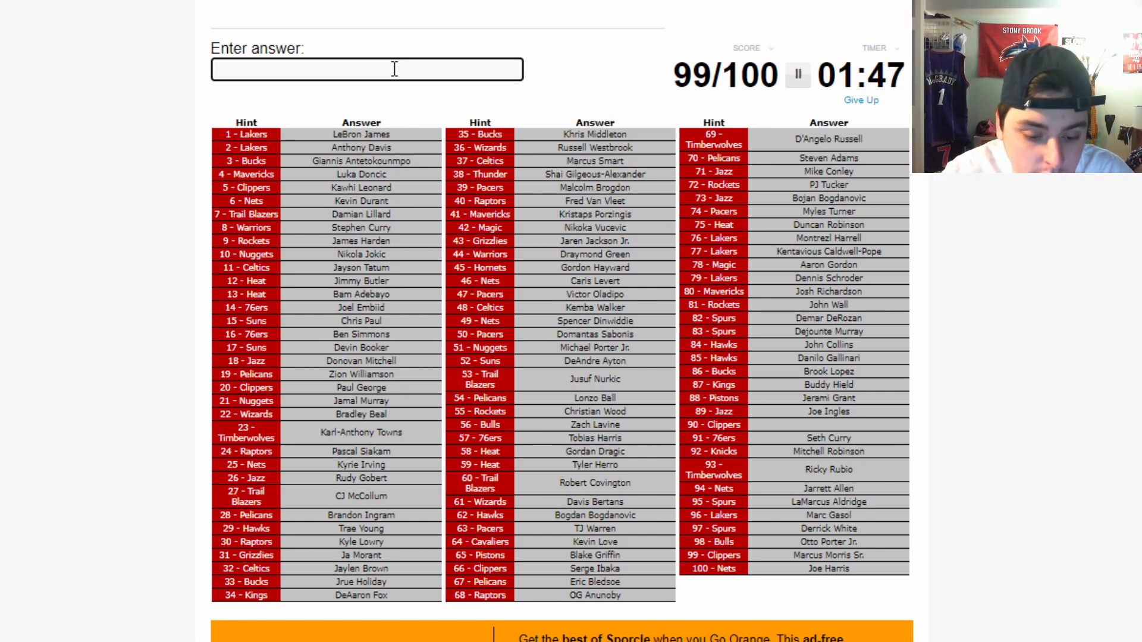
- Try 'william', then enter 'bever' to reveal Patrick Beverley for 100/100
{"action": "type", "text": "william"}
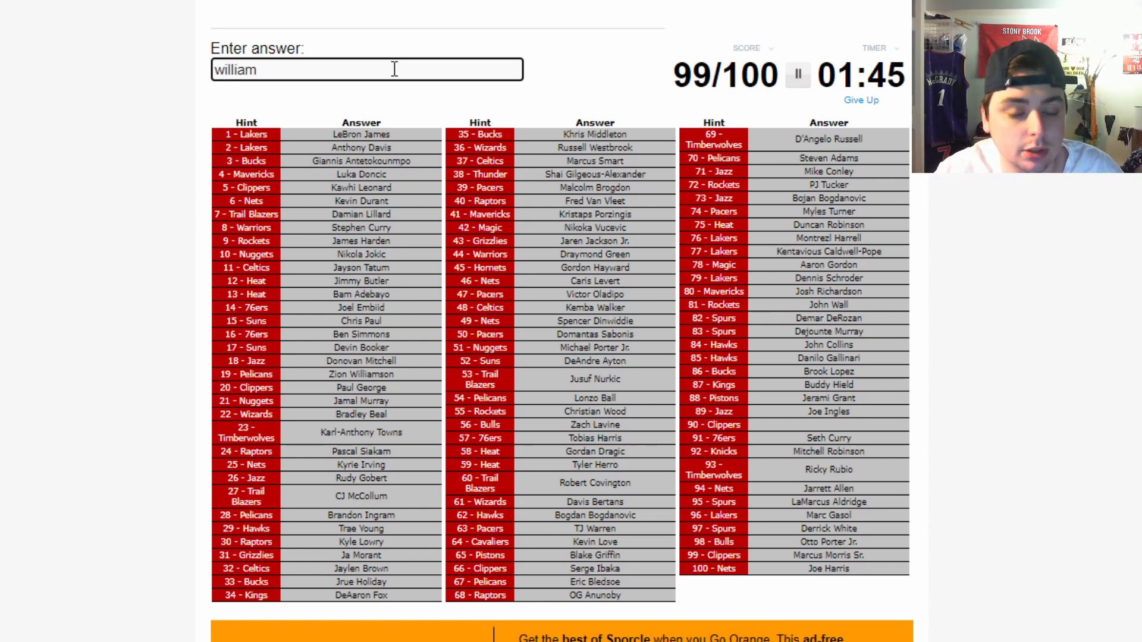
{"action": "type", "text": "bever"}
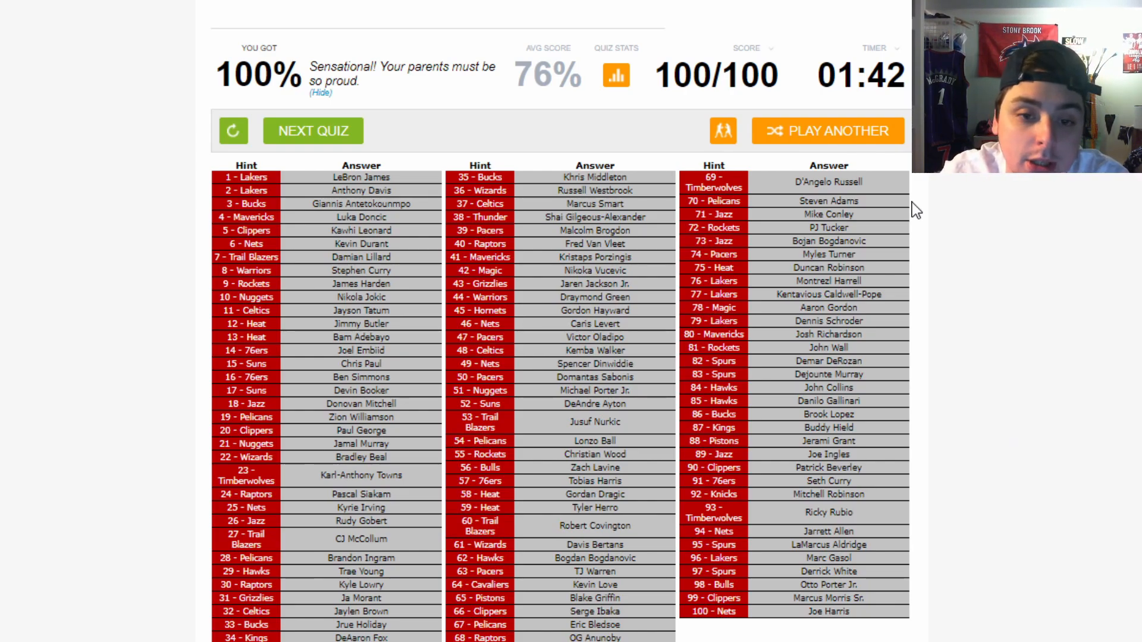
{"action": "mouse_move", "coordinate": [518, 496]}
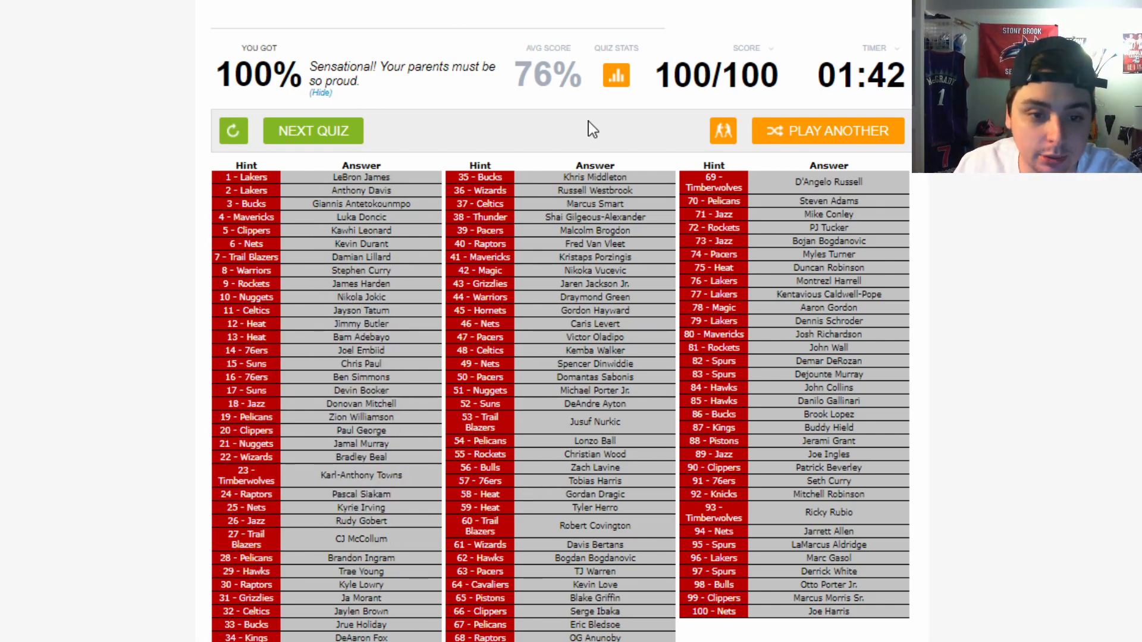
{"action": "mouse_move", "coordinate": [590, 264]}
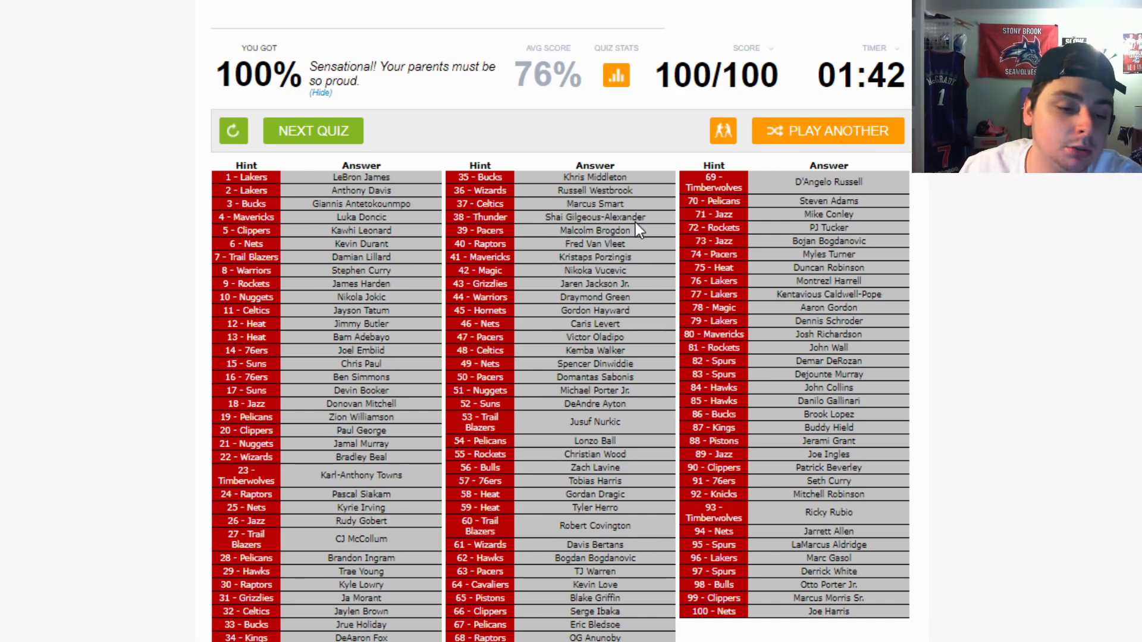
{"action": "mouse_move", "coordinate": [630, 302]}
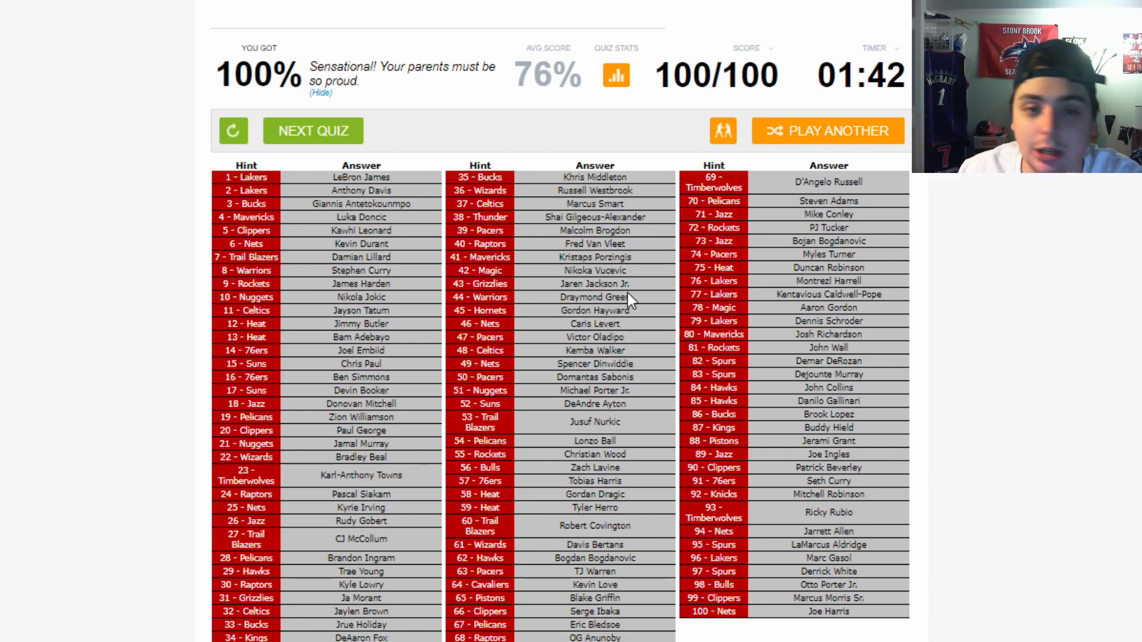
{"action": "mouse_move", "coordinate": [656, 314]}
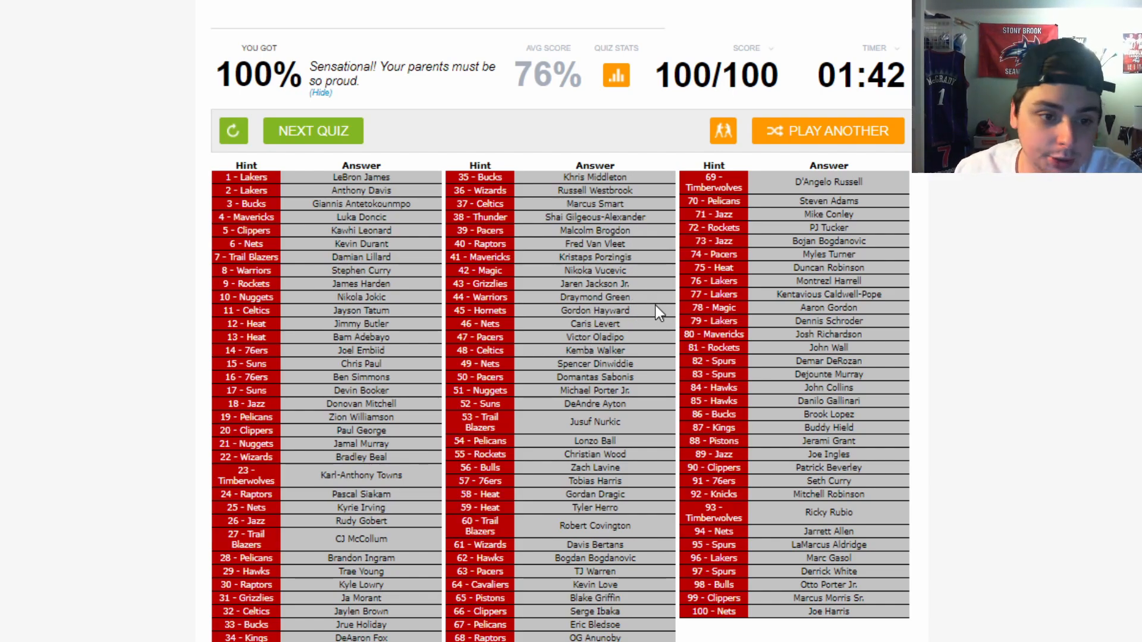
{"action": "mouse_move", "coordinate": [649, 306]}
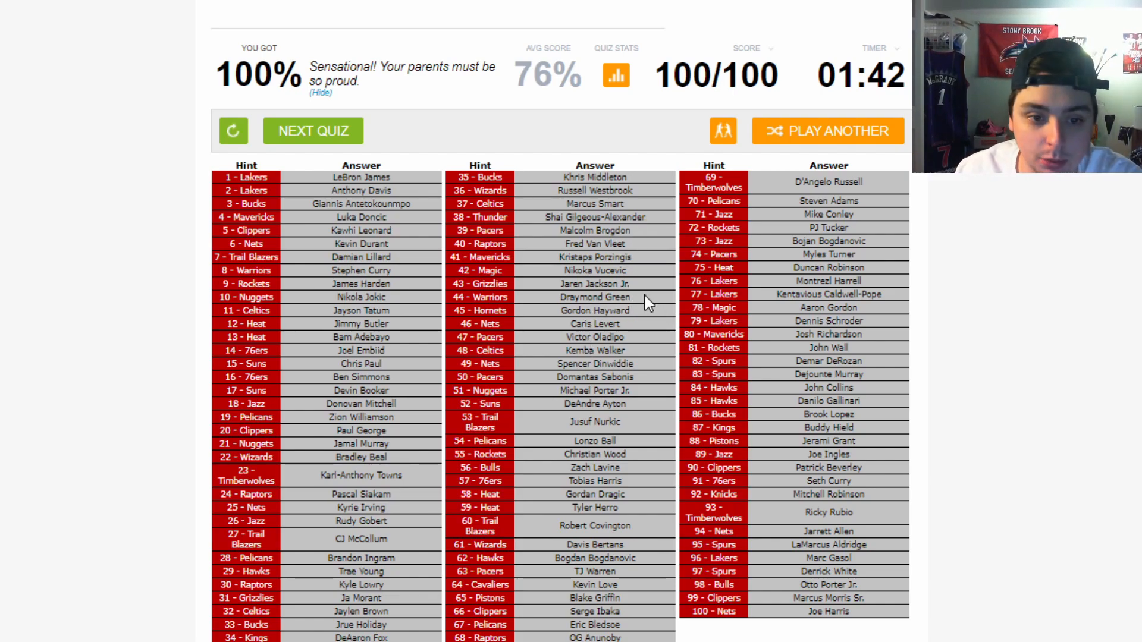
{"action": "mouse_move", "coordinate": [571, 346]}
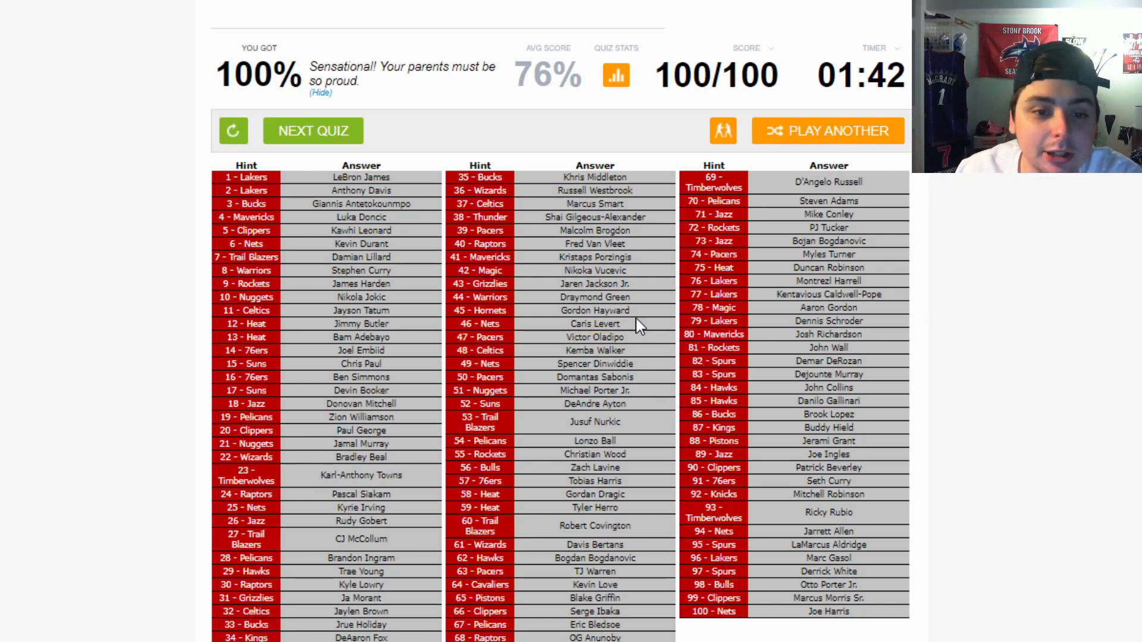
{"action": "mouse_move", "coordinate": [579, 233]}
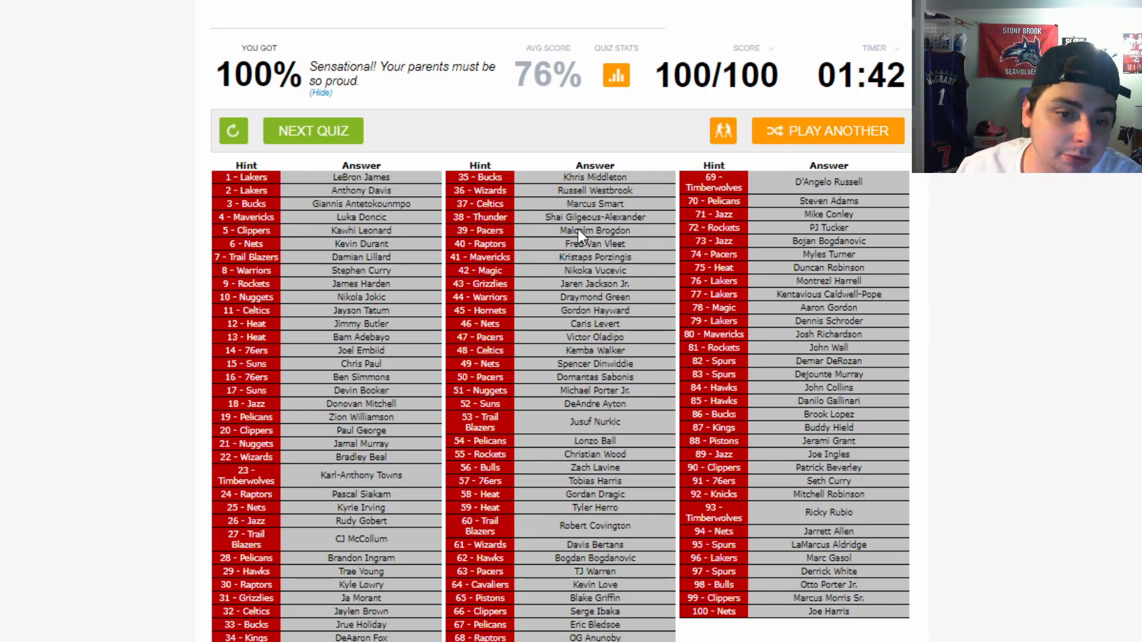
{"action": "double_click", "coordinate": [594, 204]}
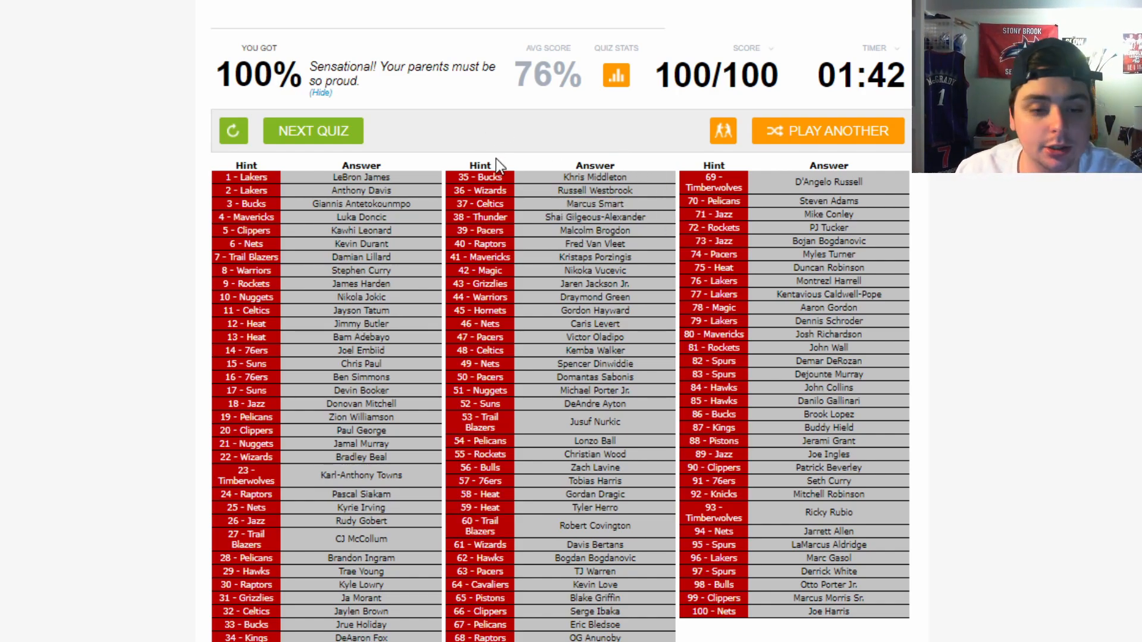
{"action": "mouse_move", "coordinate": [633, 217]}
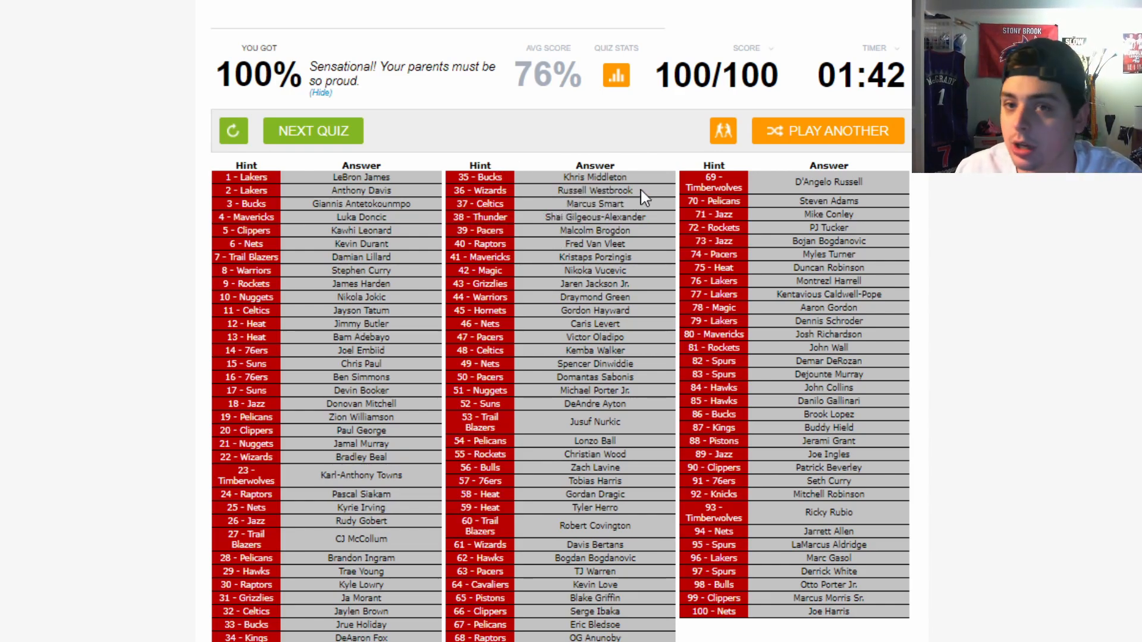
{"action": "mouse_move", "coordinate": [1110, 310]}
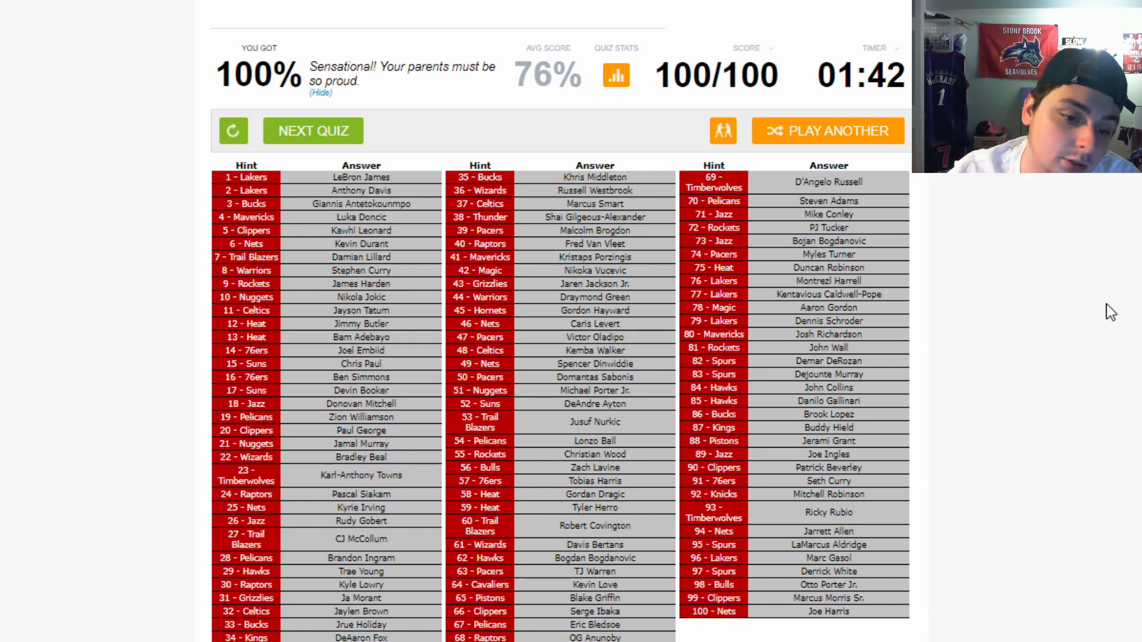
{"action": "mouse_move", "coordinate": [603, 521]}
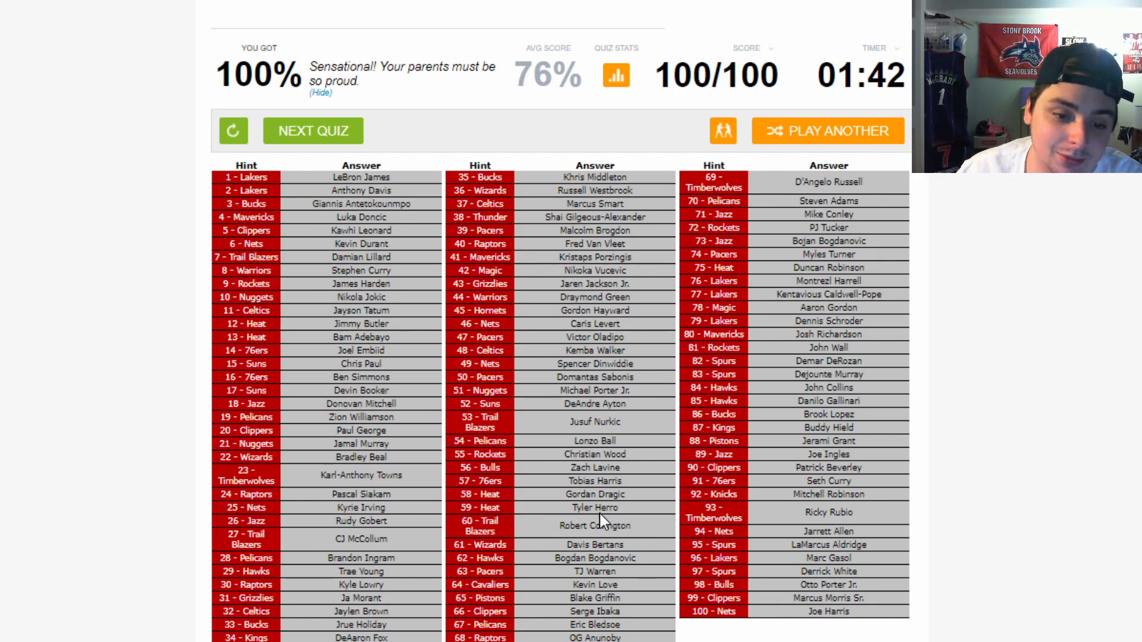
{"action": "double_click", "coordinate": [580, 494]}
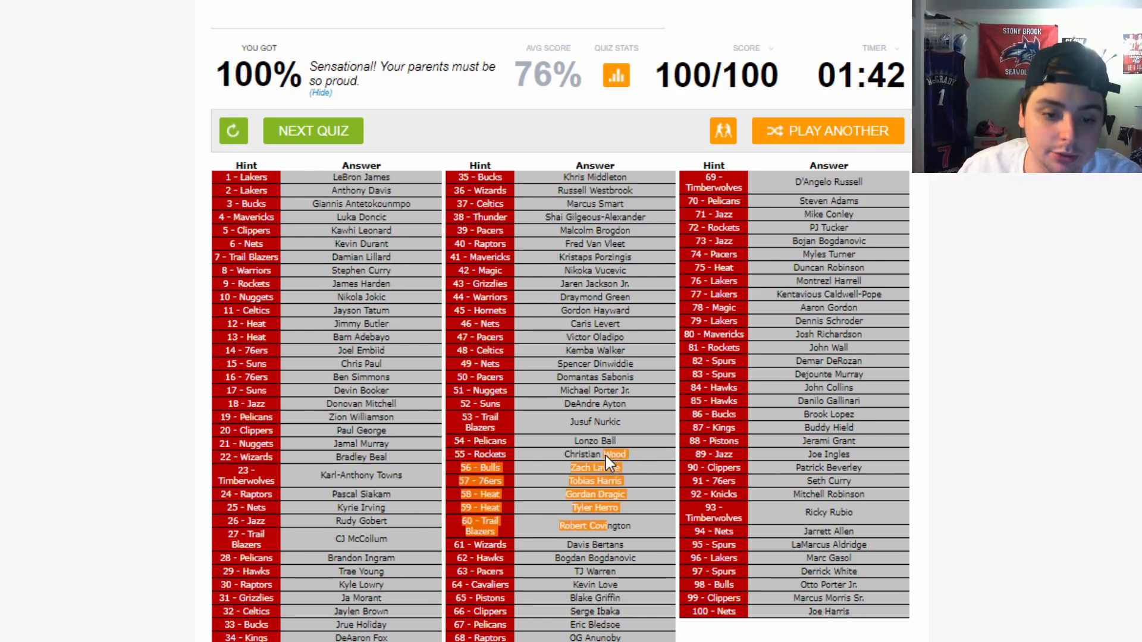
{"action": "mouse_move", "coordinate": [561, 593]}
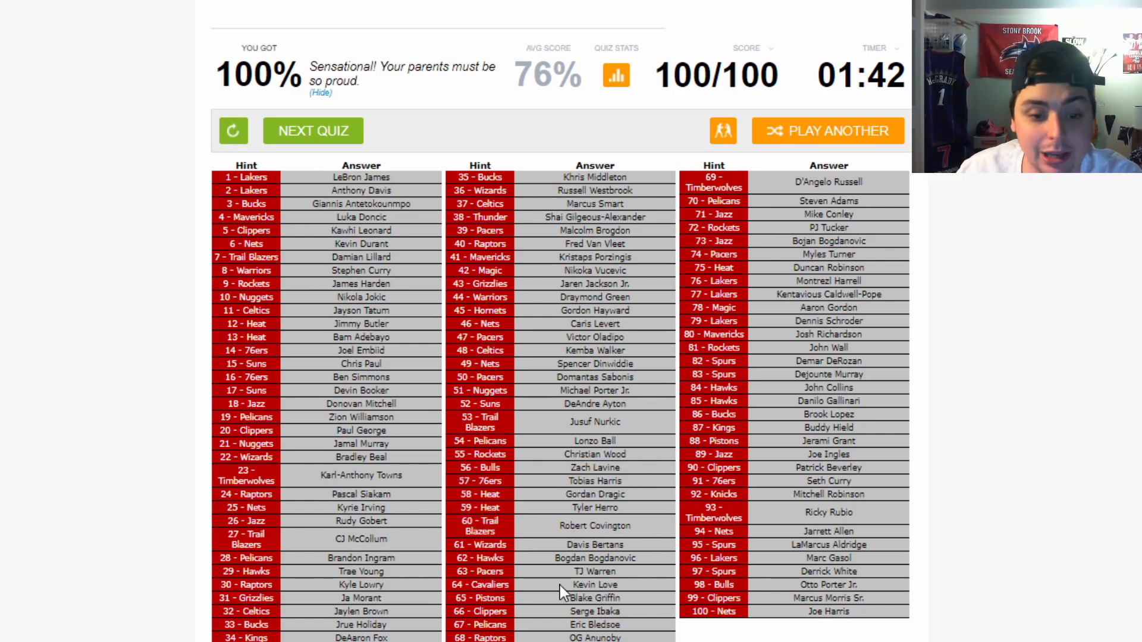
{"action": "mouse_move", "coordinate": [606, 526]}
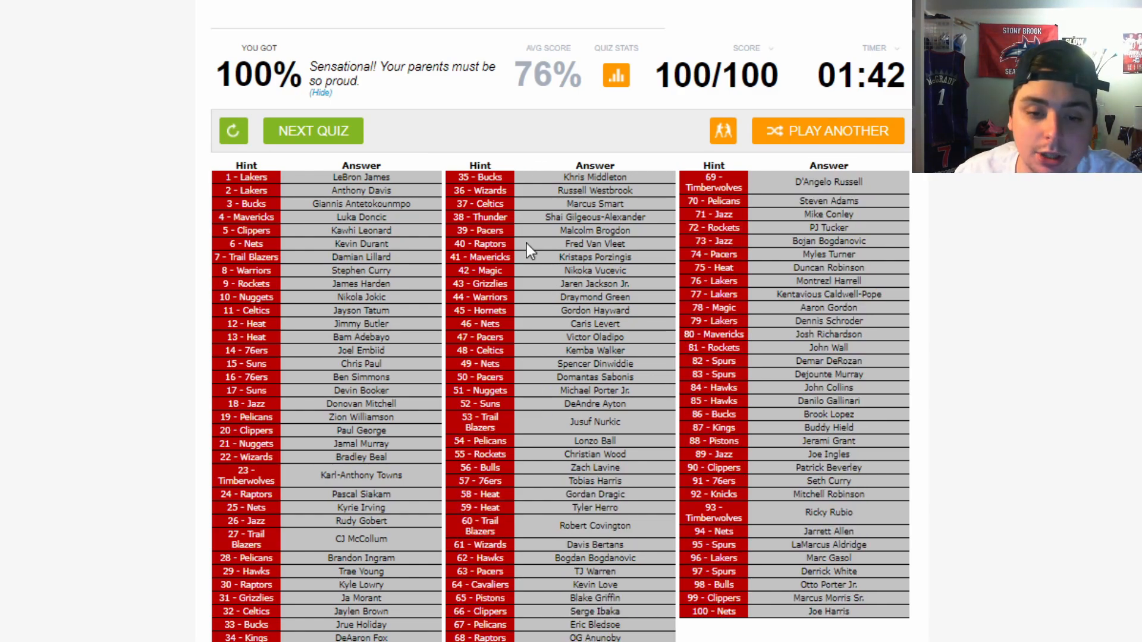
{"action": "mouse_move", "coordinate": [882, 208]}
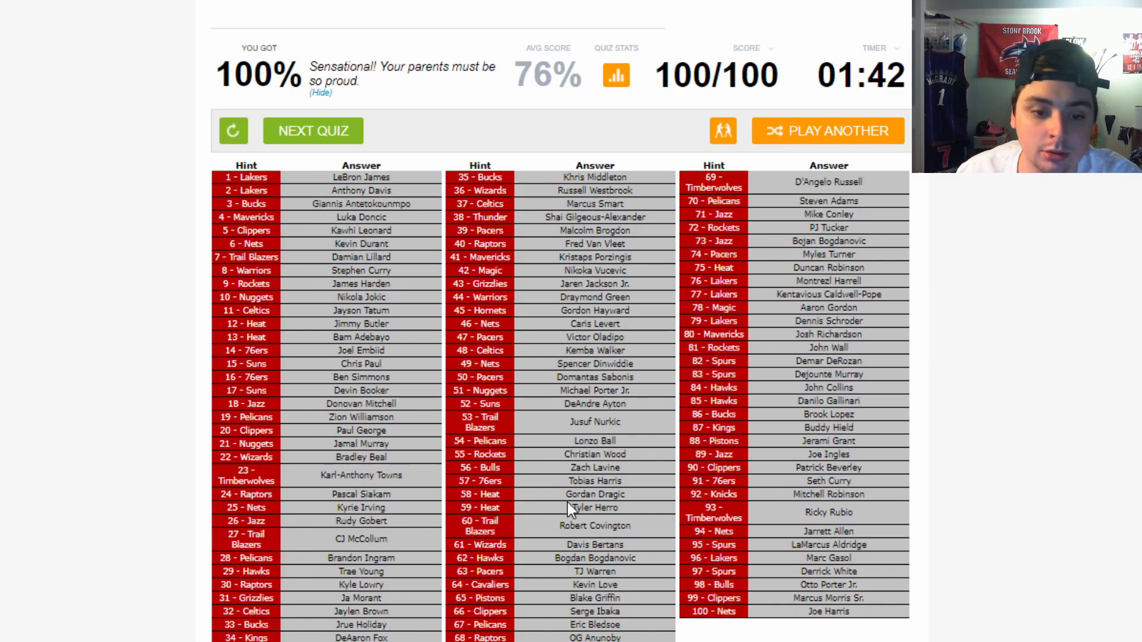
{"action": "mouse_move", "coordinate": [776, 478]}
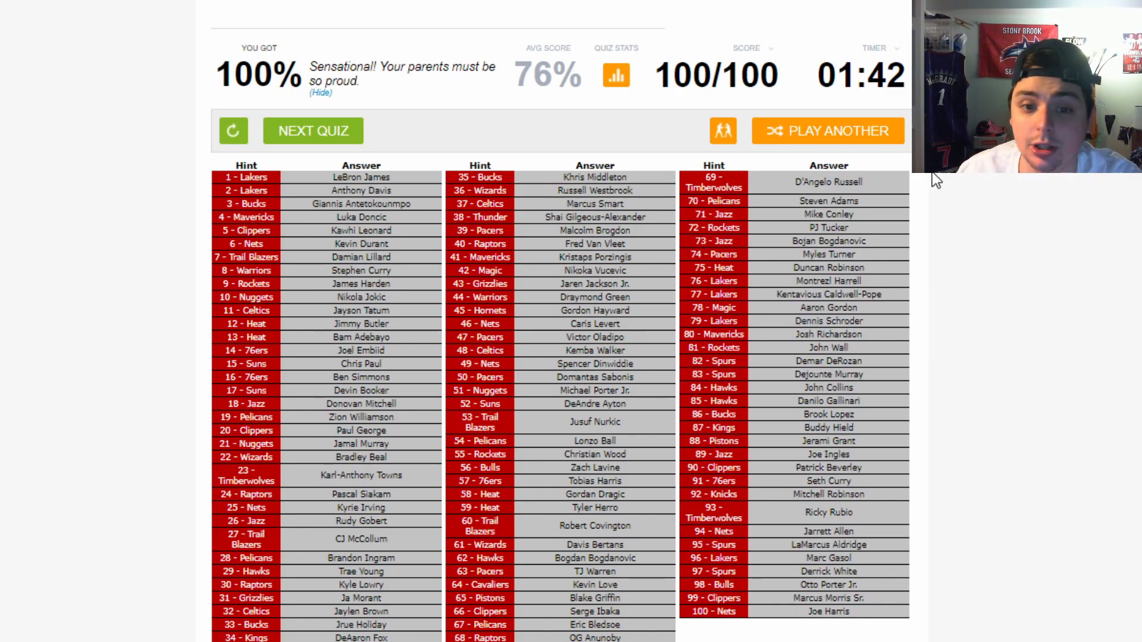
{"action": "mouse_move", "coordinate": [1107, 302]}
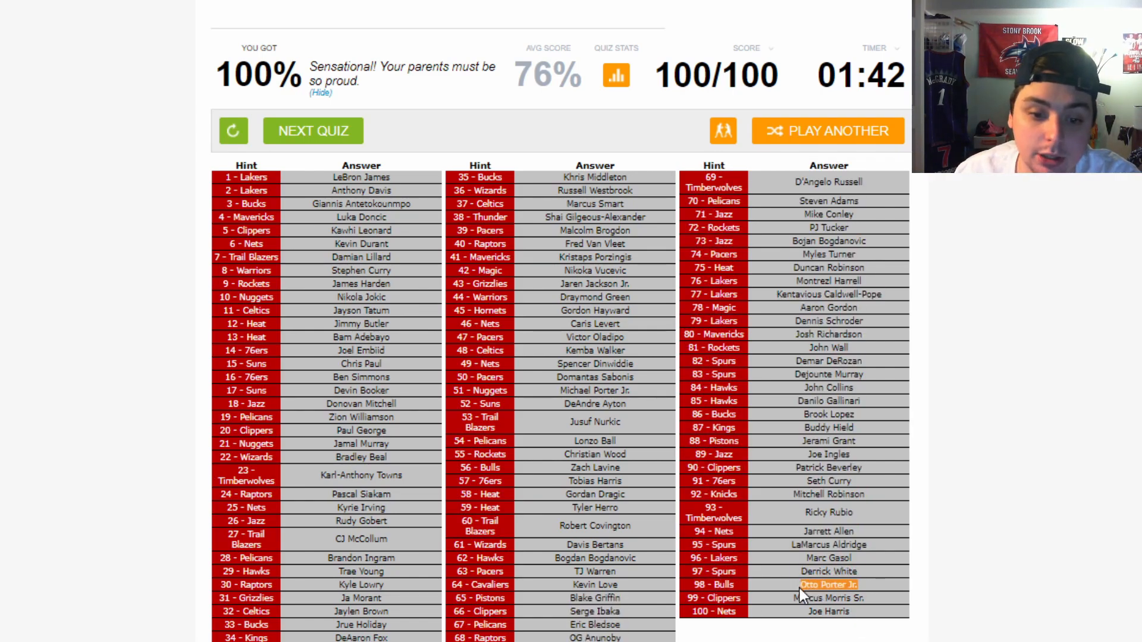
{"action": "mouse_move", "coordinate": [448, 433]}
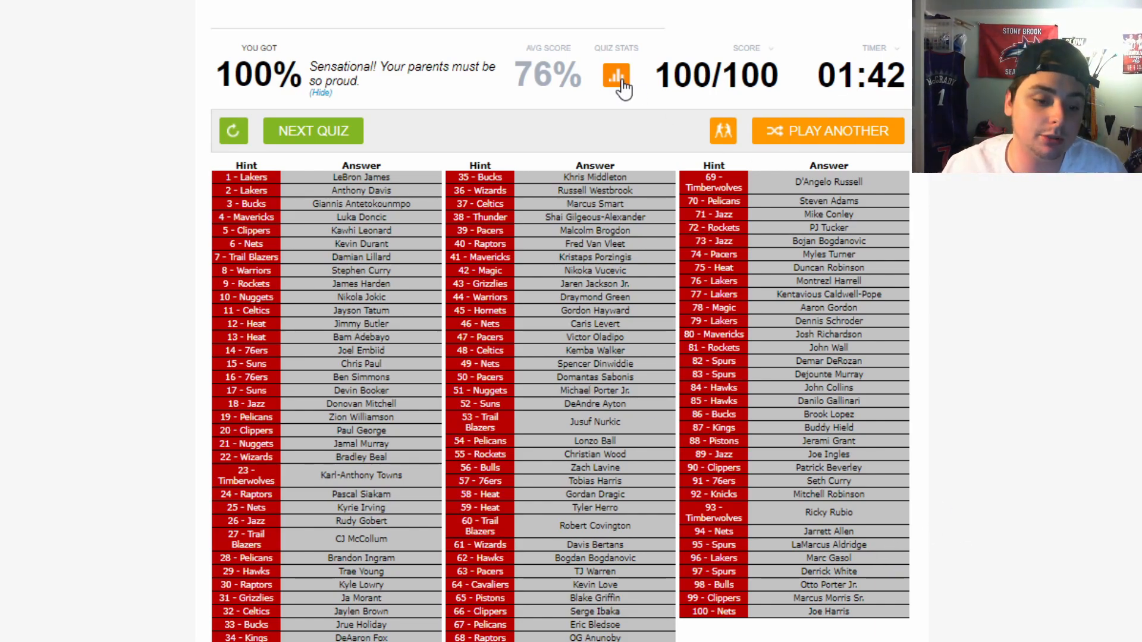
{"action": "scroll", "scroll_direction": "down", "scroll_amount": 3}
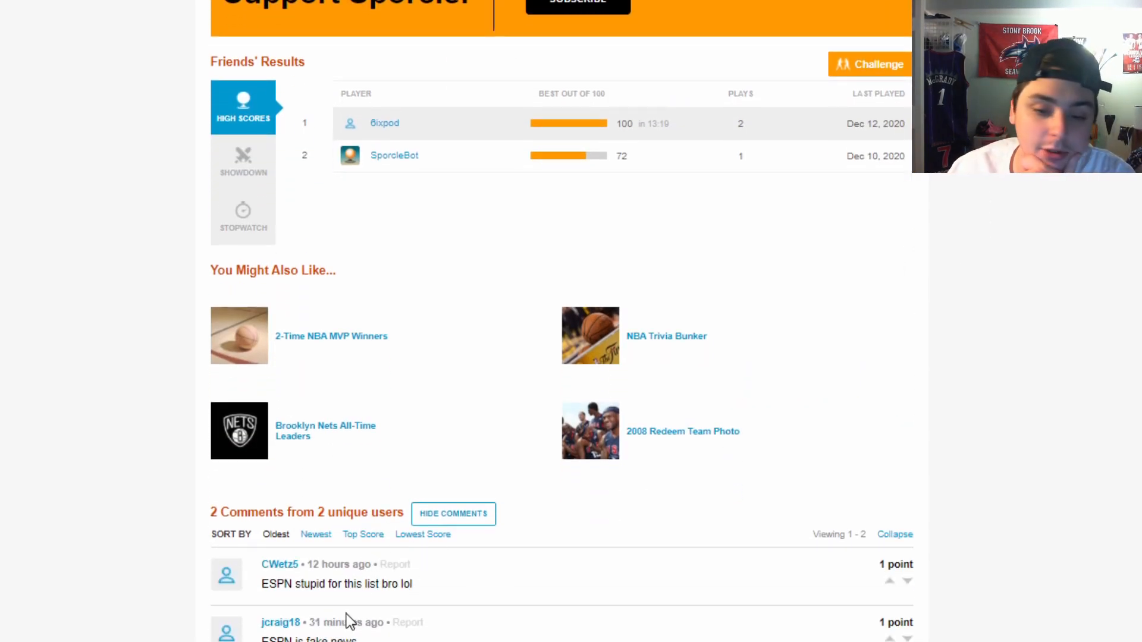
{"action": "scroll", "scroll_direction": "down", "scroll_amount": 3}
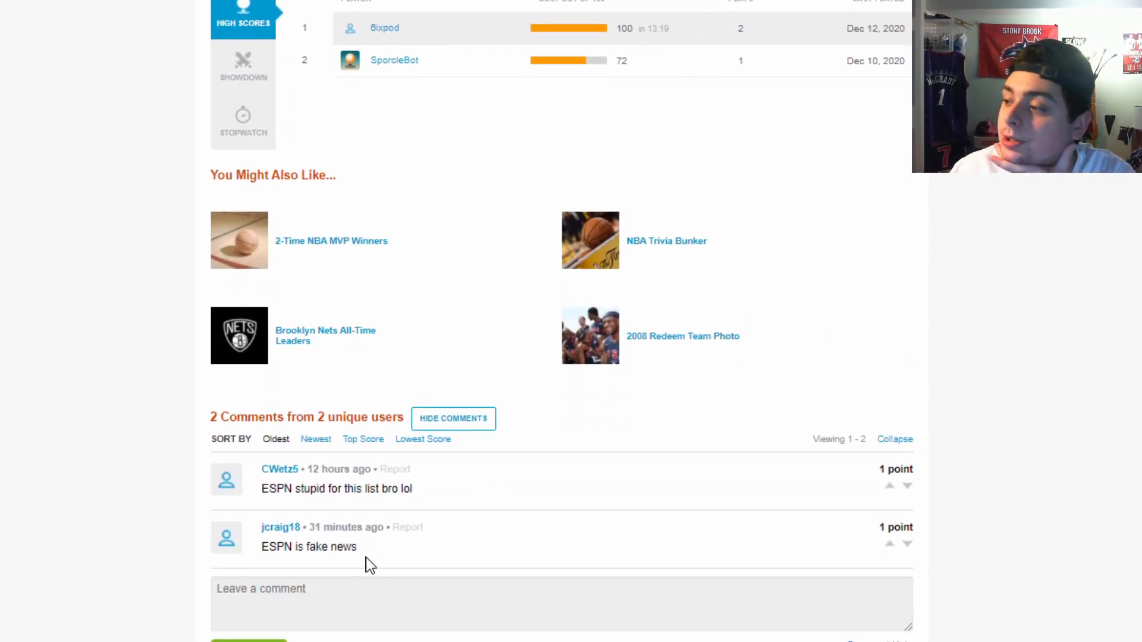
{"action": "scroll", "scroll_direction": "up", "scroll_amount": 3}
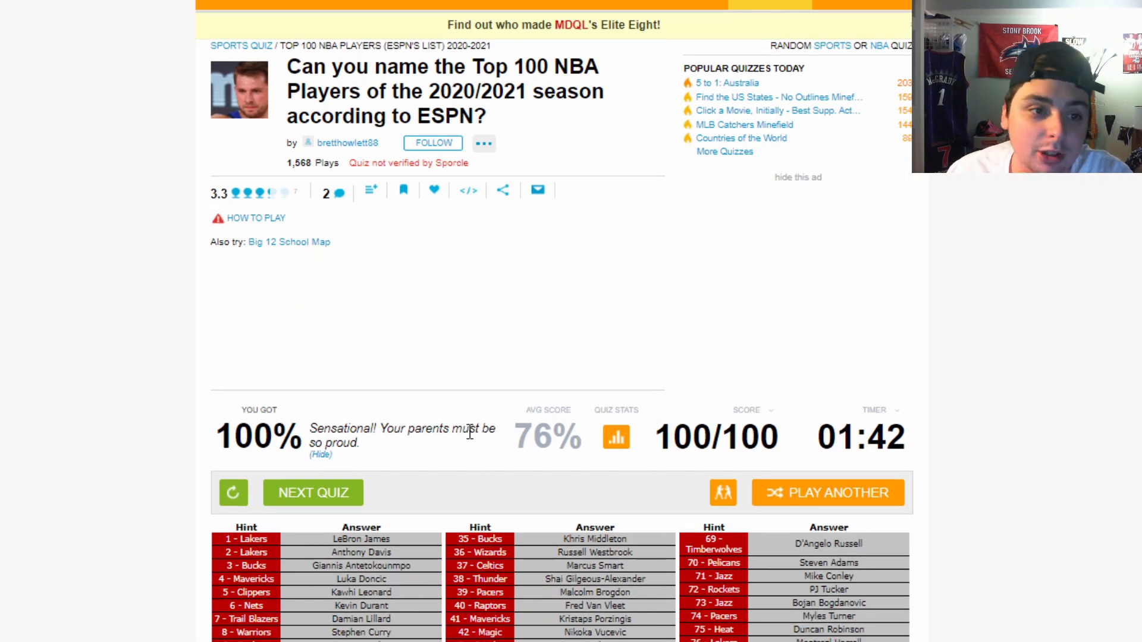
{"action": "scroll", "scroll_direction": "down", "scroll_amount": 3}
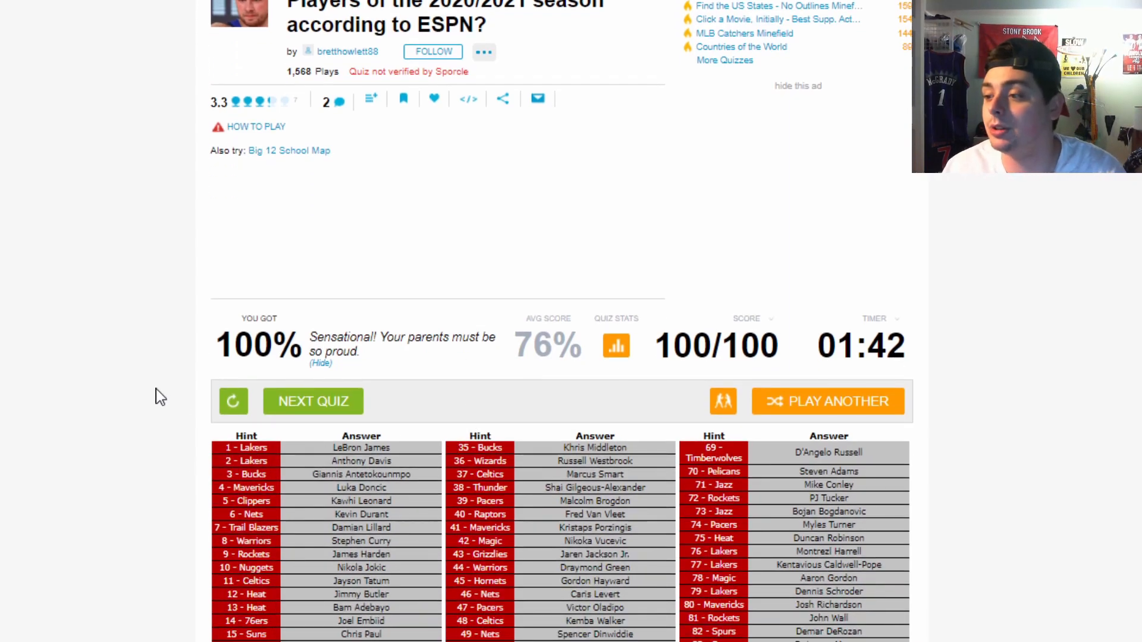
{"action": "scroll", "scroll_direction": "down", "scroll_amount": 3}
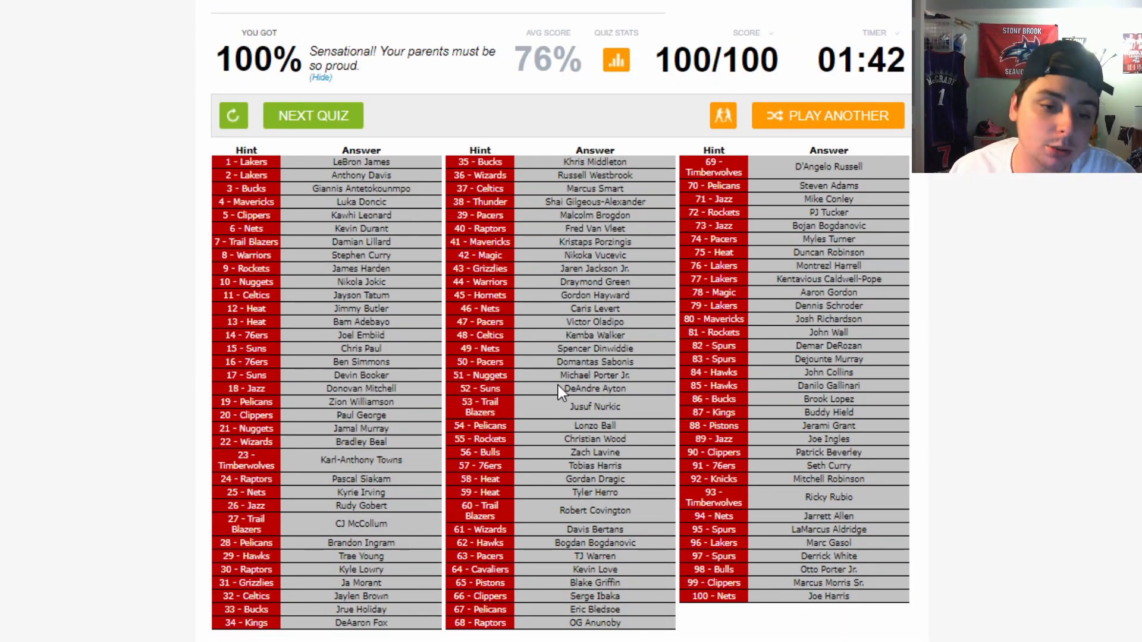